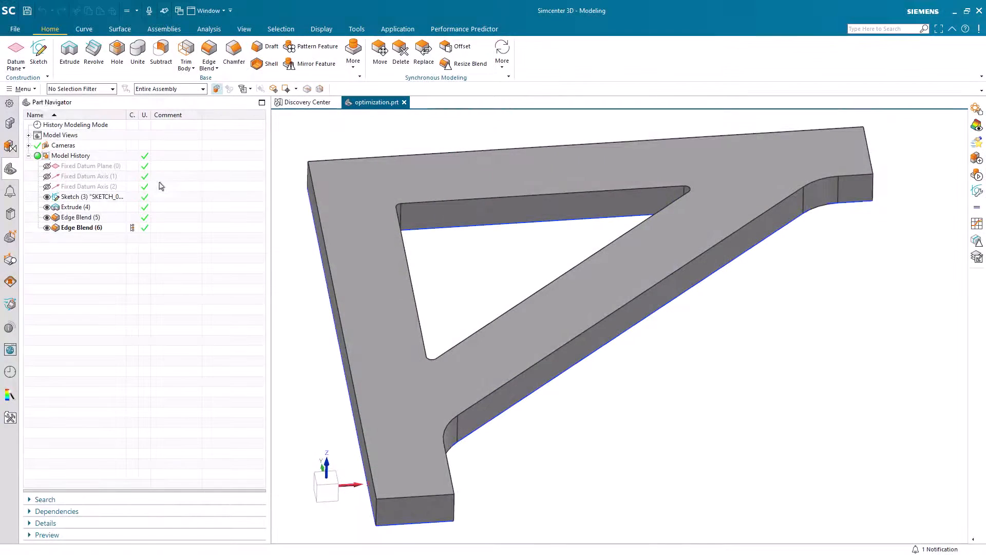
Assign Steel from the material library to the bracket's solid body.
{"action": "left_click", "coordinate": [23, 89]}
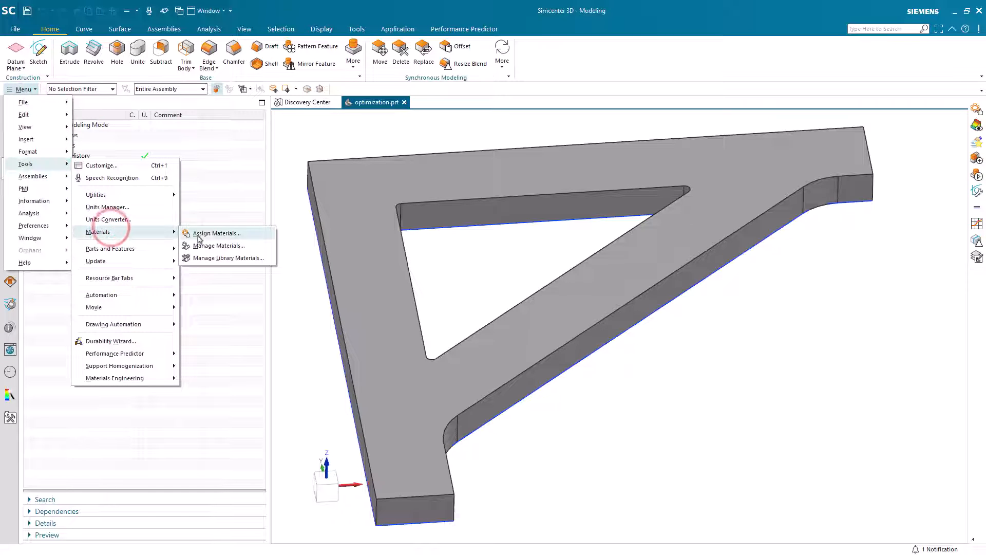
{"action": "left_click", "coordinate": [217, 232]}
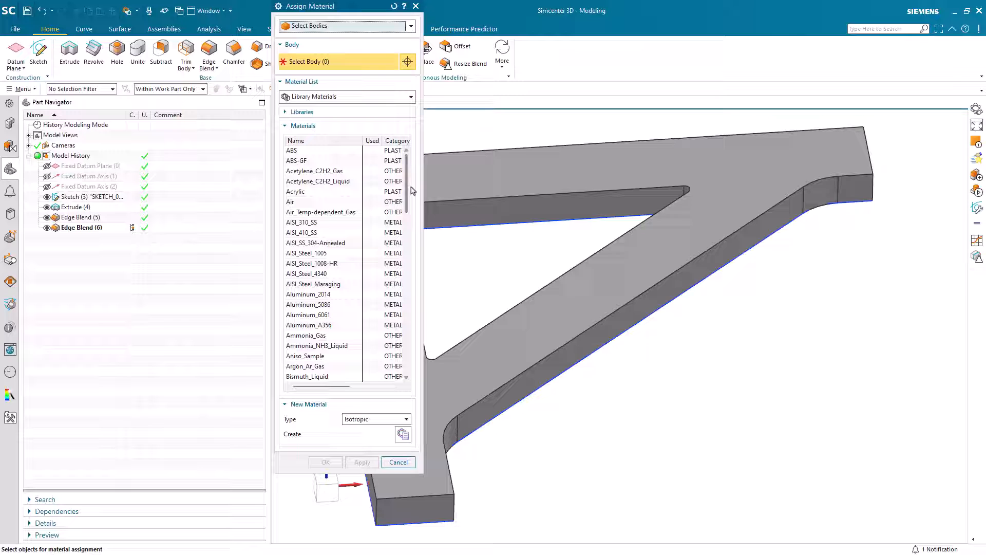
{"action": "scroll", "scroll_direction": "down", "scroll_amount": 3}
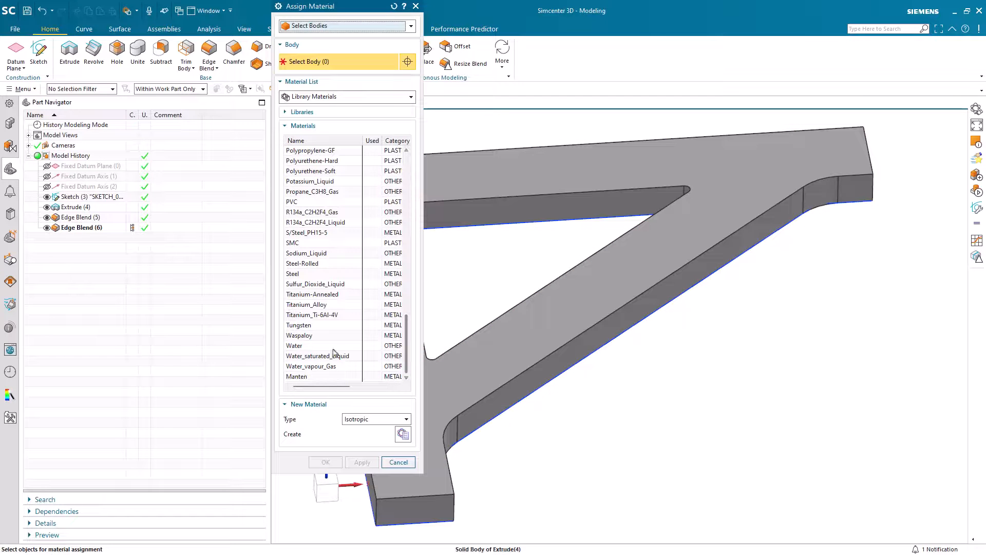
{"action": "left_click", "coordinate": [293, 273]}
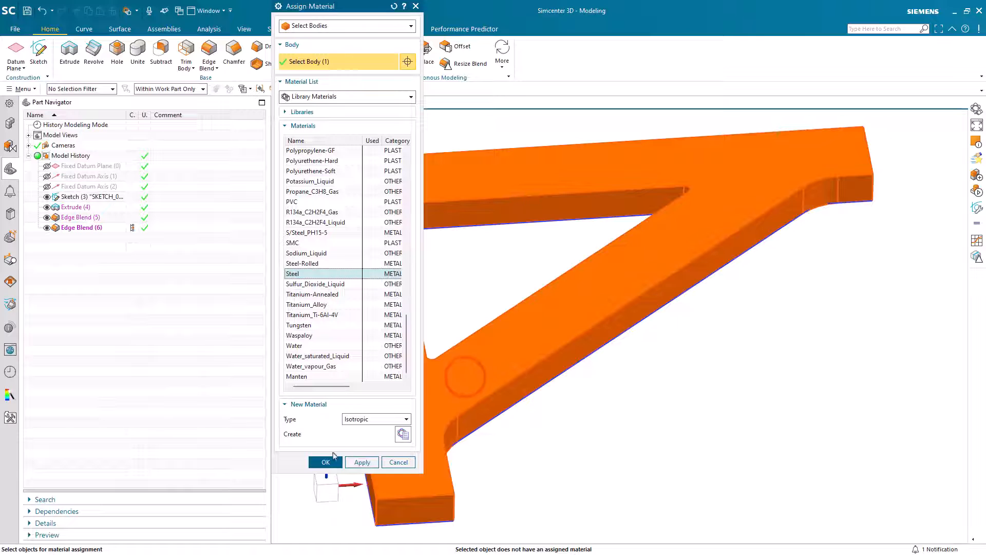
{"action": "left_click", "coordinate": [325, 462]}
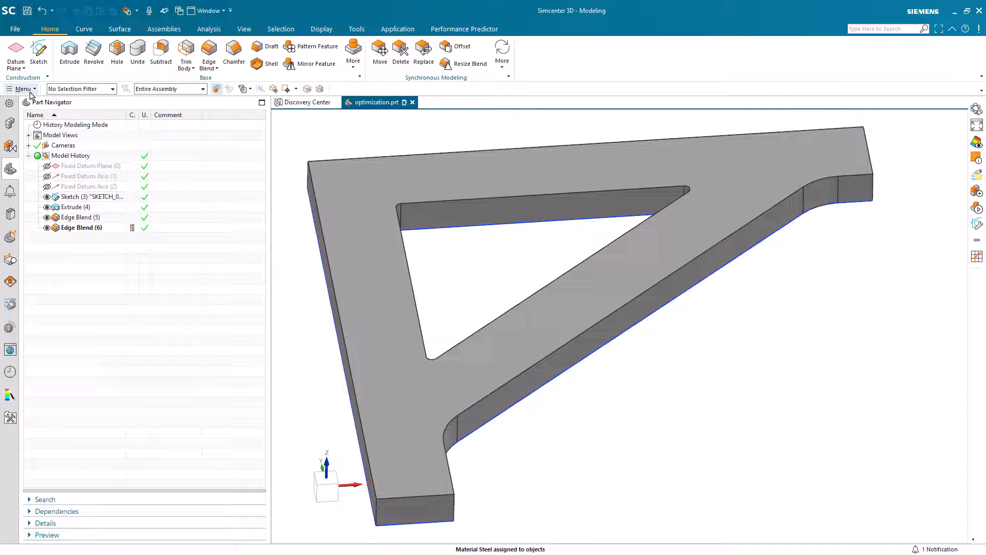
{"action": "left_click", "coordinate": [25, 163]}
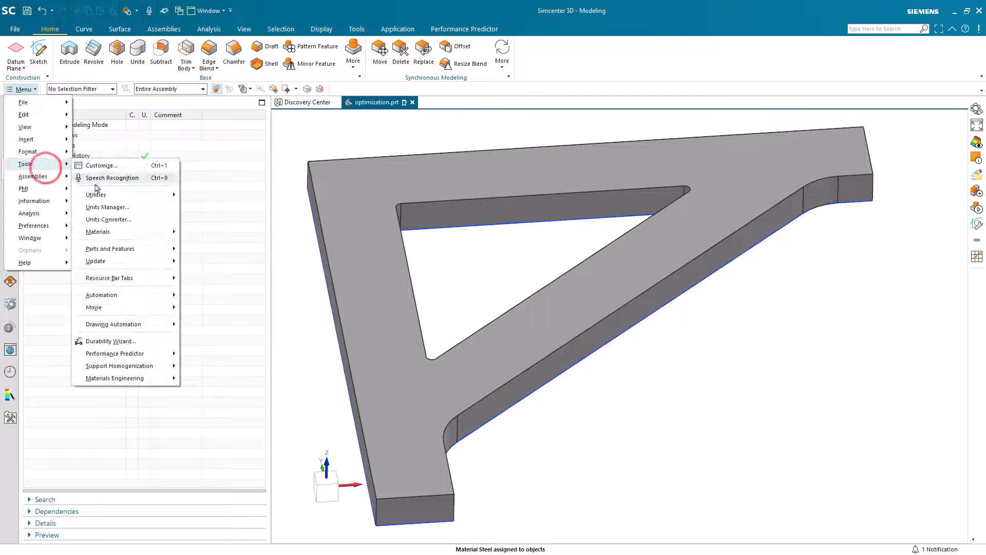
{"action": "left_click", "coordinate": [205, 244]}
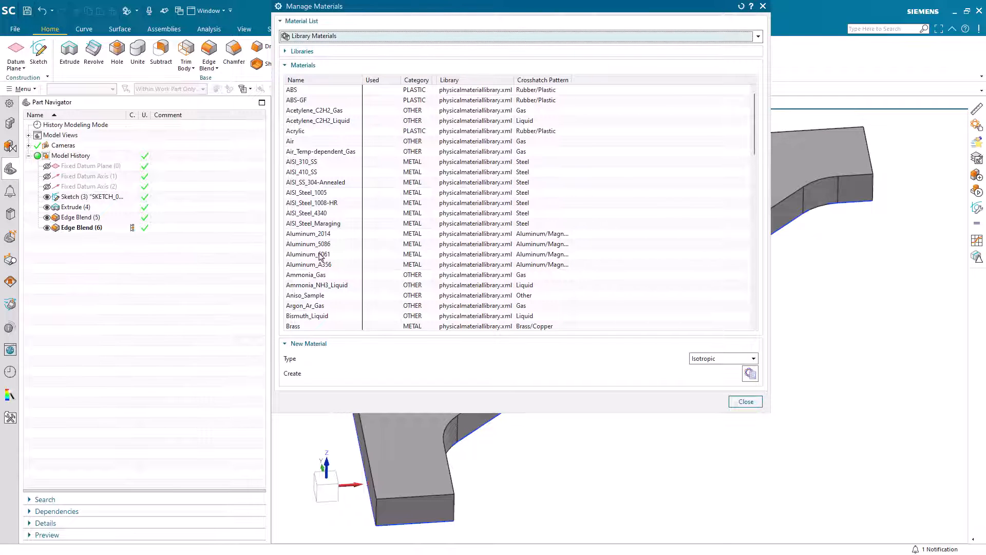
{"action": "right_click", "coordinate": [309, 254]}
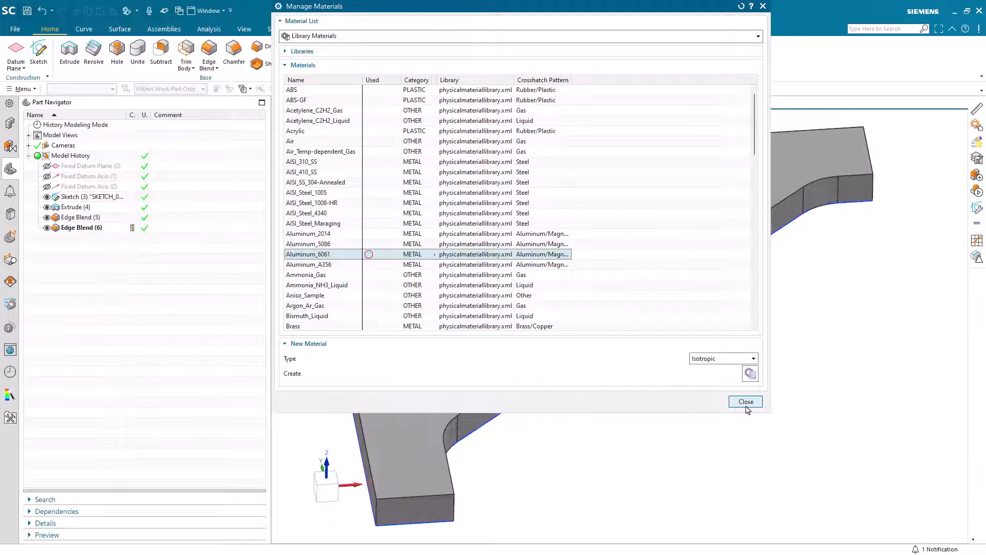
{"action": "left_click", "coordinate": [745, 401]}
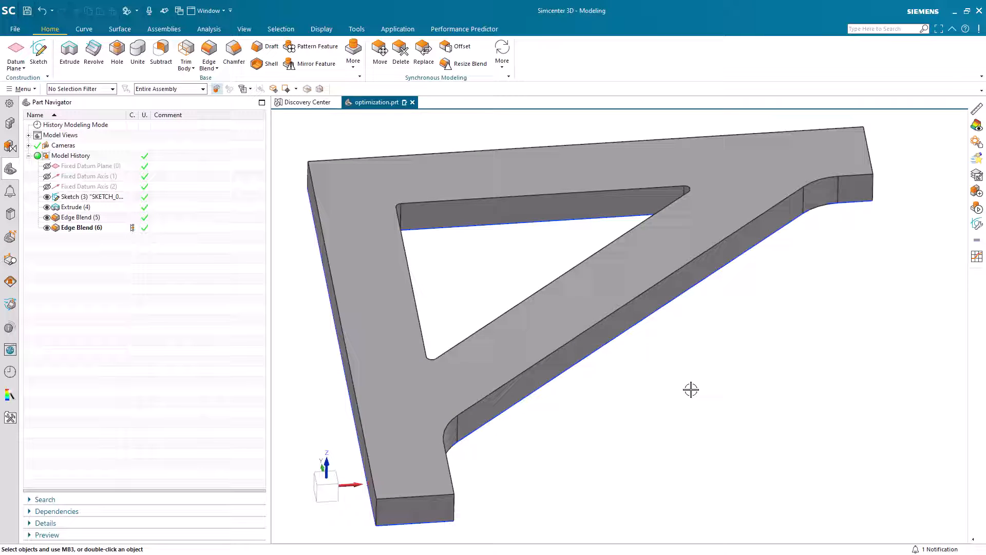
Measure the bracket's solid body mass properties: mass 0.1796 kg, weight 1.7608 N.
{"action": "left_click", "coordinate": [23, 89]}
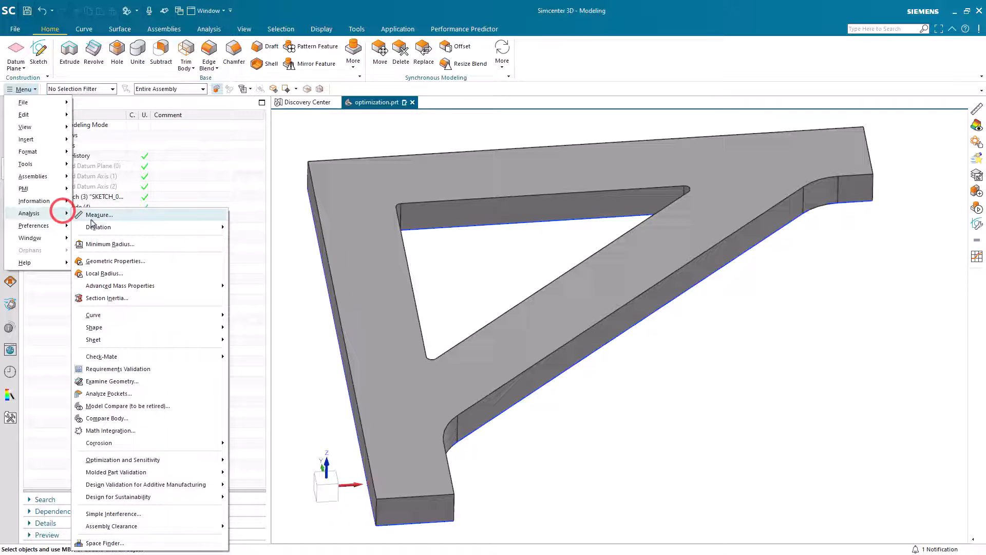
{"action": "left_click", "coordinate": [99, 215]}
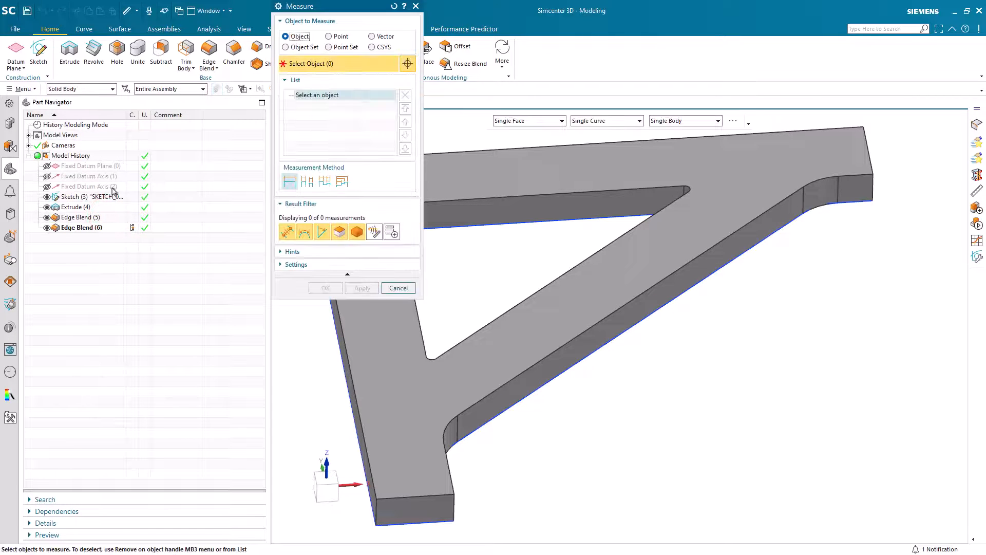
{"action": "left_click", "coordinate": [113, 89]}
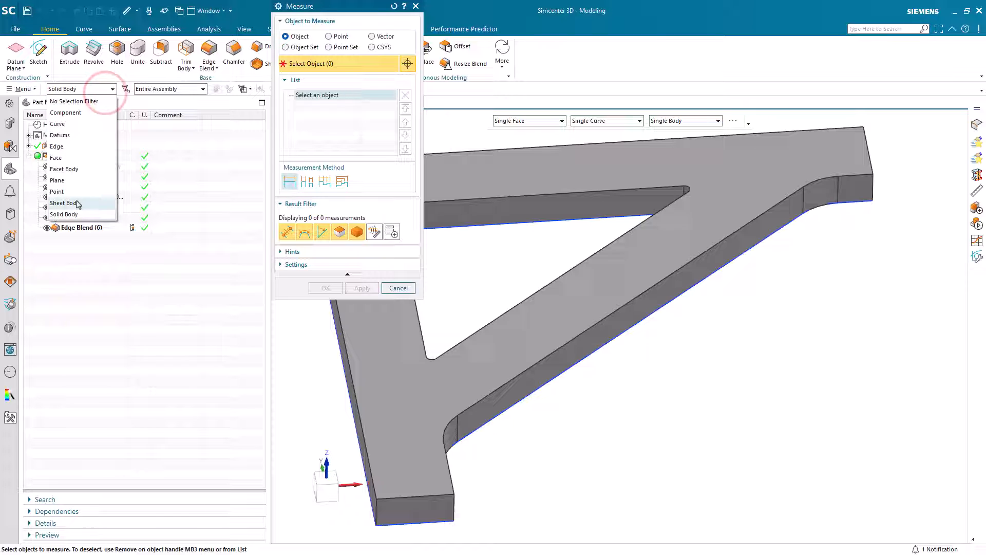
{"action": "left_click", "coordinate": [547, 184]}
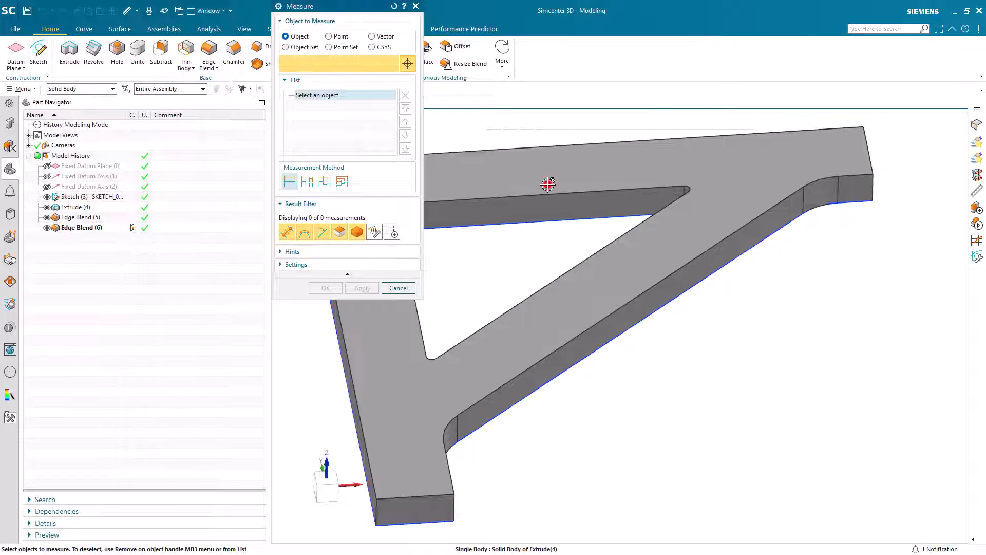
{"action": "left_click", "coordinate": [548, 184]}
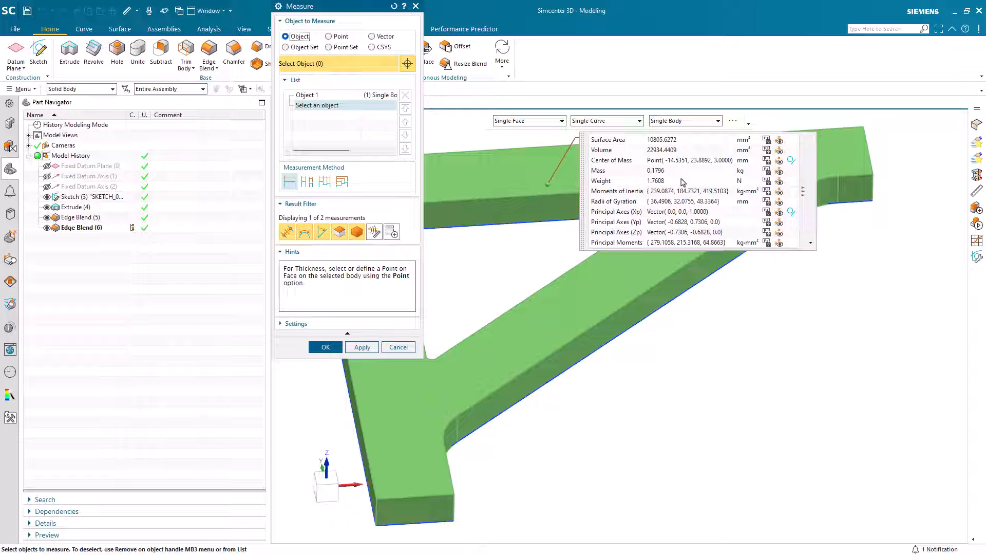
{"action": "mouse_move", "coordinate": [766, 190]}
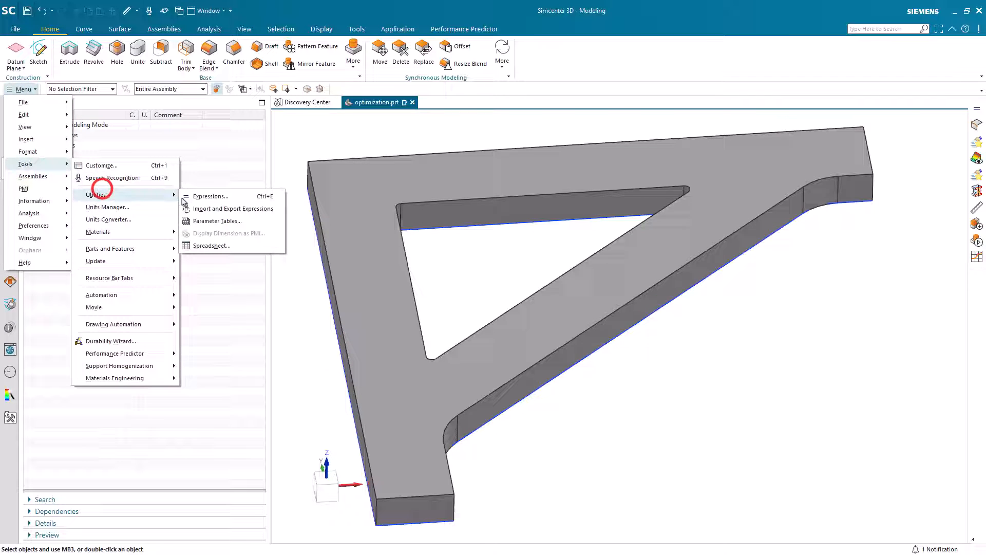
Rename the measured expression p47 to 'weight' in the Expressions dialog.
{"action": "left_click", "coordinate": [211, 196]}
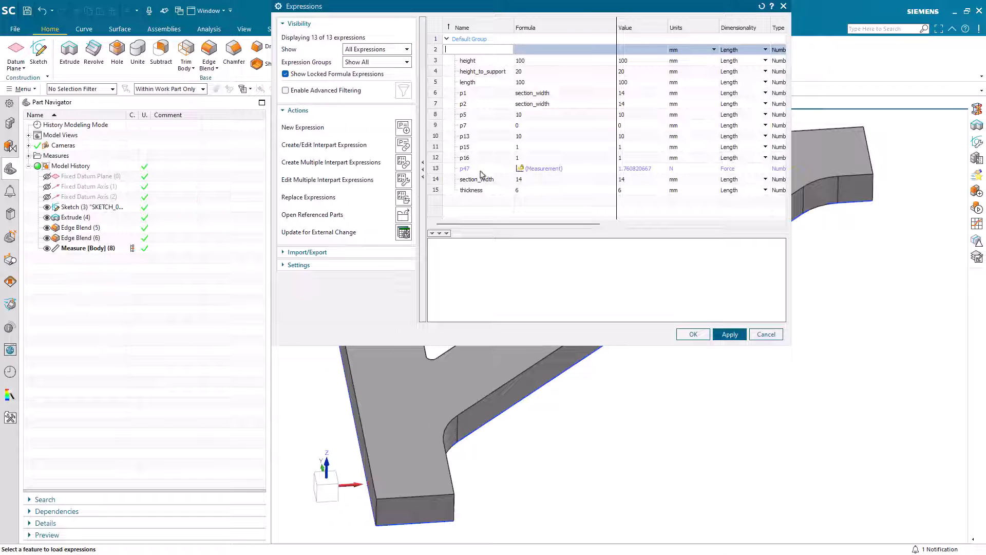
{"action": "right_click", "coordinate": [465, 168]}
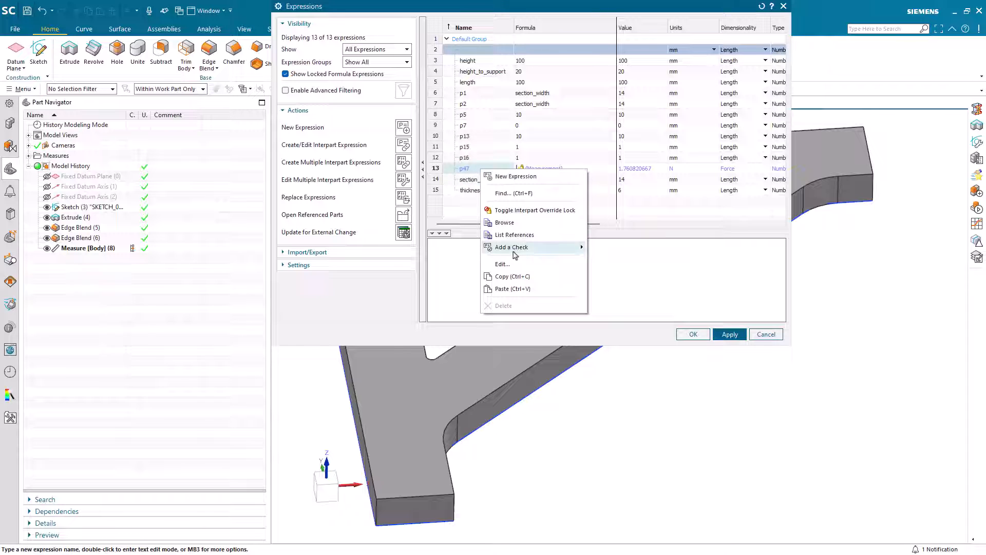
{"action": "left_click", "coordinate": [502, 263]}
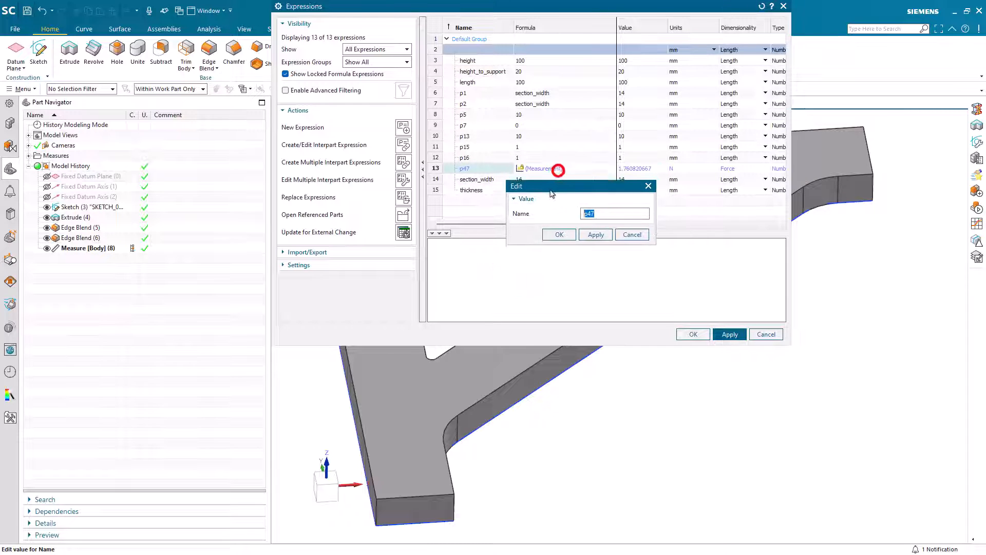
{"action": "type", "text": "weight"}
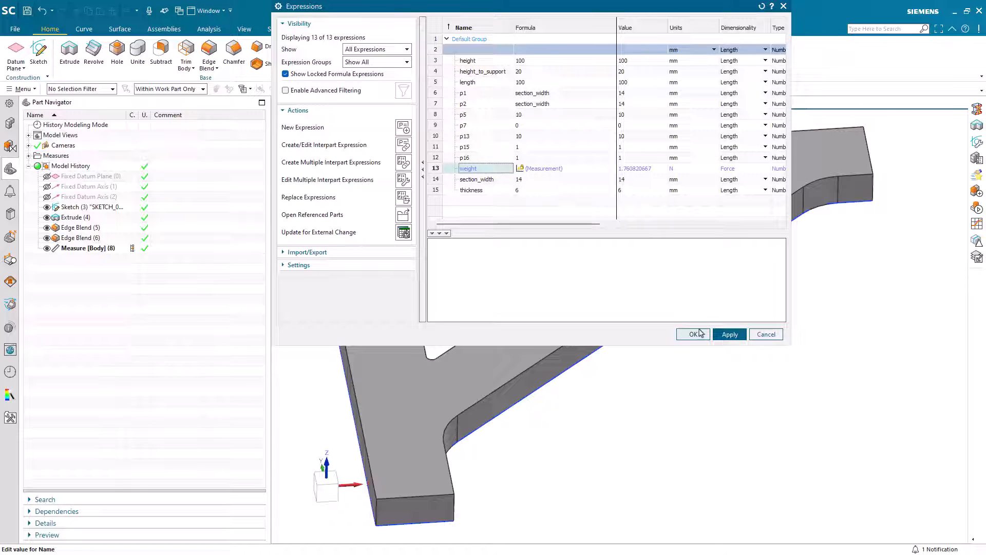
{"action": "left_click", "coordinate": [692, 334]}
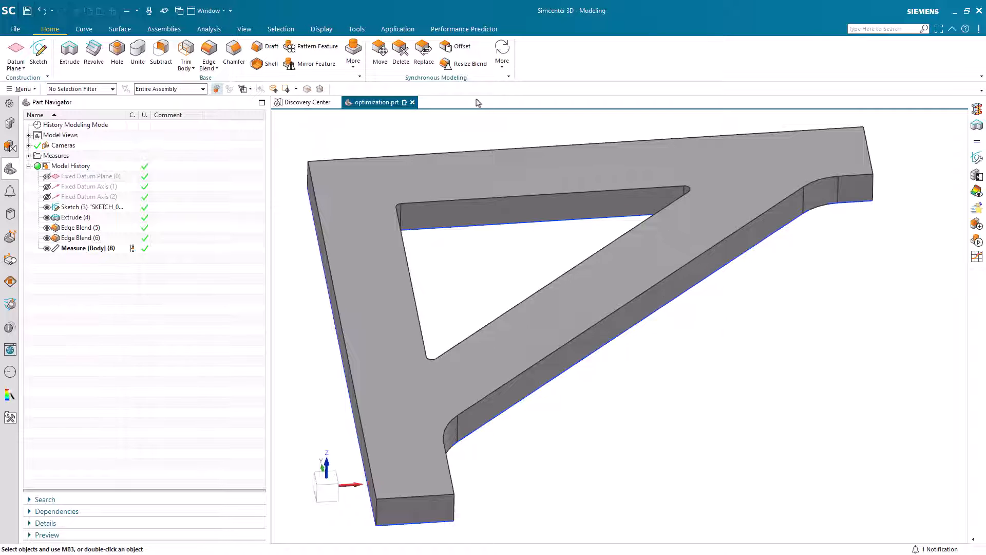
In Pre/Post, create a new FEM and simulation using Simcenter Nastran Structural.
{"action": "left_click", "coordinate": [398, 29]}
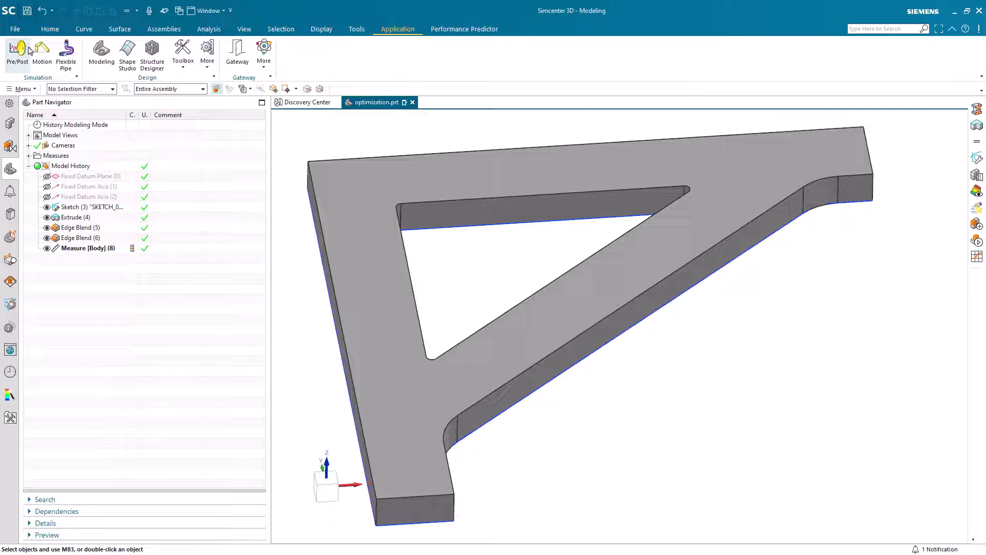
{"action": "left_click", "coordinate": [17, 53]}
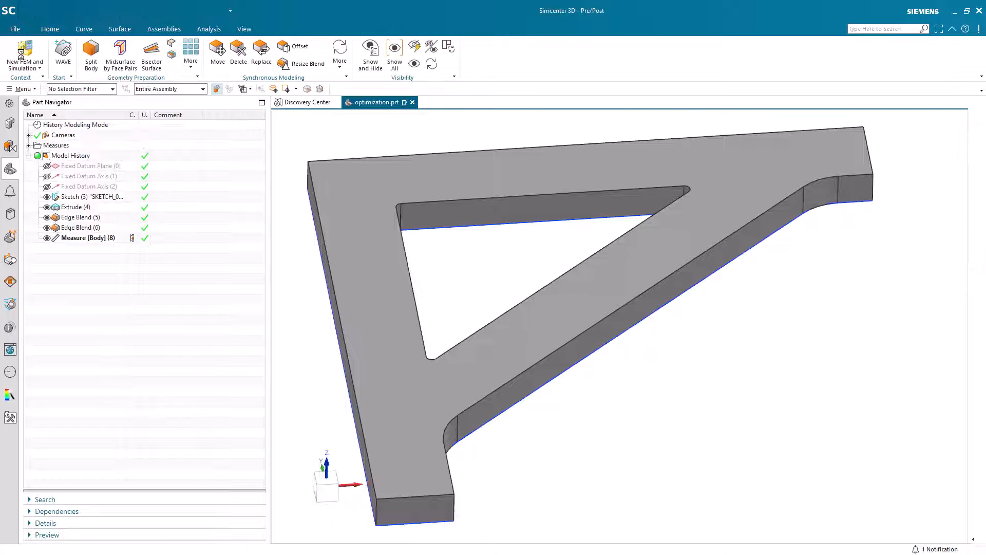
{"action": "left_click", "coordinate": [25, 56]}
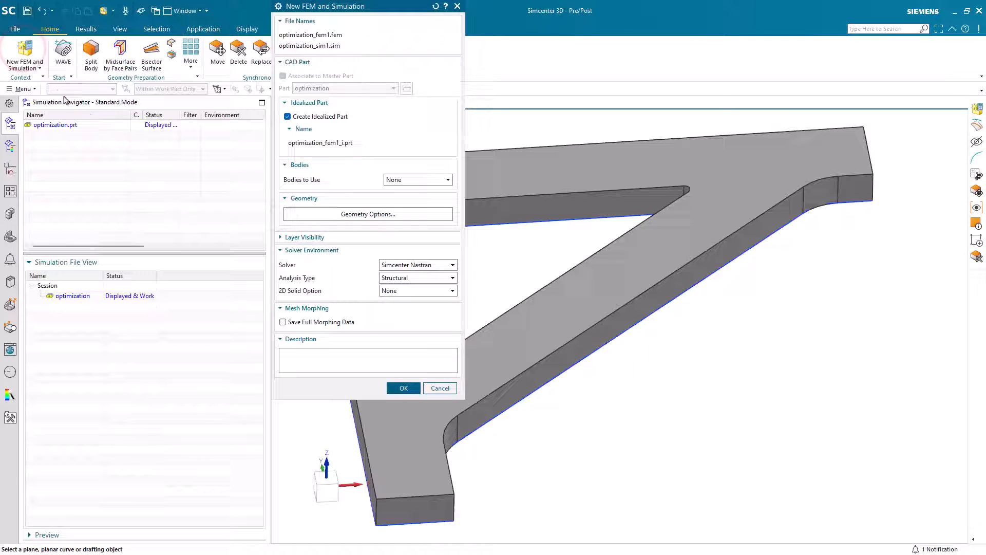
{"action": "left_click", "coordinate": [403, 388]}
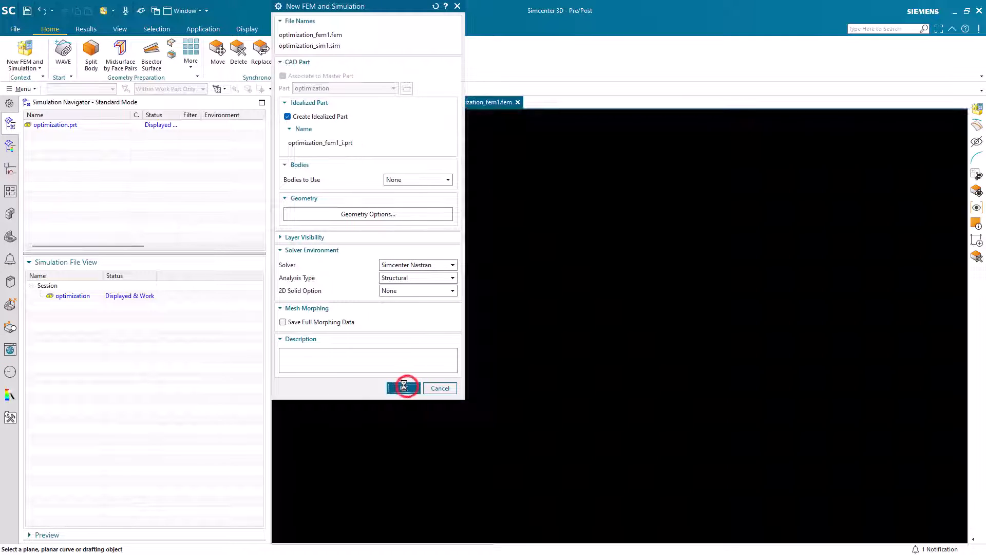
{"action": "left_click", "coordinate": [403, 387]}
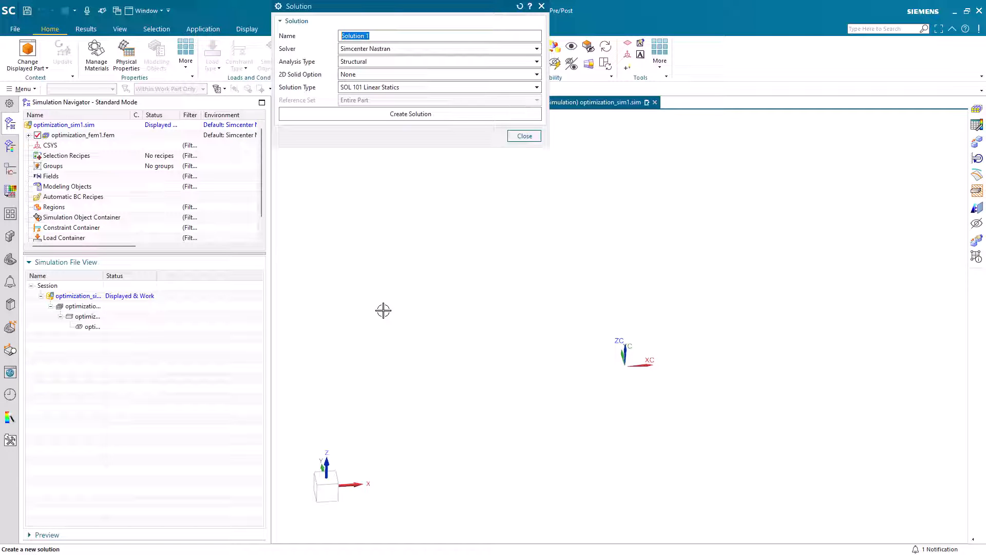
Create linear statics solution 101 and edit its solver parameters.
{"action": "type", "text": "101"}
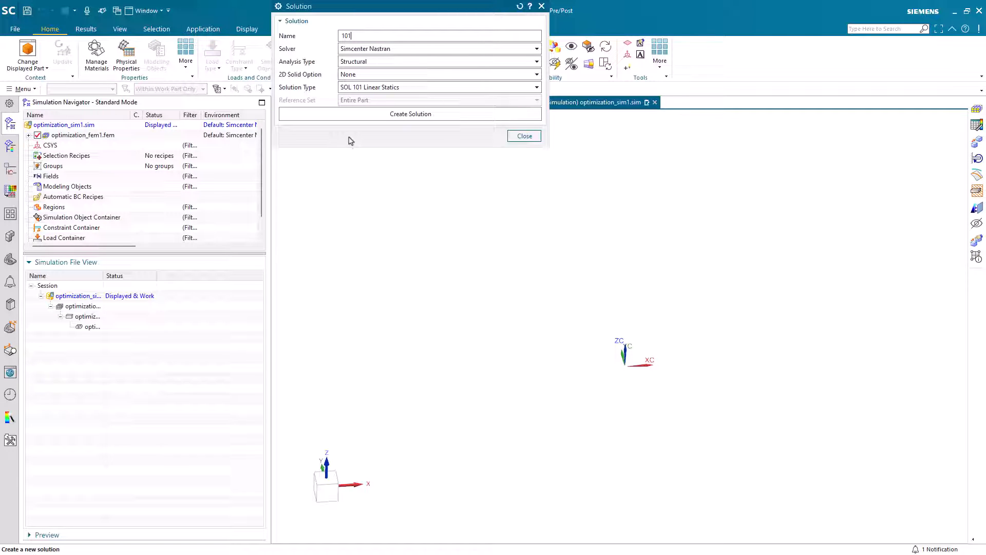
{"action": "left_click", "coordinate": [410, 114]}
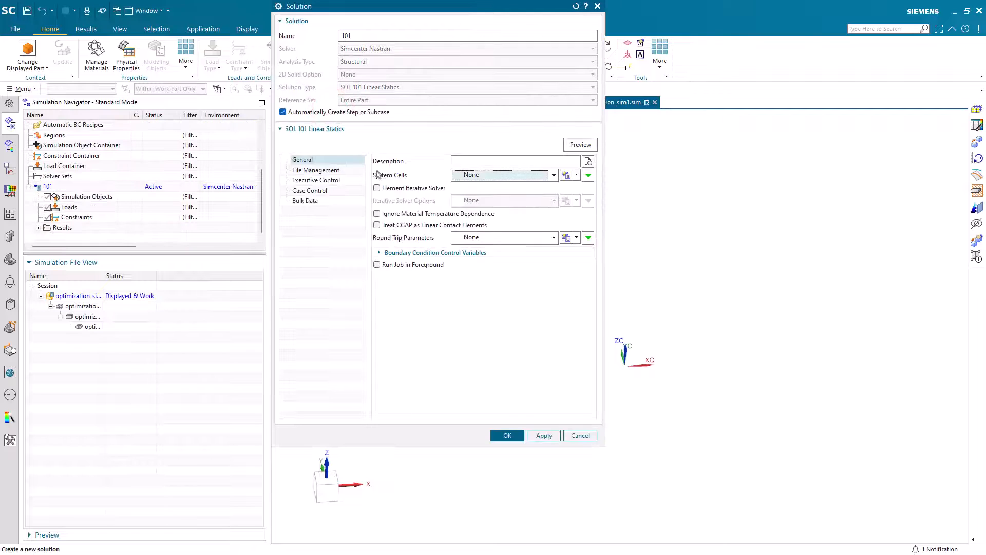
{"action": "left_click", "coordinate": [507, 435]}
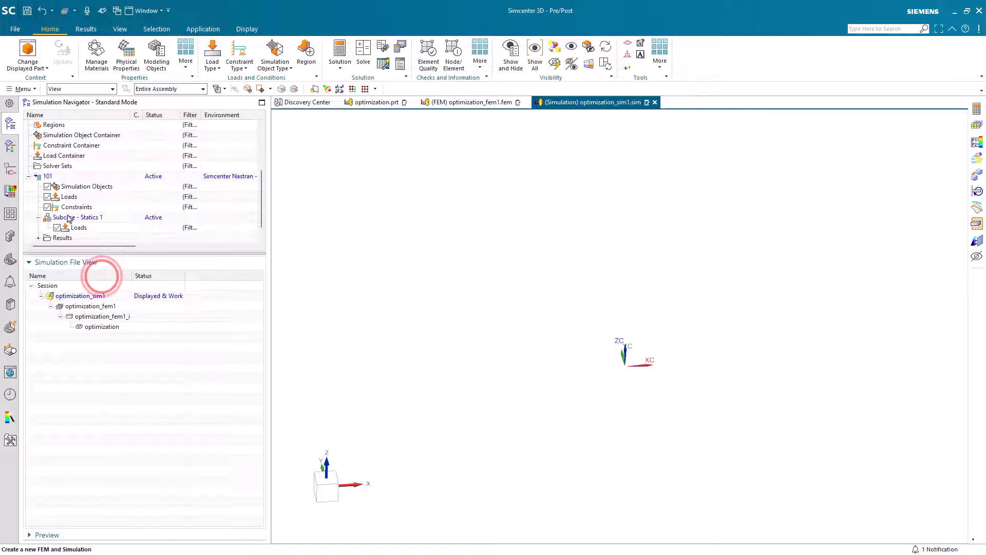
{"action": "right_click", "coordinate": [47, 176]}
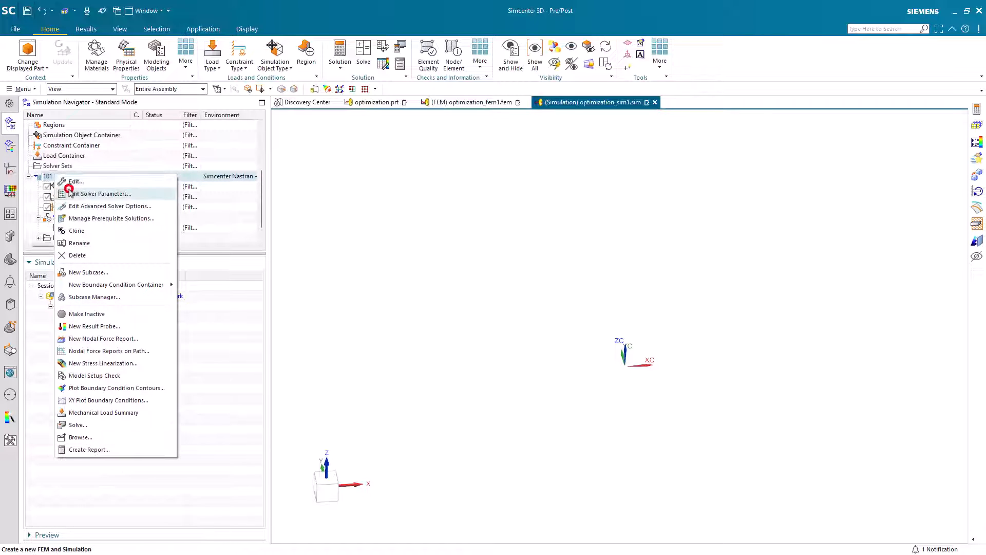
{"action": "left_click", "coordinate": [104, 194]}
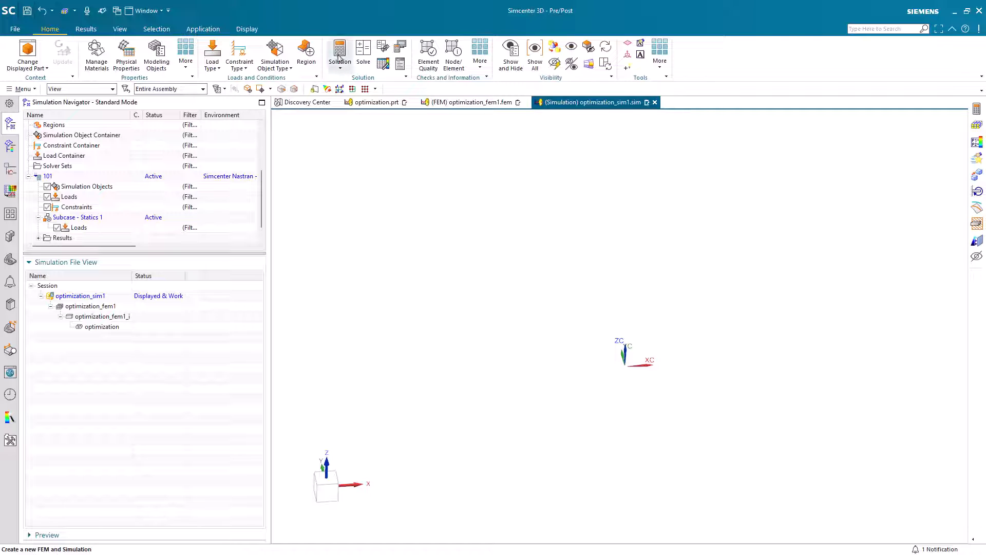
Create a new solution named 103 of type SOL 103 Real Eigenvalues.
{"action": "left_click", "coordinate": [339, 51]}
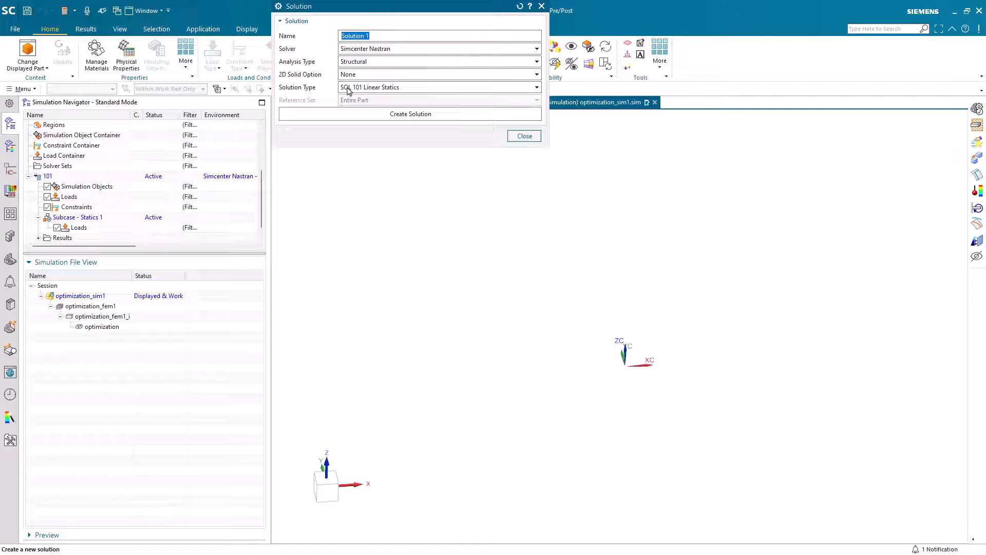
{"action": "type", "text": "103"}
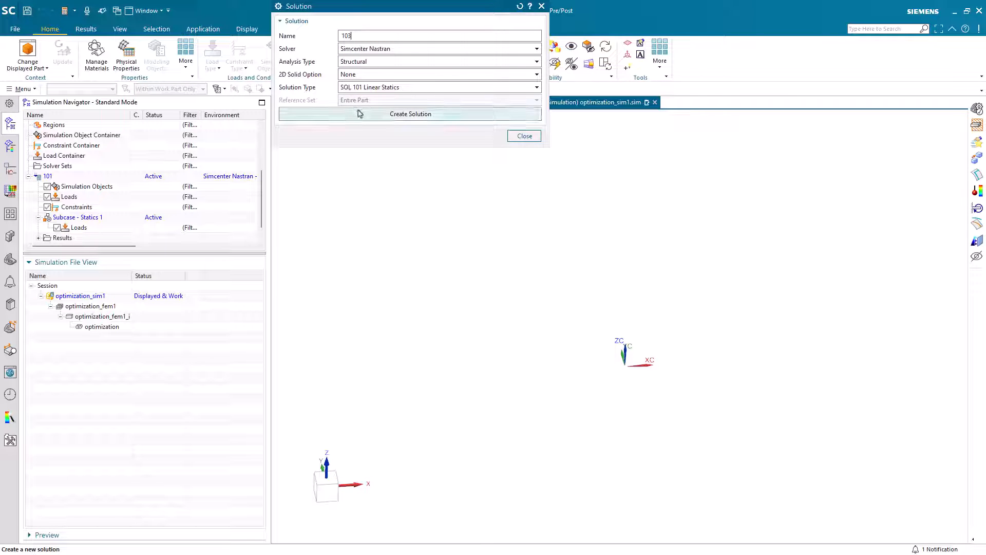
{"action": "left_click", "coordinate": [535, 86]}
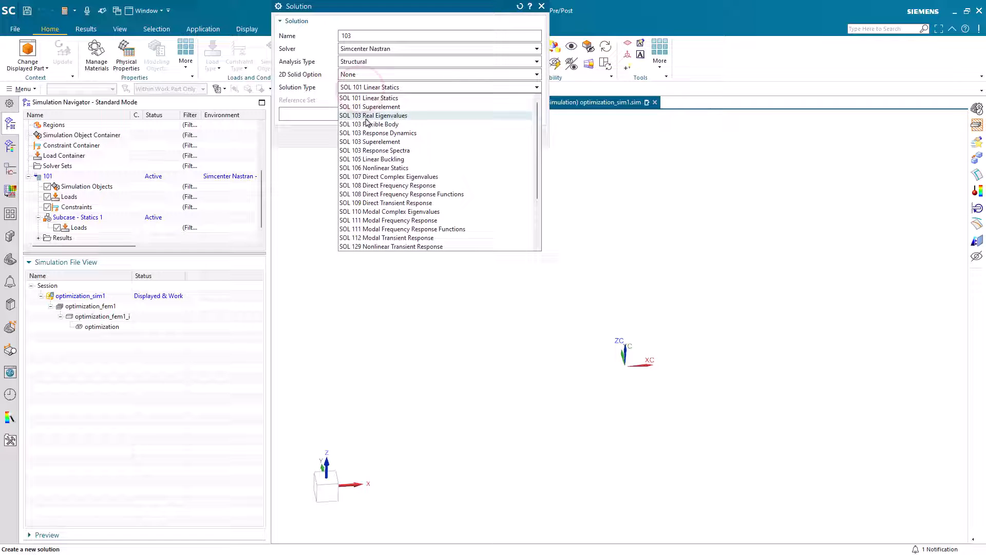
{"action": "left_click", "coordinate": [373, 115]}
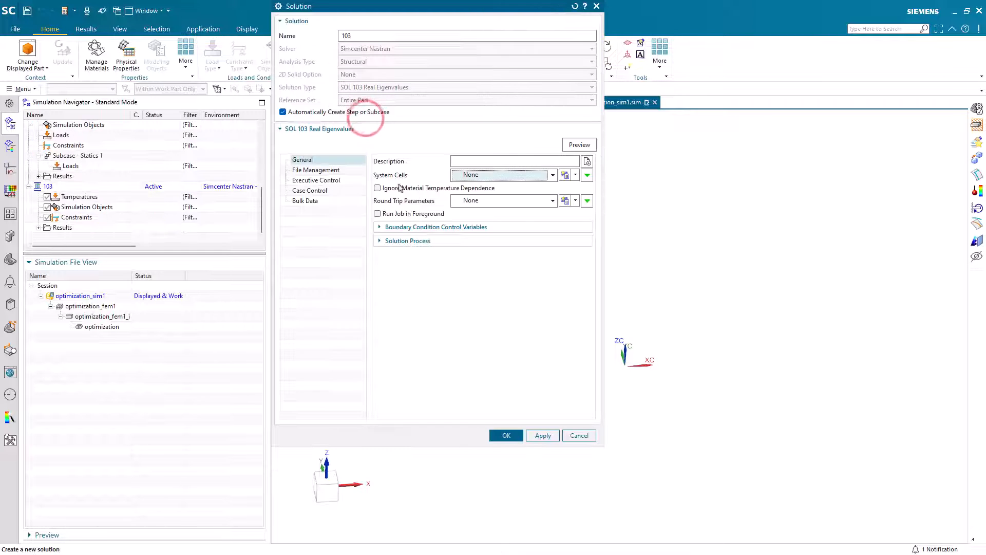
{"action": "left_click", "coordinate": [506, 435]}
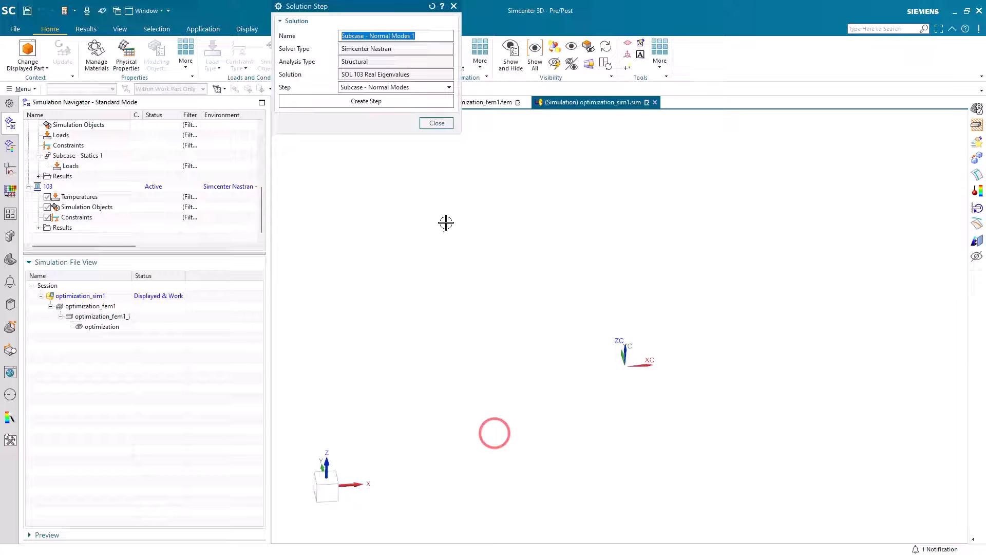
Add the Normal Modes 1 subcase and turn off the Solution Monitor.
{"action": "left_click", "coordinate": [365, 101]}
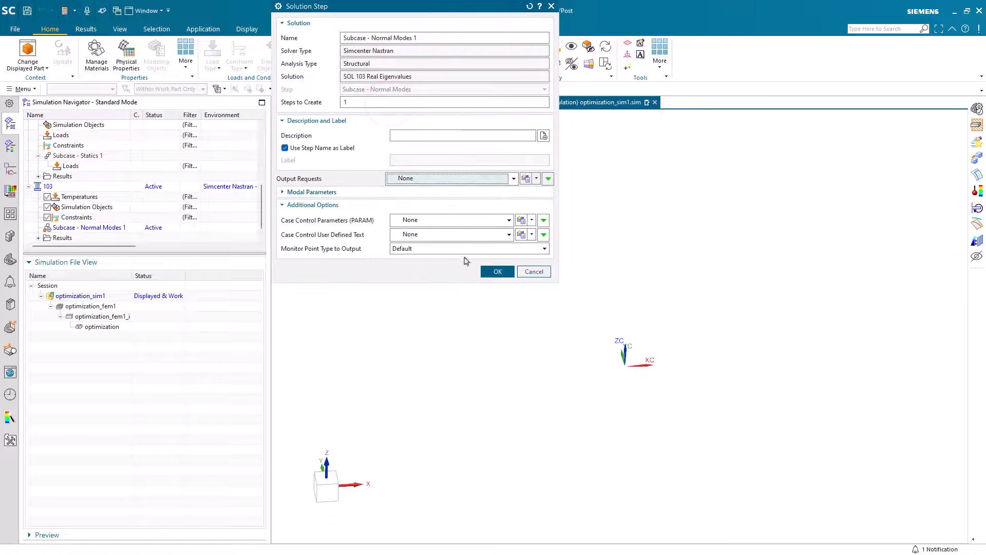
{"action": "left_click", "coordinate": [497, 271]}
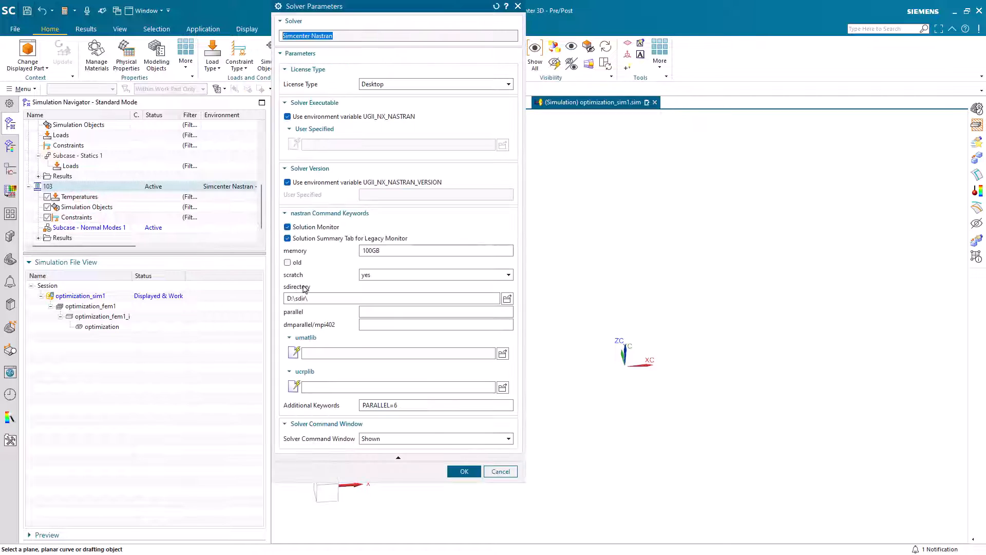
{"action": "left_click", "coordinate": [288, 226]}
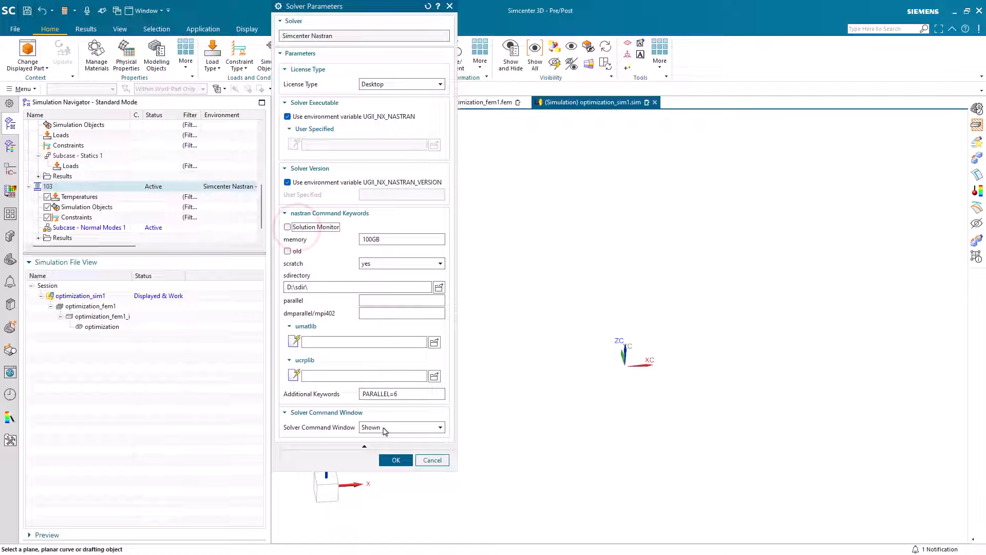
{"action": "left_click", "coordinate": [395, 460]}
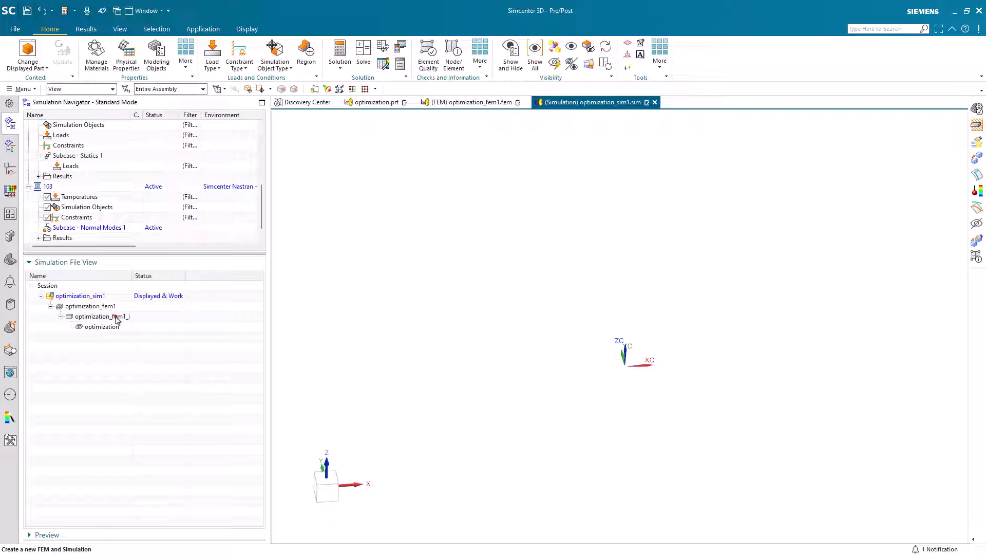
Create a midsurface sheet body in optimization_fem1_i, then display optimization_fem1.
{"action": "double_click", "coordinate": [102, 316]}
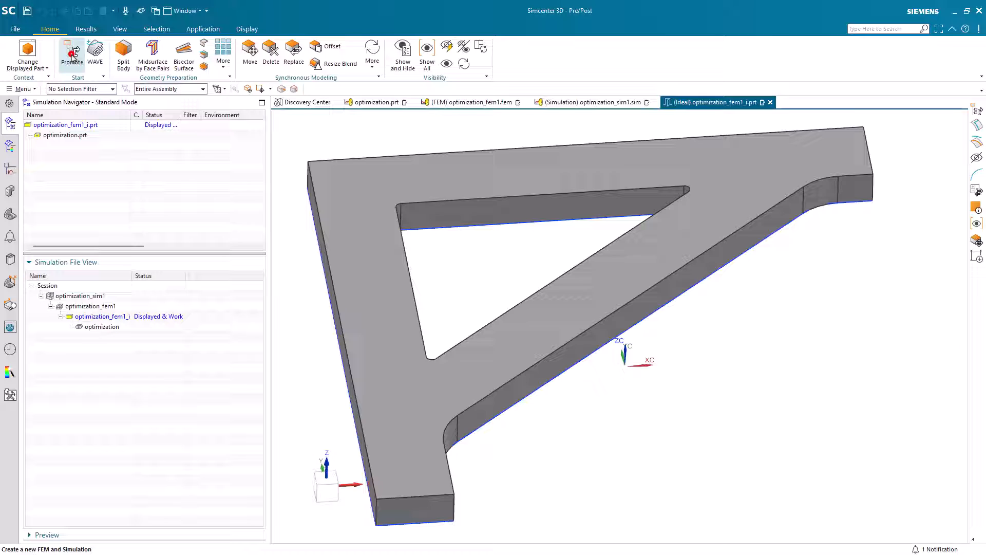
{"action": "left_click", "coordinate": [71, 53]}
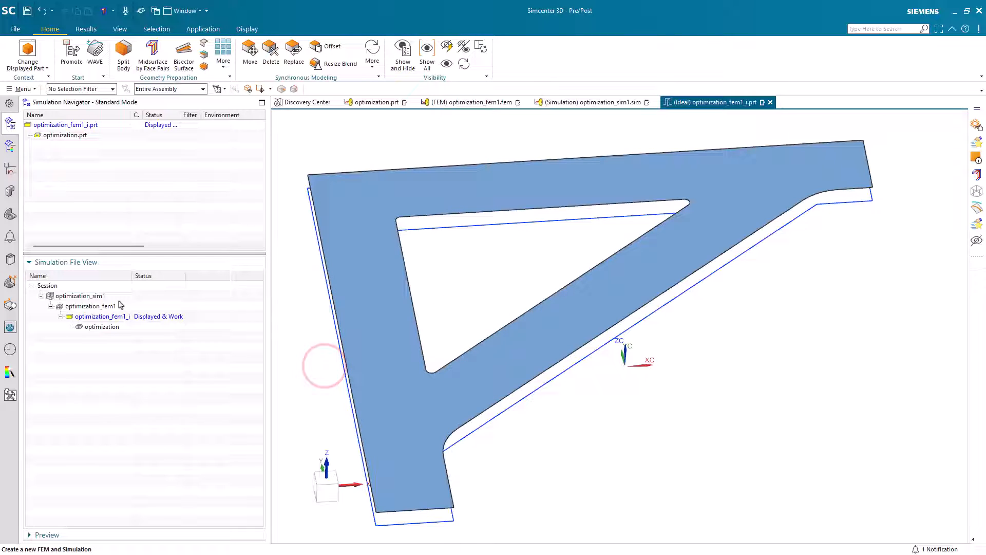
{"action": "left_click", "coordinate": [473, 102]}
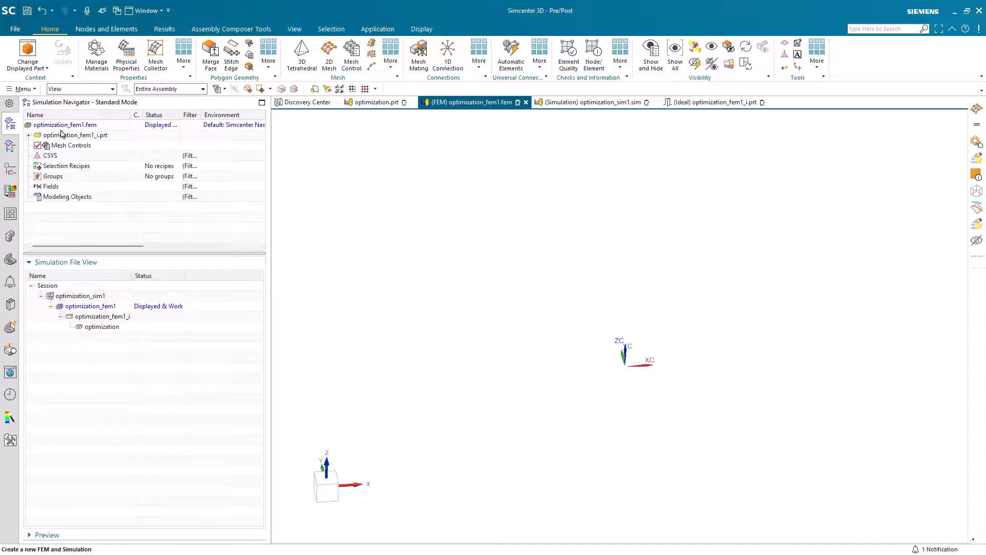
Restrict the FEM to the idealized sheet body via Edit Bodies to Use.
{"action": "double_click", "coordinate": [64, 124]}
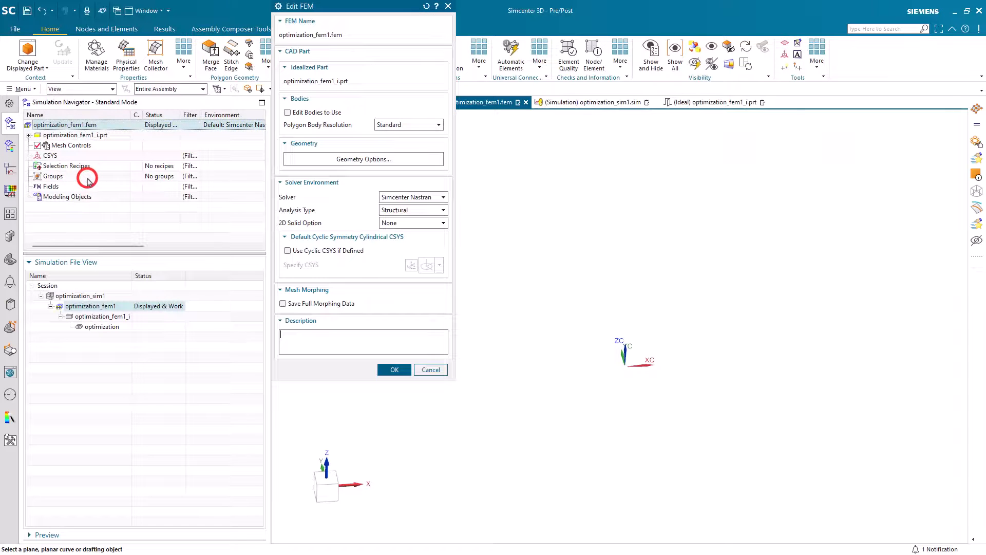
{"action": "left_click", "coordinate": [288, 112]}
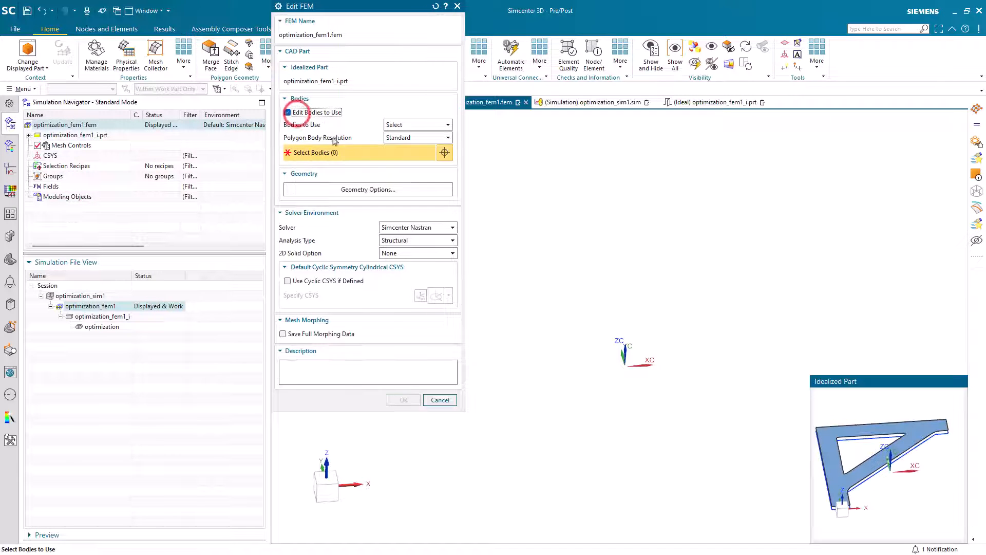
{"action": "left_click", "coordinate": [827, 443]}
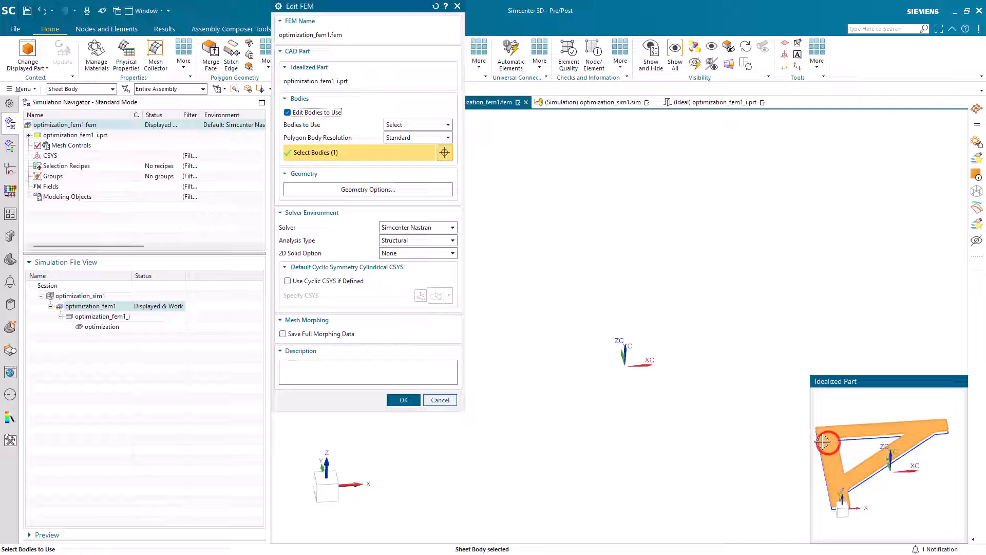
{"action": "left_click", "coordinate": [403, 399]}
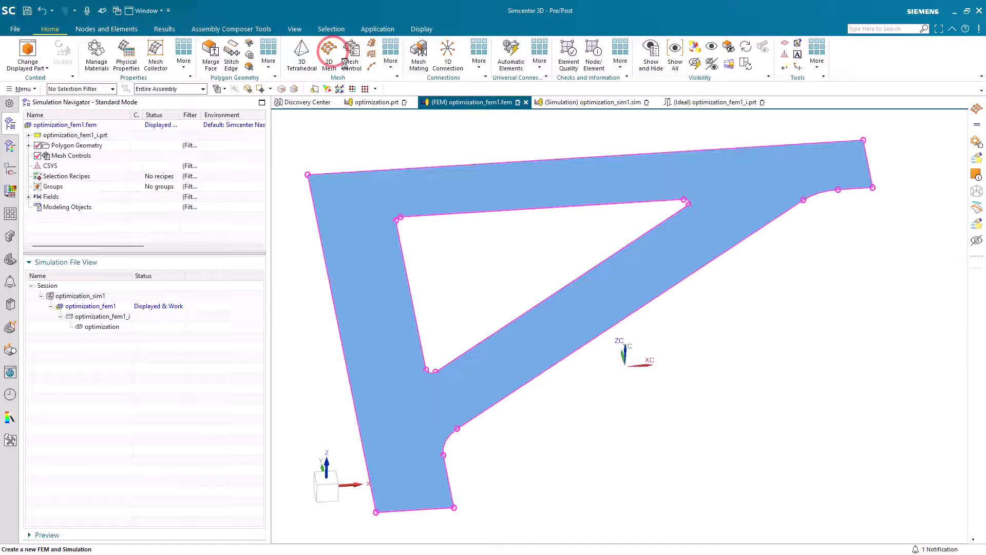
Mesh the sheet with 2 mm Paver CQUAD4 shells and review the collector properties.
{"action": "left_click", "coordinate": [329, 56]}
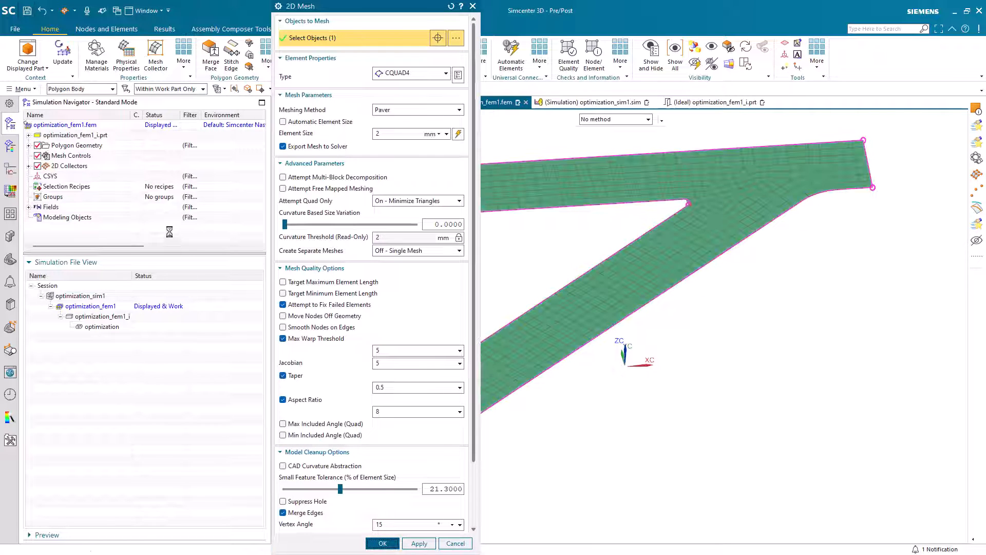
{"action": "left_click", "coordinate": [381, 543]}
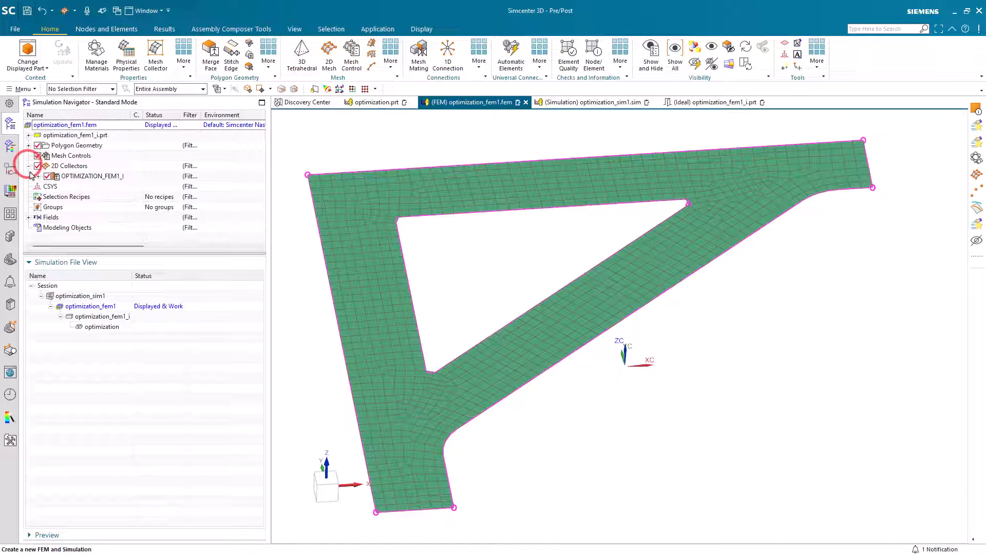
{"action": "right_click", "coordinate": [88, 175]}
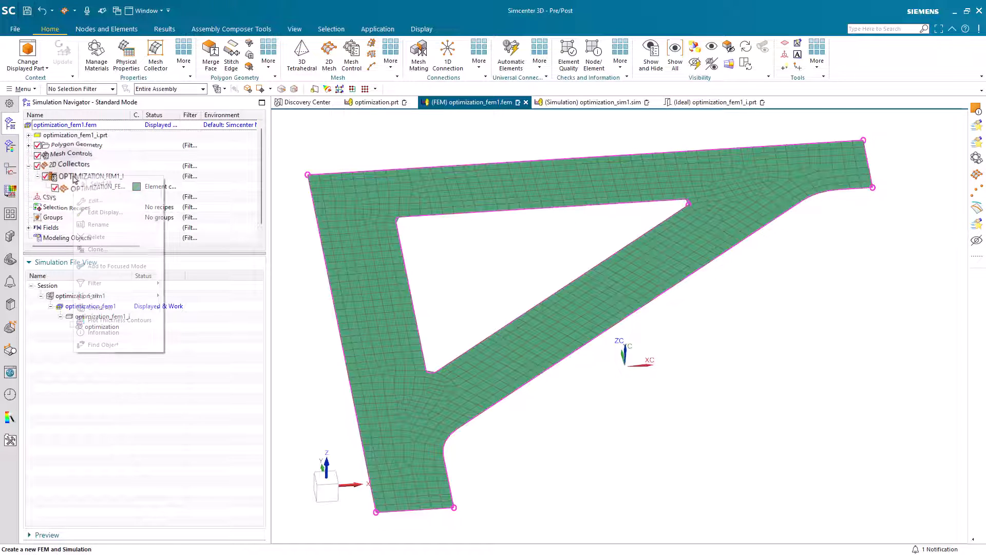
{"action": "left_click", "coordinate": [94, 200]}
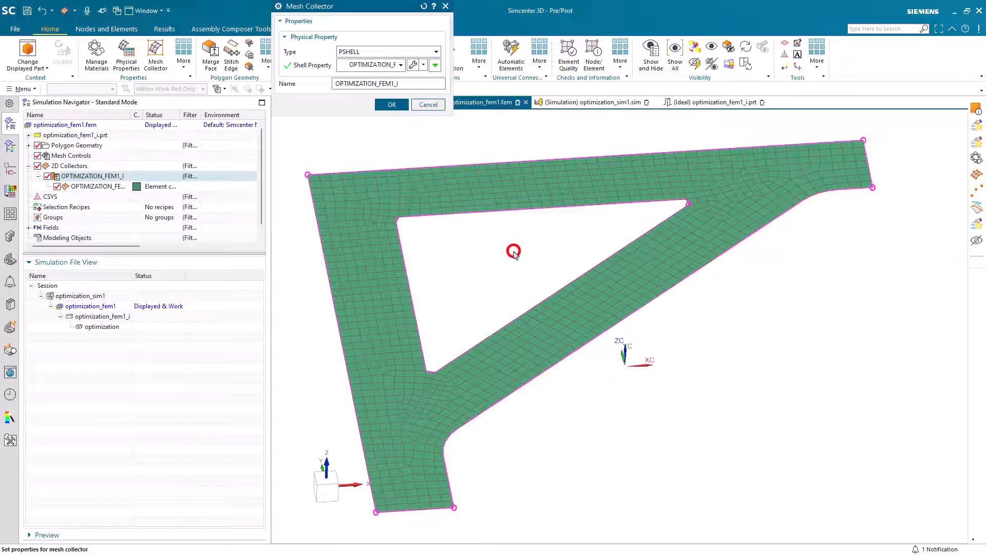
{"action": "left_click", "coordinate": [392, 104]}
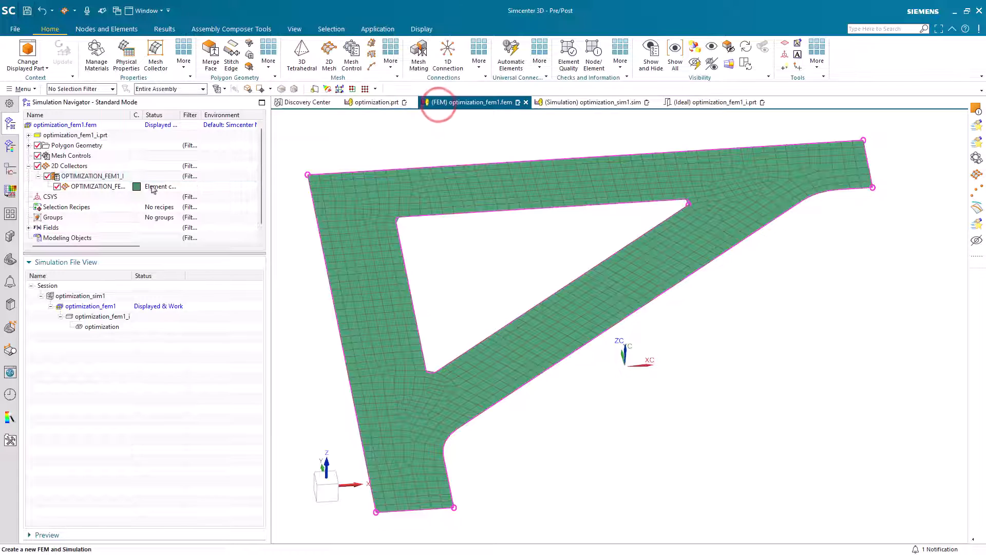
{"action": "right_click", "coordinate": [98, 186]}
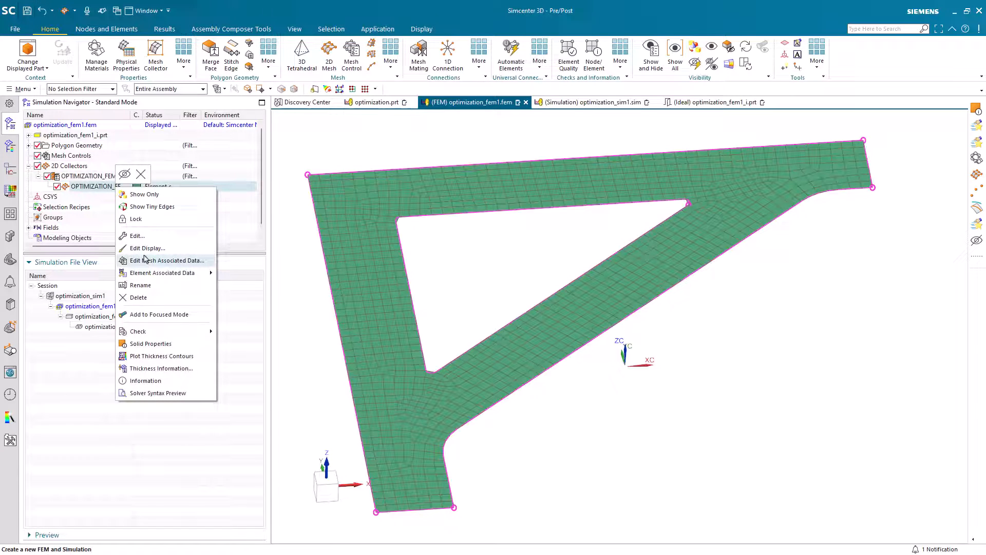
{"action": "left_click", "coordinate": [166, 260]}
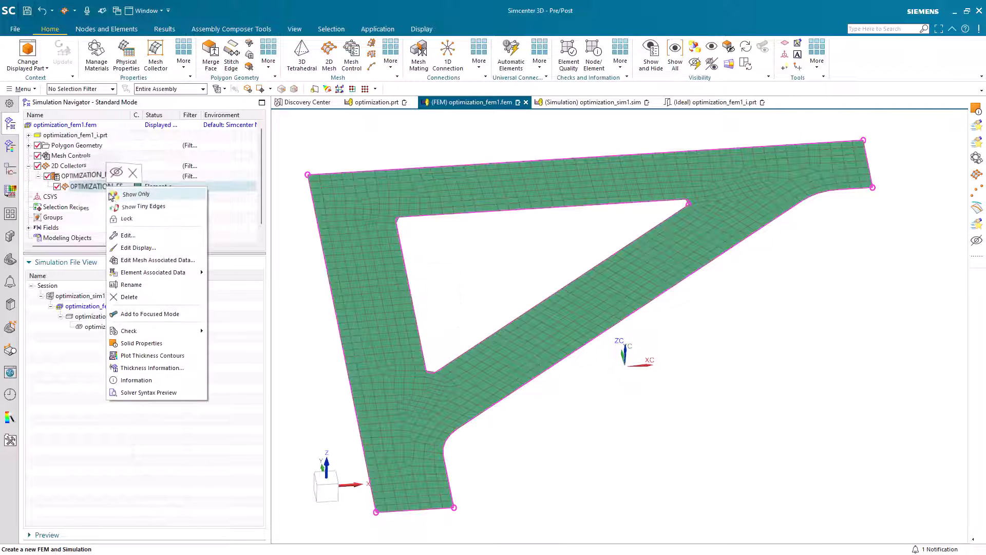
{"action": "left_click", "coordinate": [148, 351]}
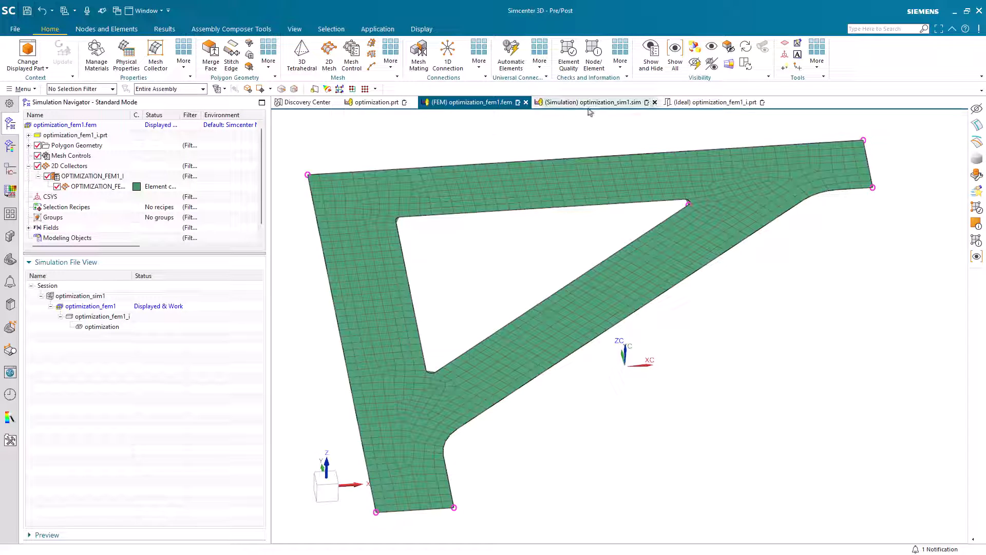
In the simulation file, add a constraint folder named 'both'.
{"action": "left_click", "coordinate": [591, 102]}
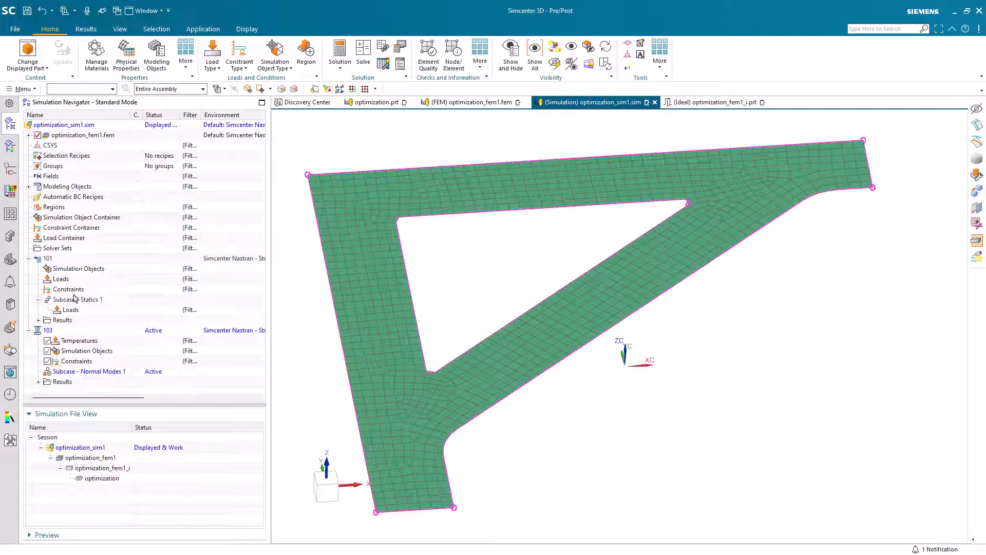
{"action": "right_click", "coordinate": [71, 227]}
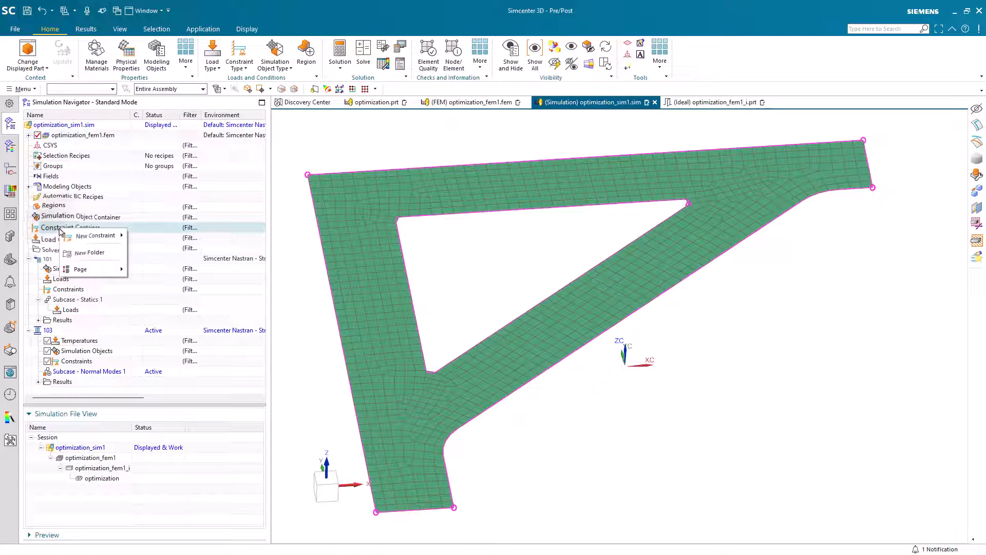
{"action": "left_click", "coordinate": [90, 253]}
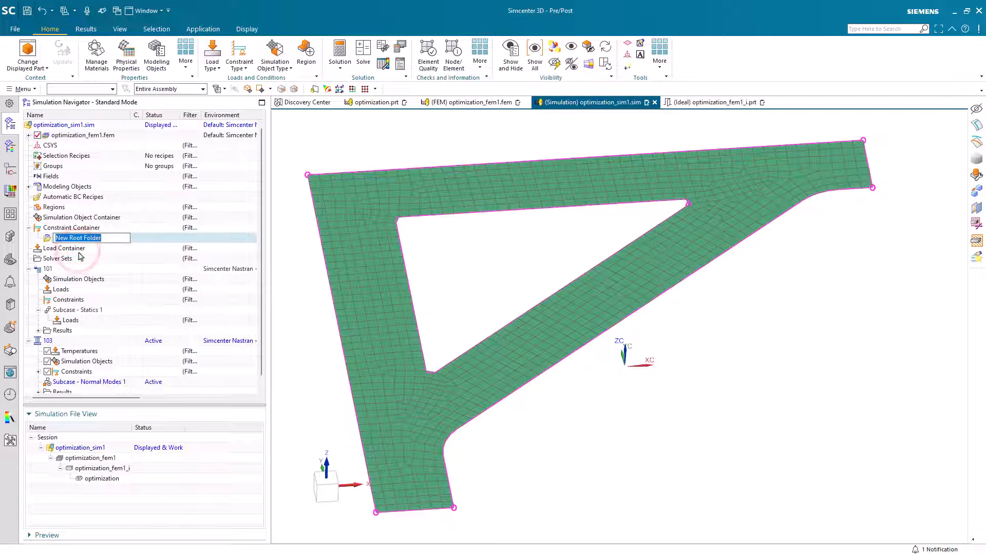
{"action": "type", "text": "both"}
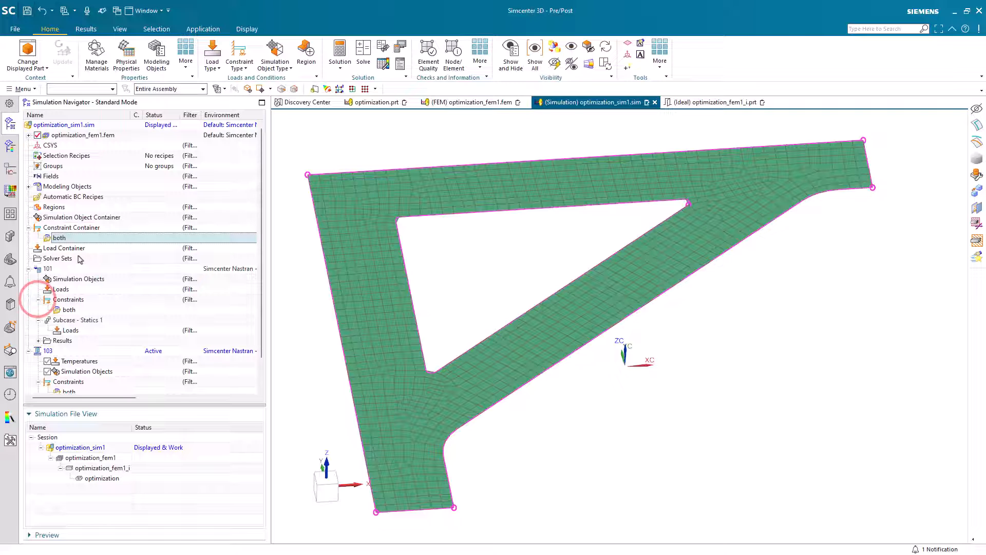
Fix the bracket's left edge in the 'both' folder and activate solution 101.
{"action": "right_click", "coordinate": [59, 237]}
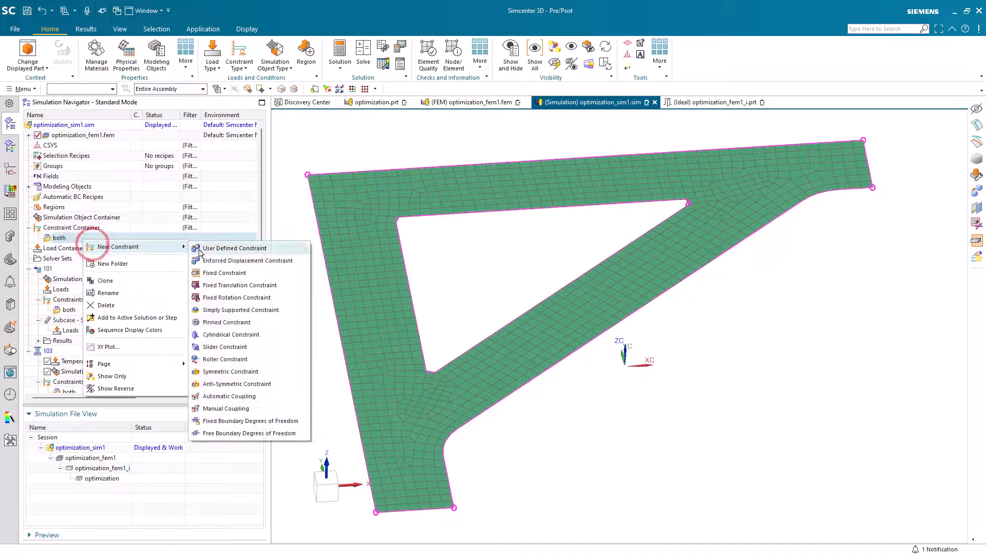
{"action": "left_click", "coordinate": [224, 272]}
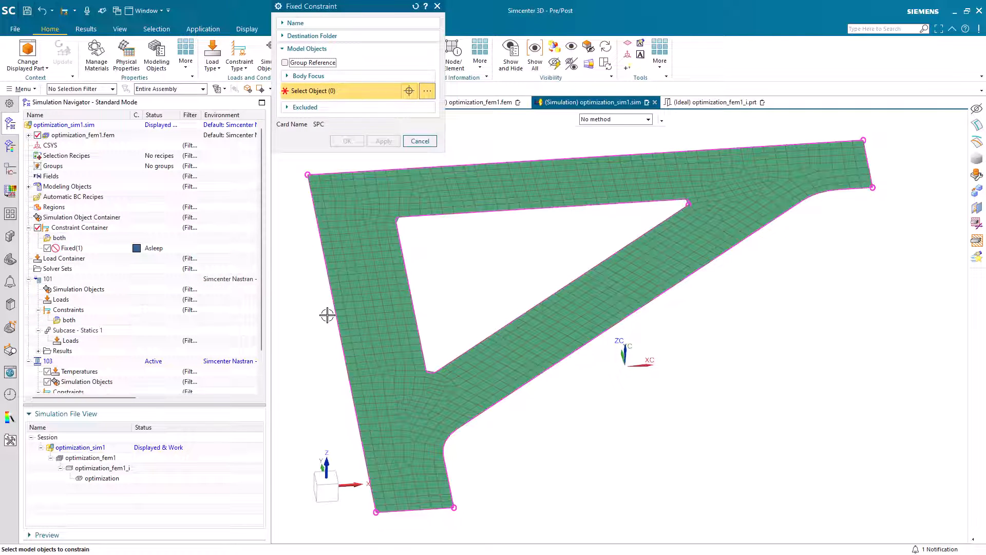
{"action": "left_click", "coordinate": [328, 314]}
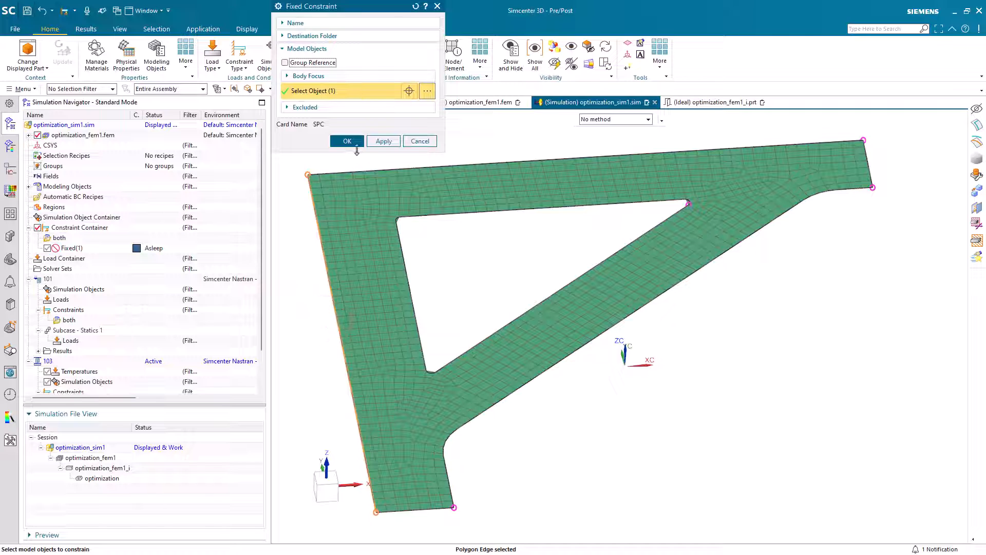
{"action": "left_click", "coordinate": [346, 140]}
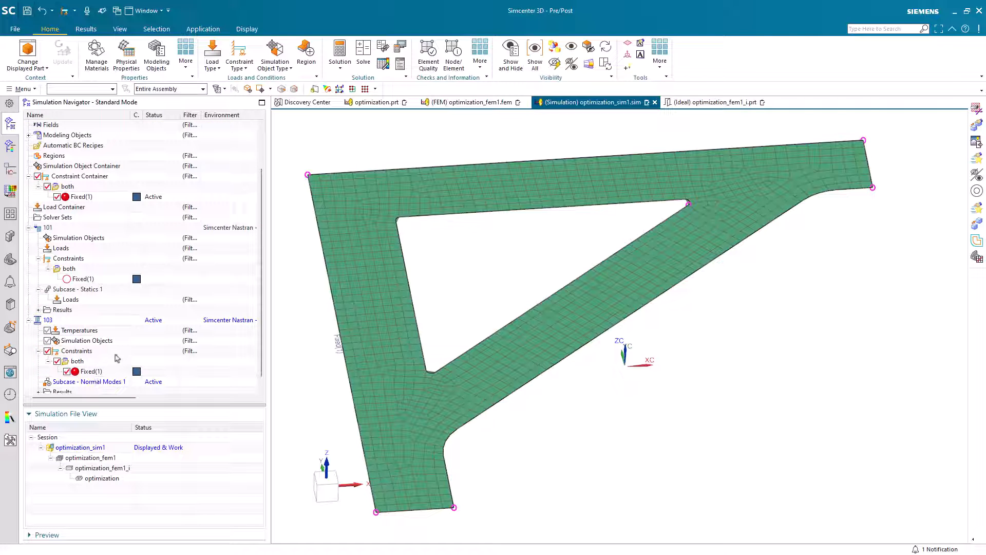
{"action": "left_click", "coordinate": [48, 227]}
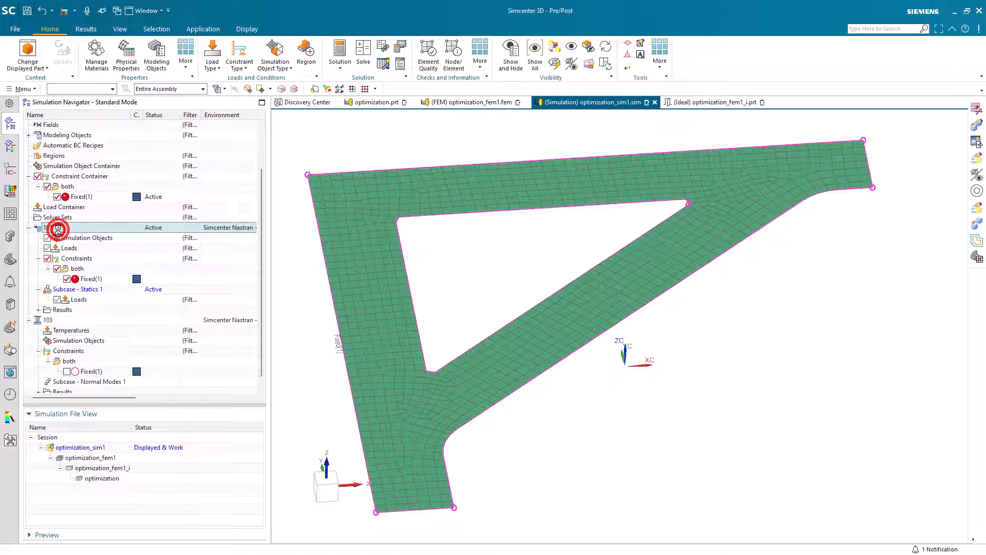
Apply a 1e5 N force along -YC to the bracket's top edge.
{"action": "left_click", "coordinate": [213, 51]}
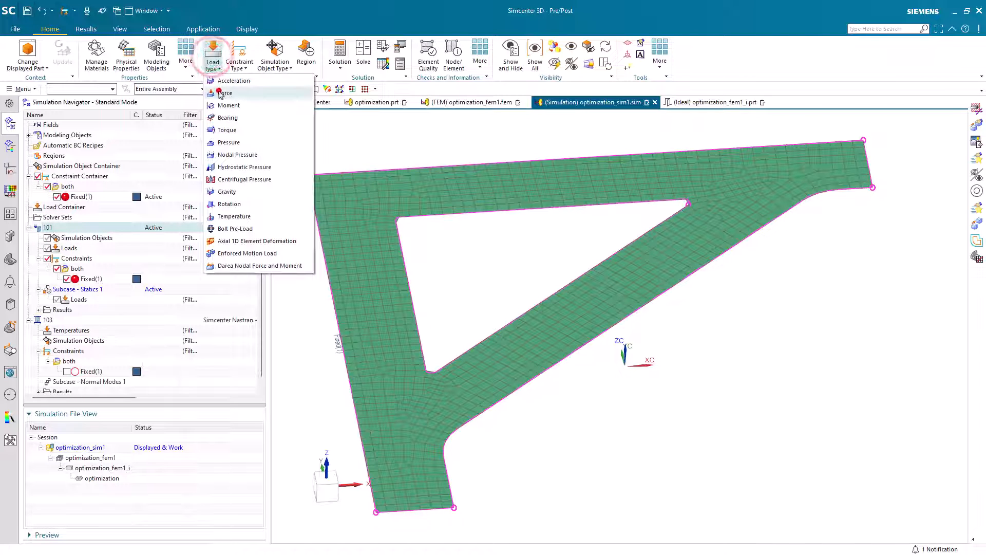
{"action": "left_click", "coordinate": [225, 93]}
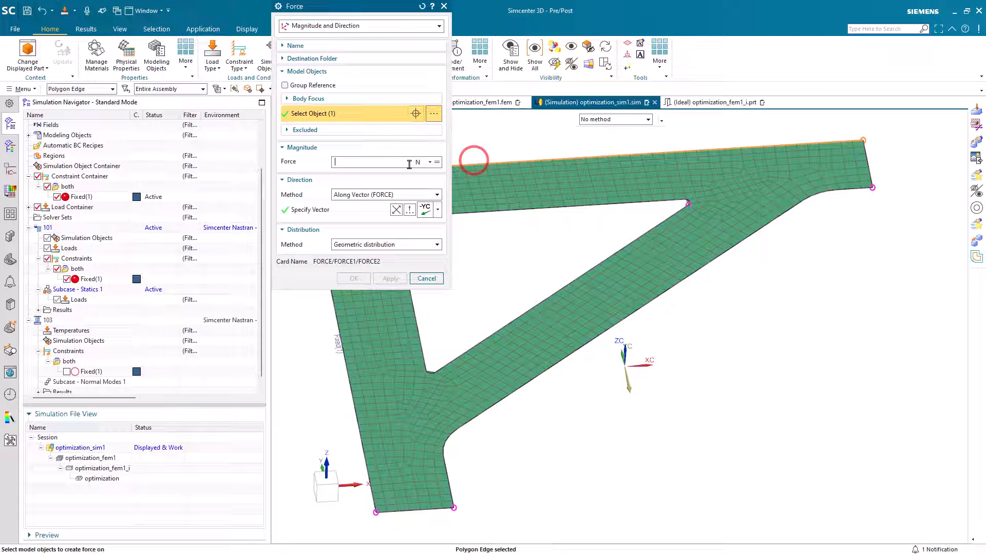
{"action": "type", "text": "1e5"}
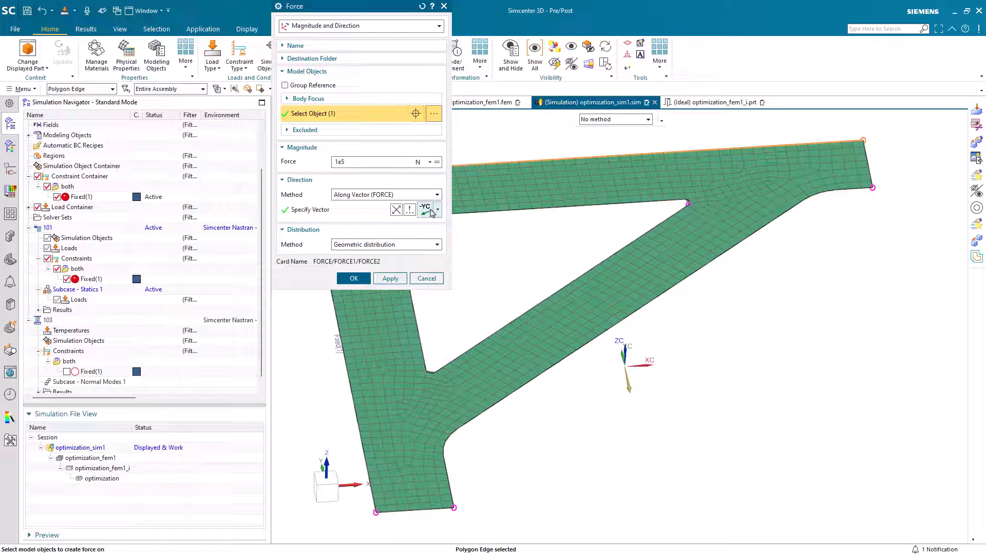
{"action": "left_click", "coordinate": [353, 278]}
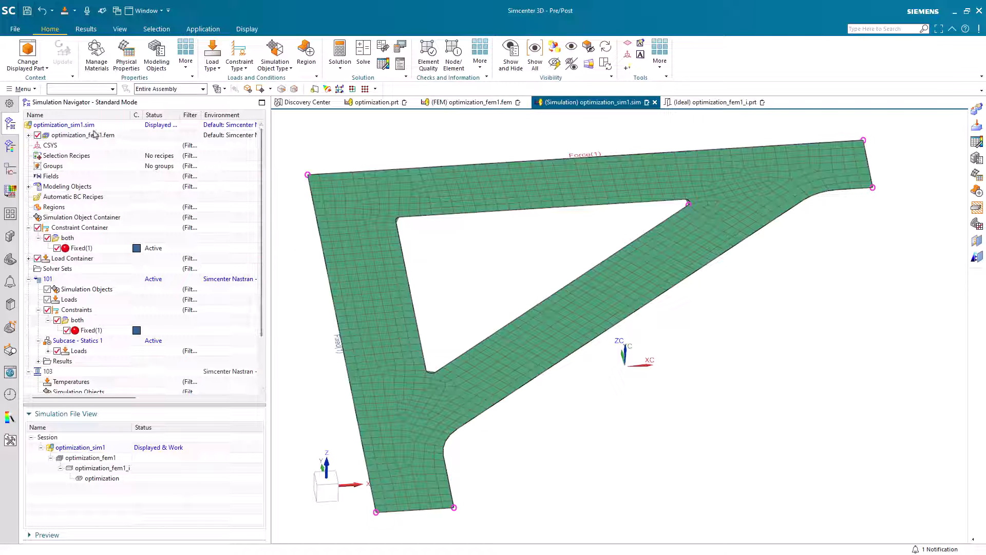
Solve solutions 101 and 103 together, then dismiss the solve summary and information log.
{"action": "right_click", "coordinate": [62, 124]}
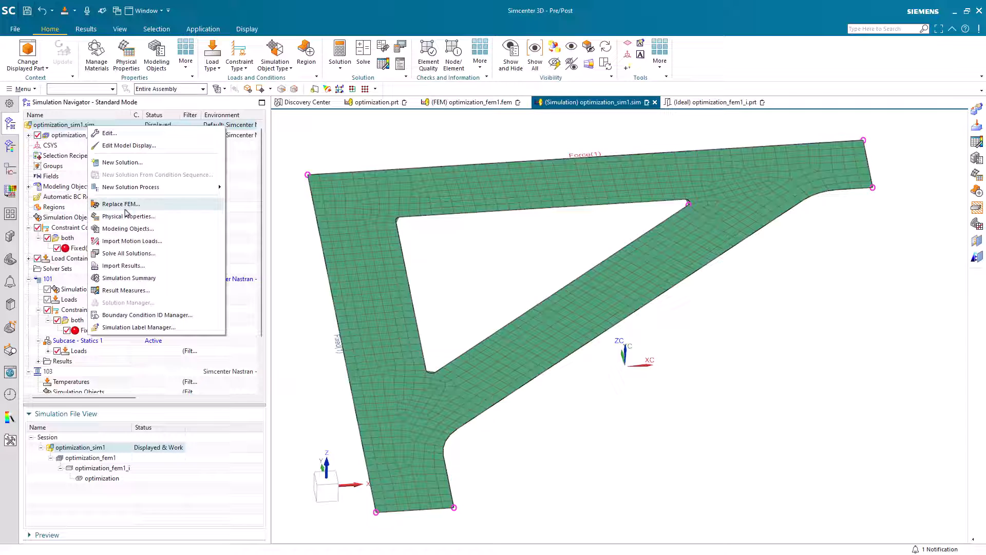
{"action": "left_click", "coordinate": [128, 253]}
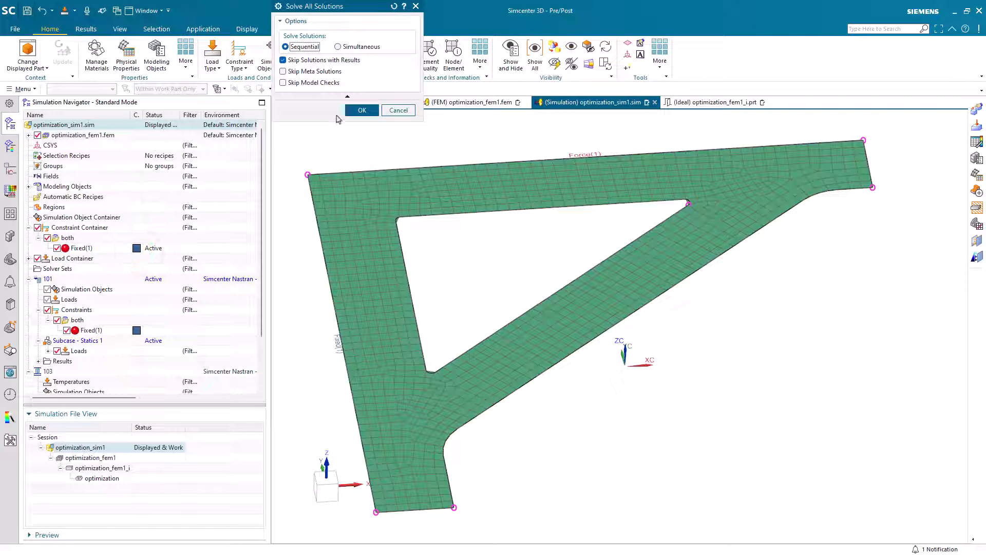
{"action": "left_click", "coordinate": [362, 110]}
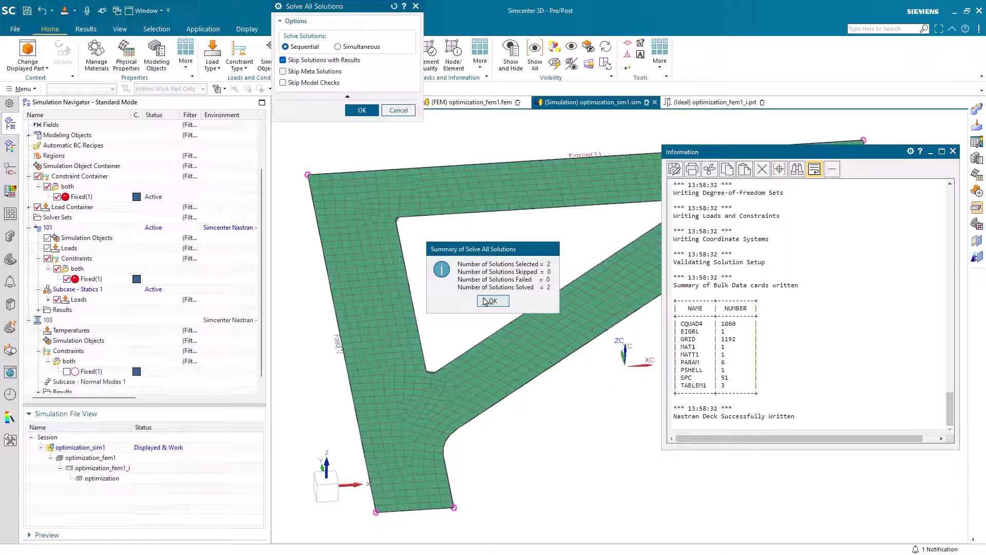
{"action": "left_click", "coordinate": [493, 301]}
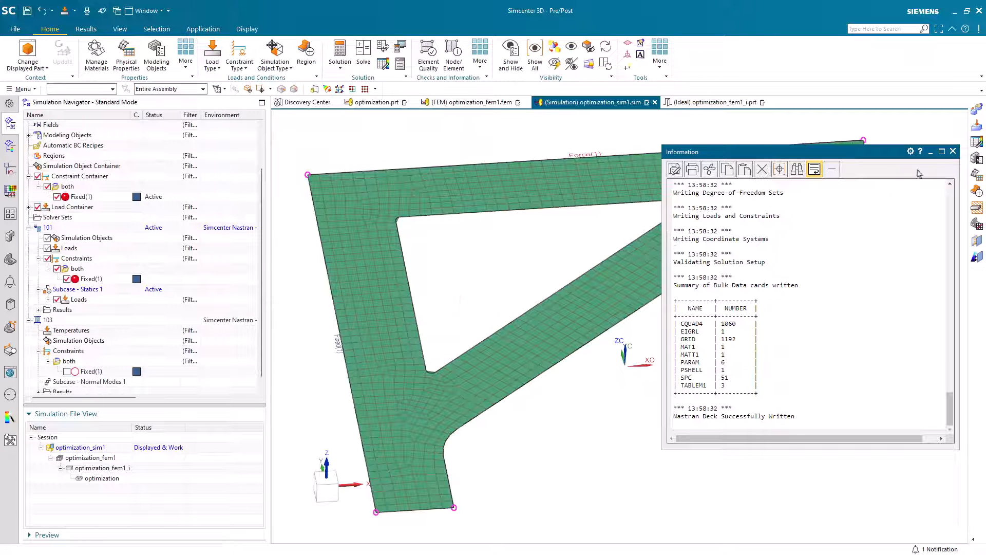
{"action": "left_click", "coordinate": [953, 157]}
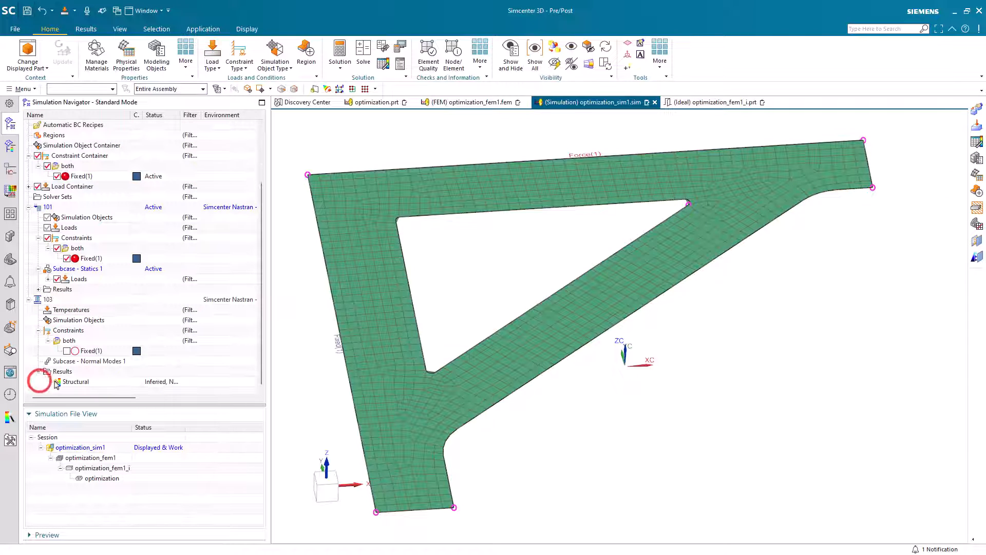
Display the Mode 1 contour, inspect it, then switch to solution 101's structural results.
{"action": "double_click", "coordinate": [75, 382]}
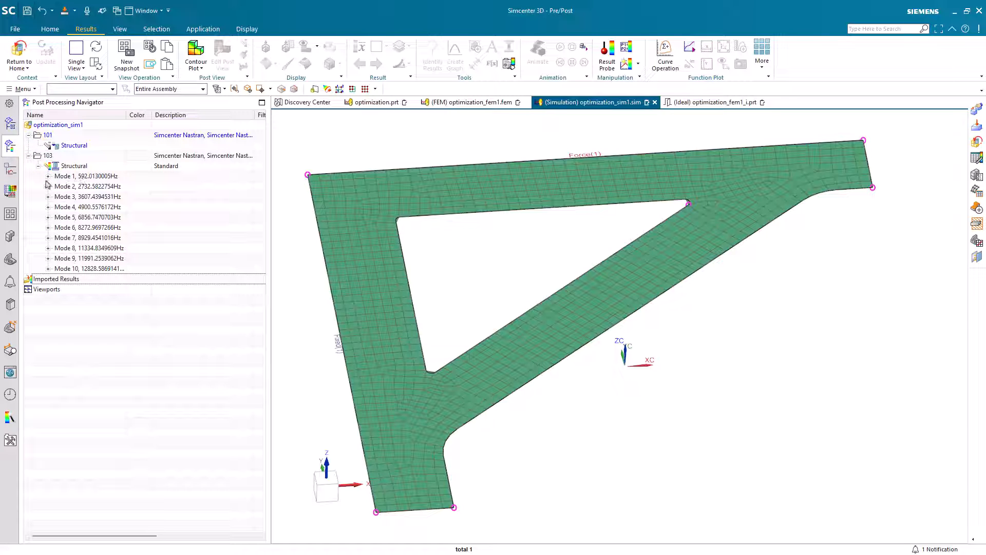
{"action": "double_click", "coordinate": [87, 177]}
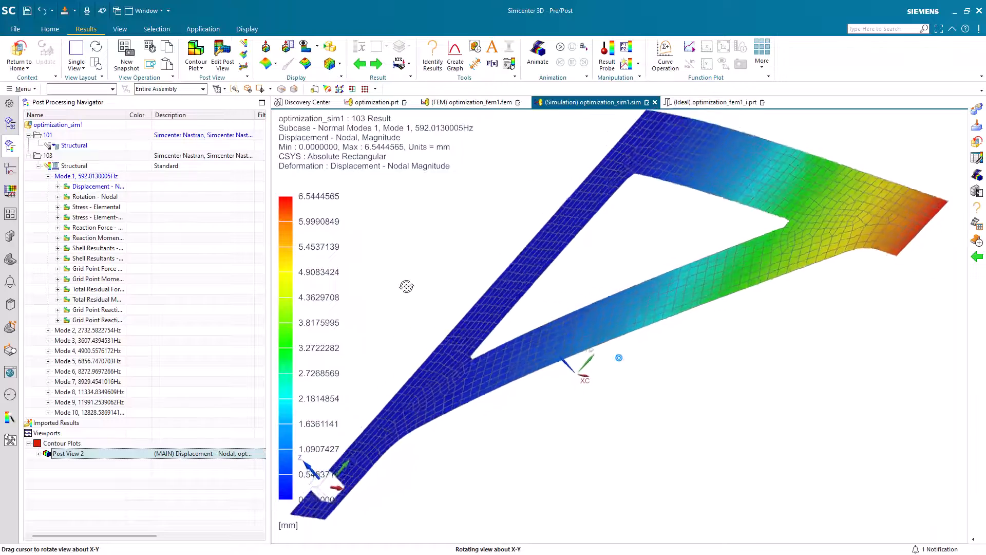
{"action": "left_click_drag", "start_coordinate": [406, 286], "coordinate": [445, 308]}
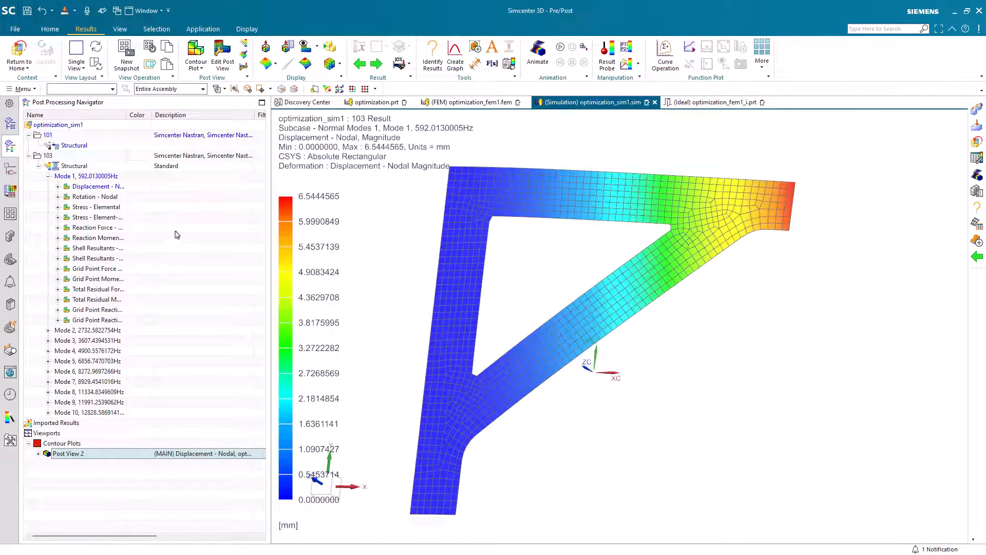
{"action": "left_click", "coordinate": [64, 145]}
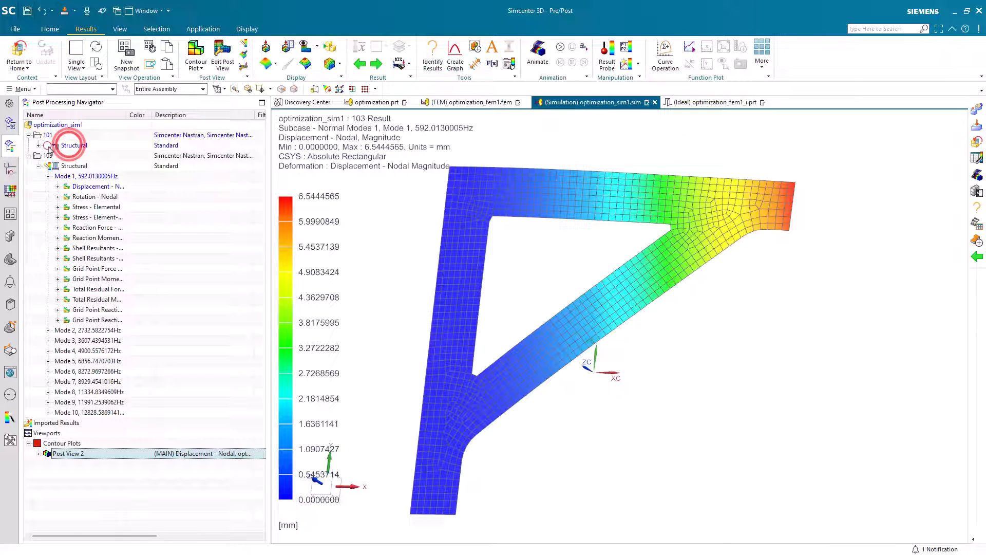
{"action": "left_click", "coordinate": [49, 145]}
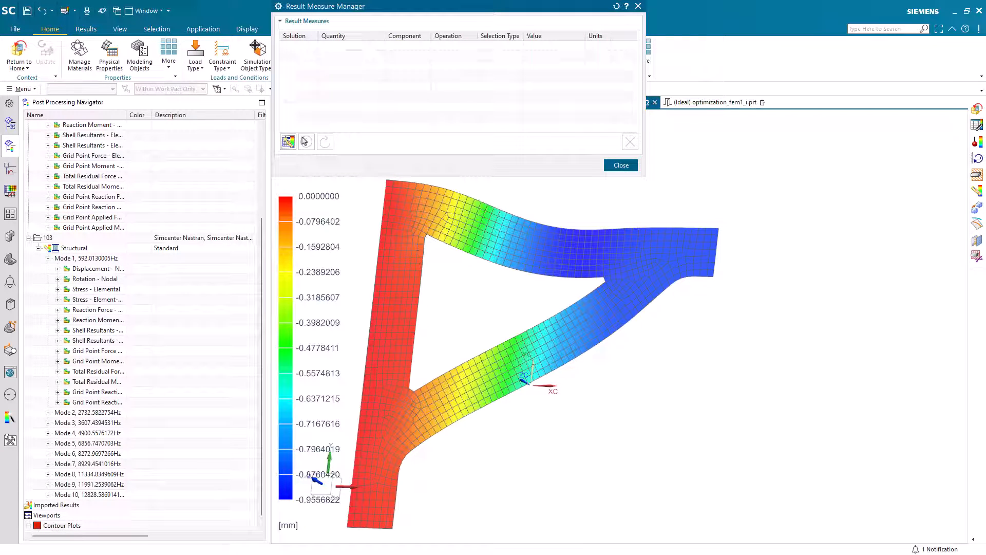
Create result measure 'ydispmin' for solution 101's minimum nodal Y displacement.
{"action": "left_click", "coordinate": [287, 141]}
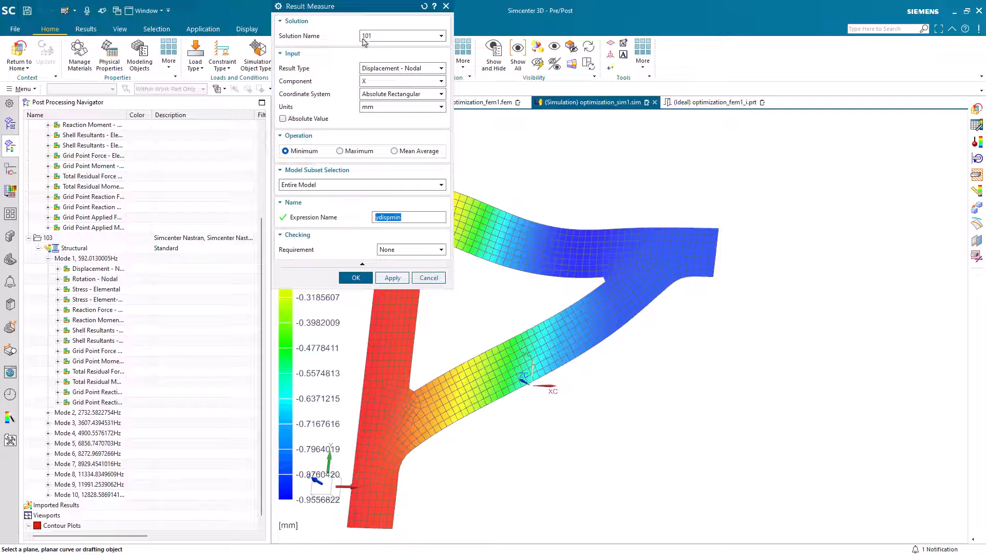
{"action": "left_click", "coordinate": [377, 36]}
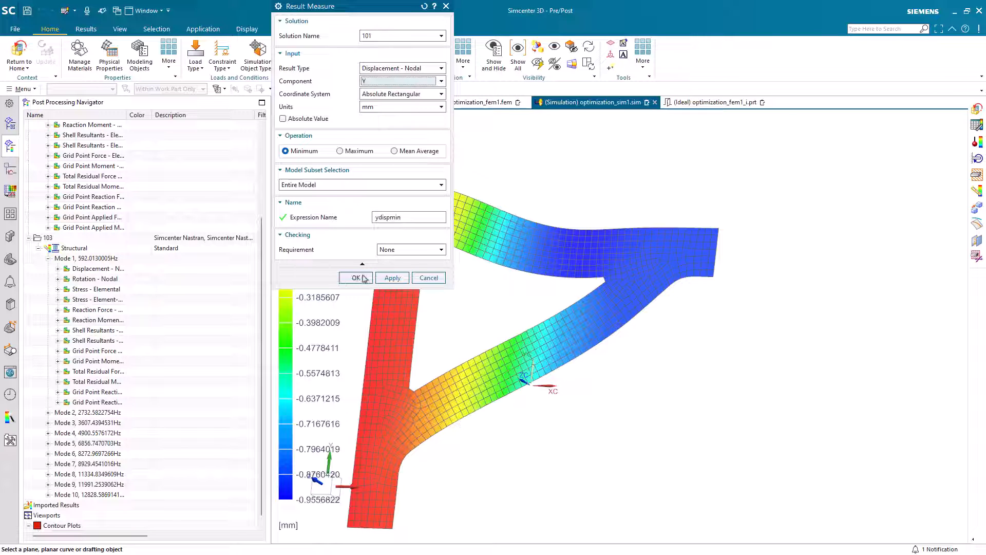
{"action": "left_click", "coordinate": [356, 277]}
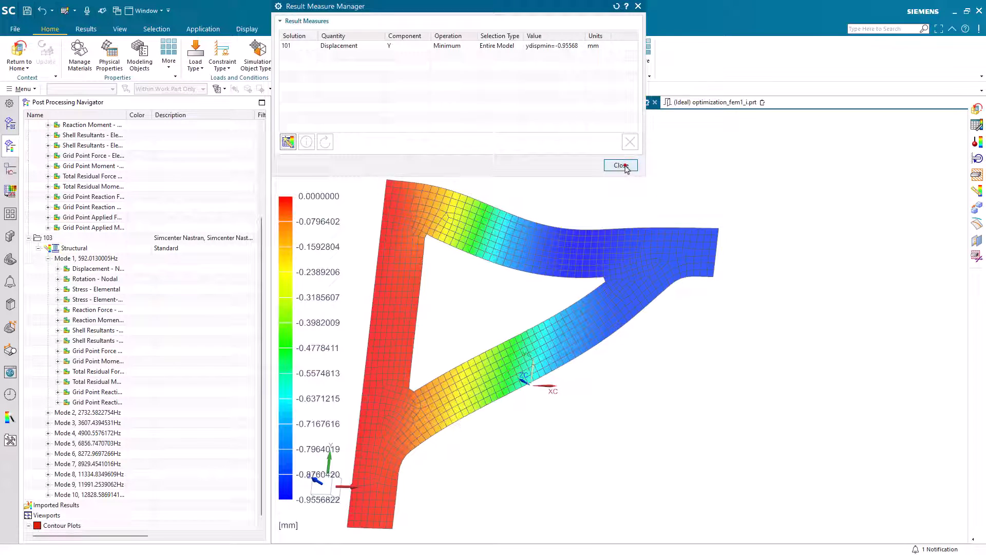
{"action": "left_click", "coordinate": [621, 165]}
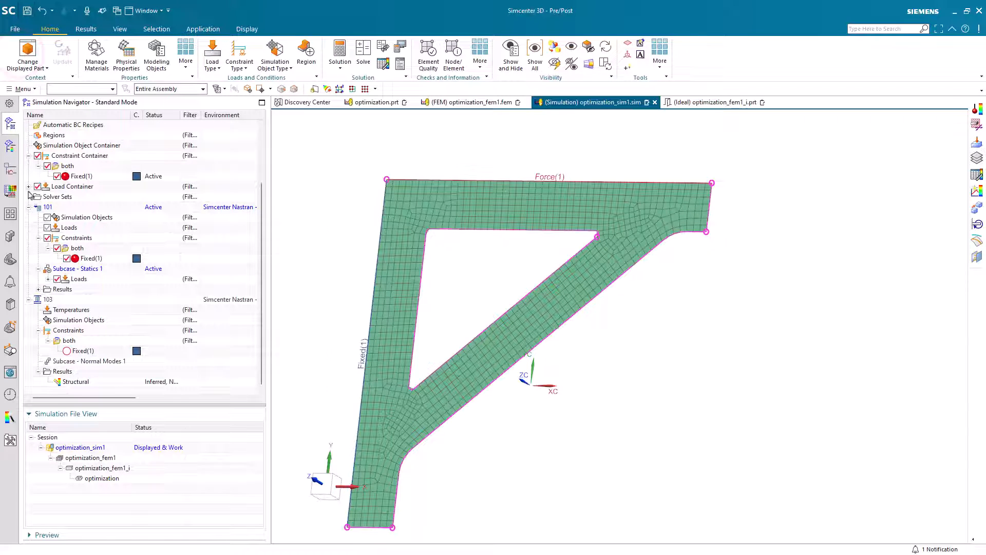
Activate solution 103 and create result probe 'freq' using the frequency formula.
{"action": "left_click", "coordinate": [48, 299]}
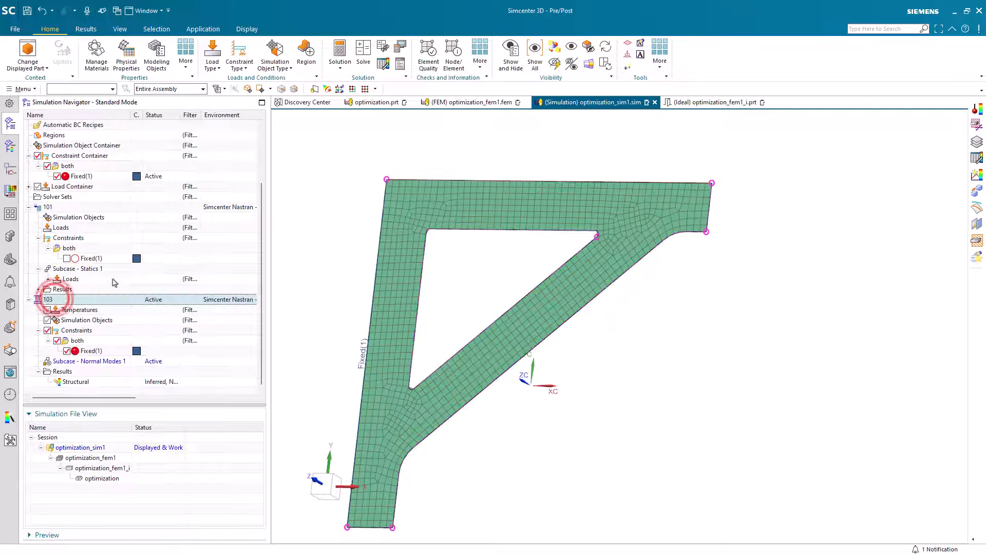
{"action": "left_click", "coordinate": [85, 29]}
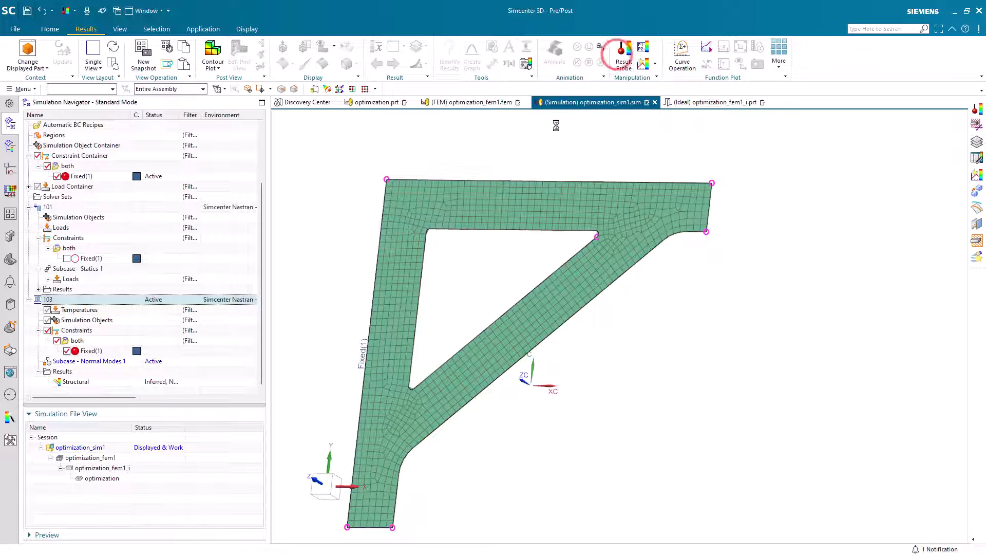
{"action": "left_click", "coordinate": [622, 55]}
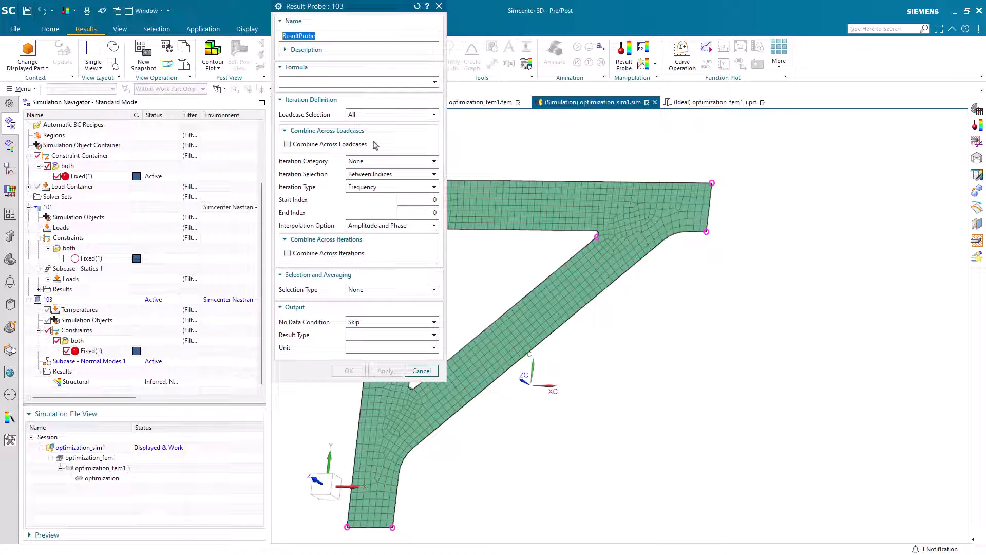
{"action": "type", "text": "freq"}
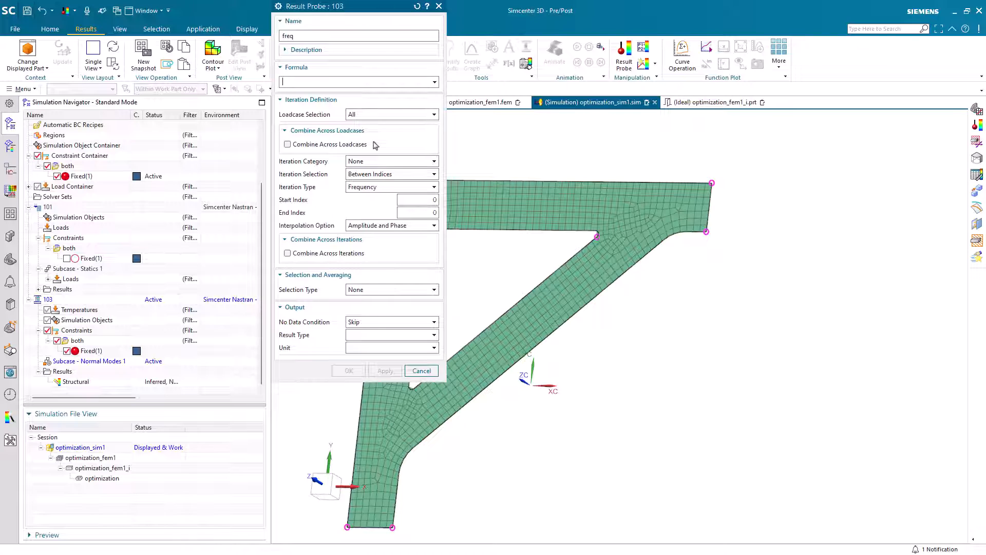
{"action": "type", "text": "fre"}
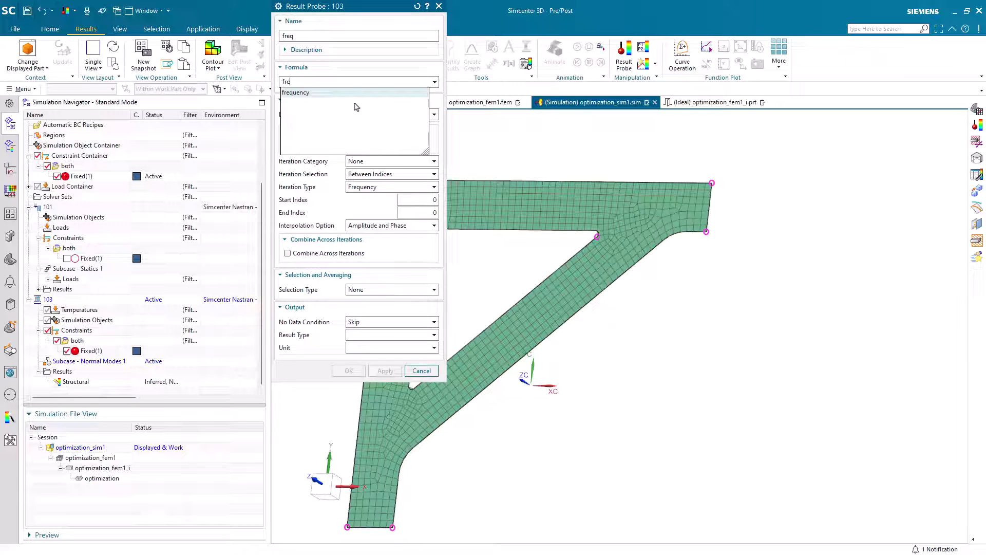
{"action": "left_click", "coordinate": [296, 92]}
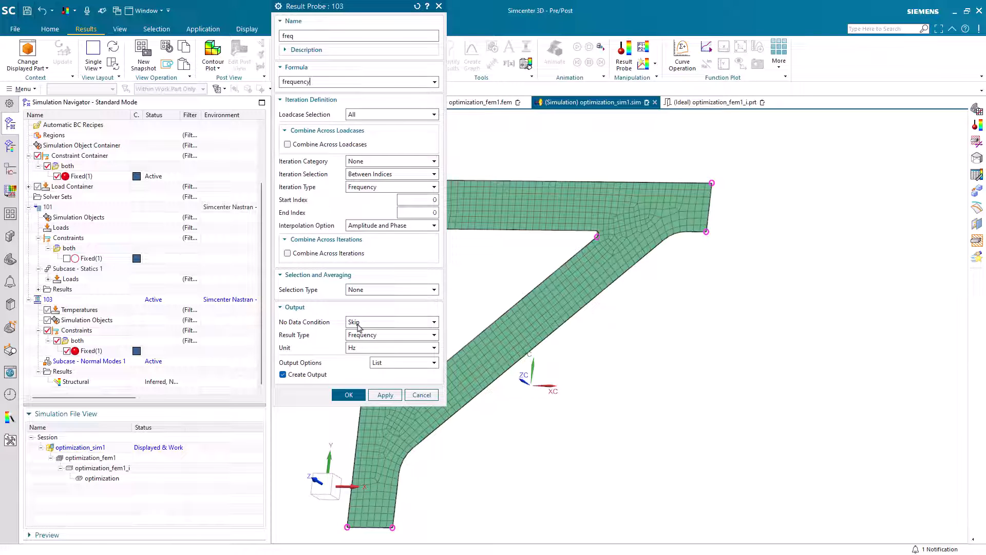
{"action": "left_click", "coordinate": [348, 395]}
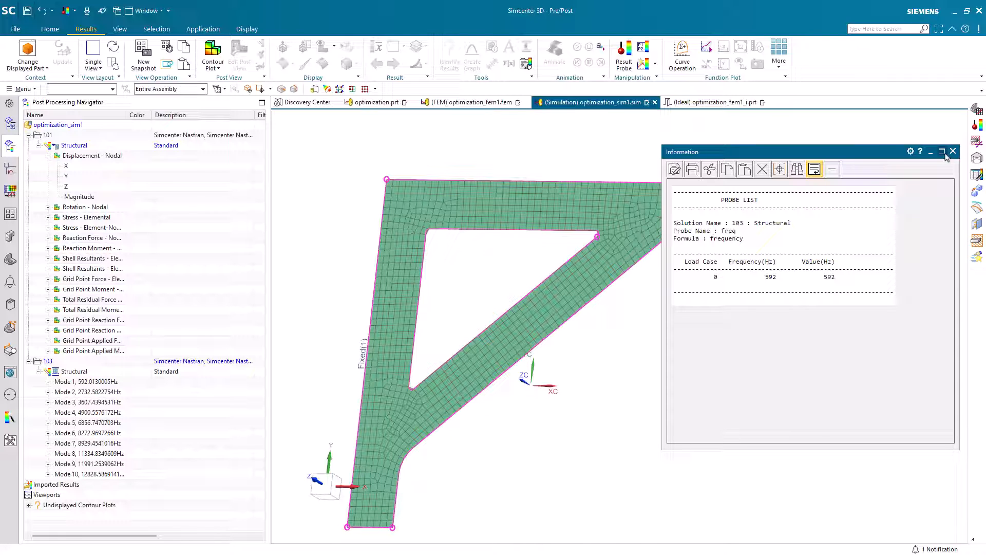
{"action": "left_click", "coordinate": [952, 151]}
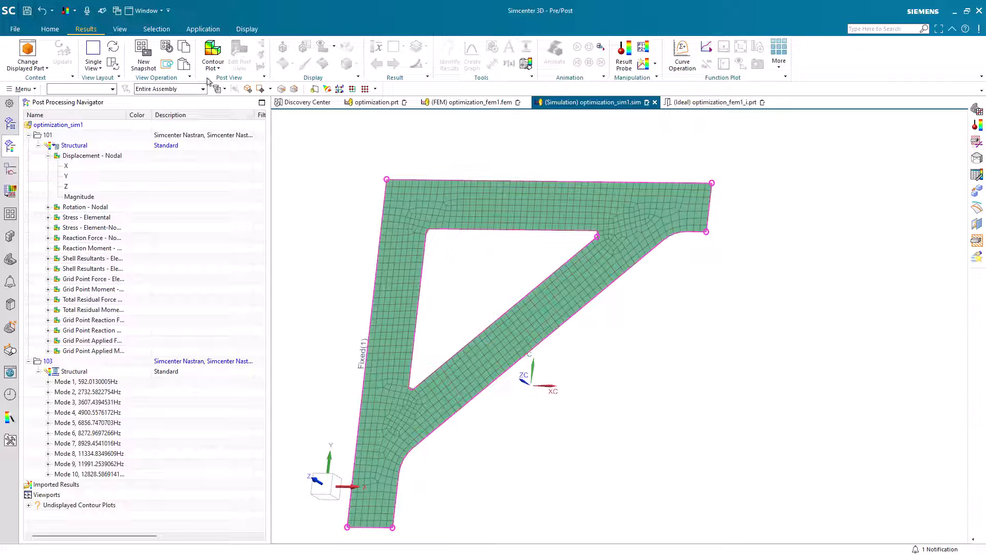
{"action": "left_click", "coordinate": [203, 29]}
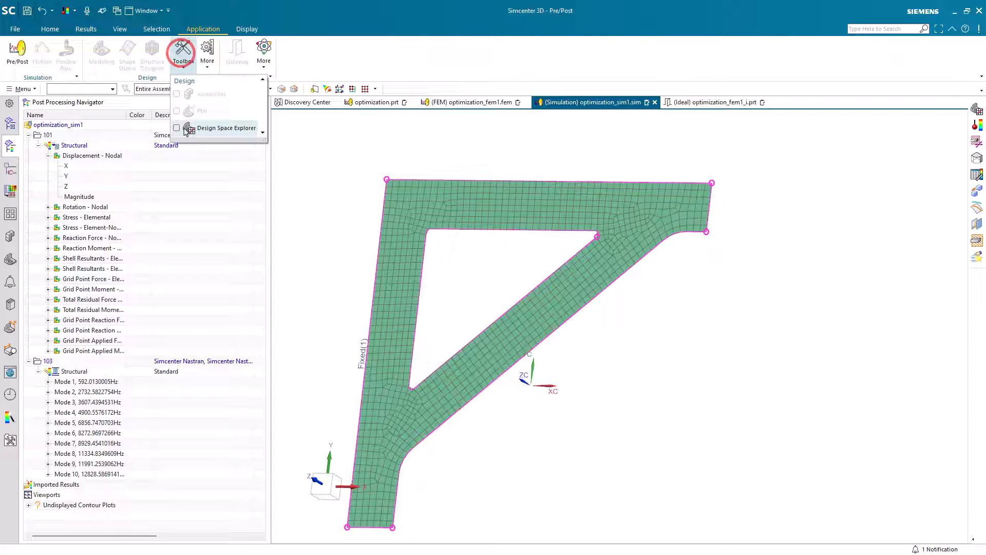
Launch Design Space Explorer and create a new study named Study 1.
{"action": "left_click", "coordinate": [227, 127]}
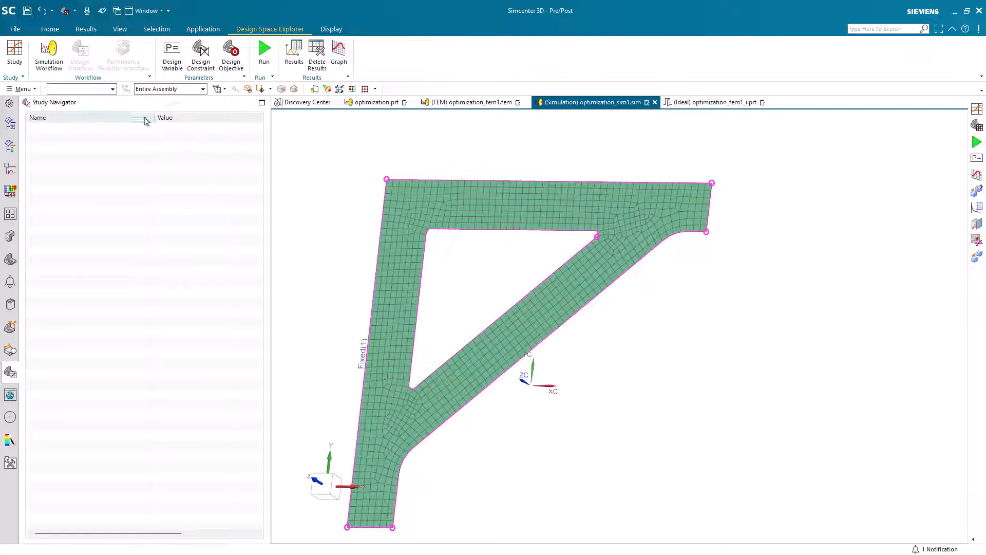
{"action": "left_click", "coordinate": [14, 53]}
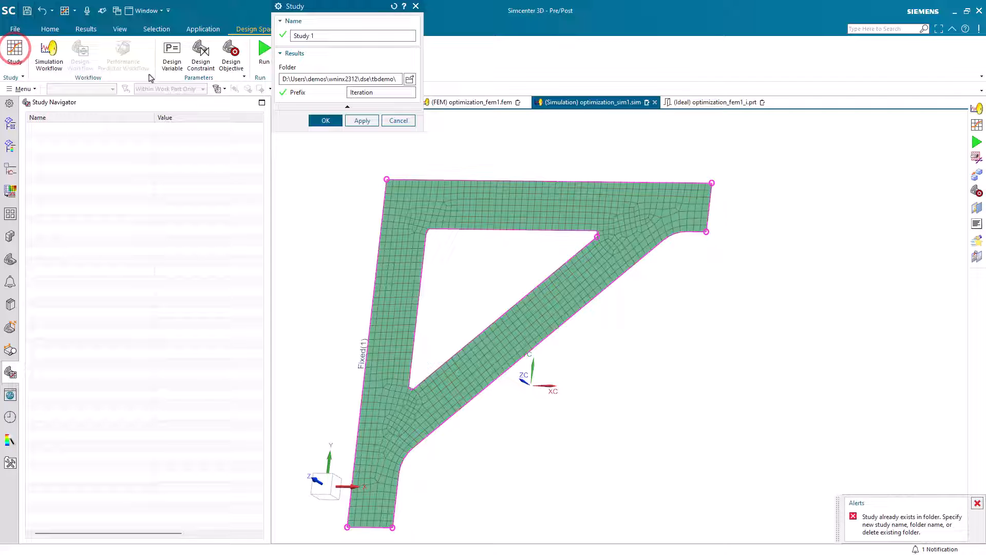
{"action": "left_click", "coordinate": [325, 120]}
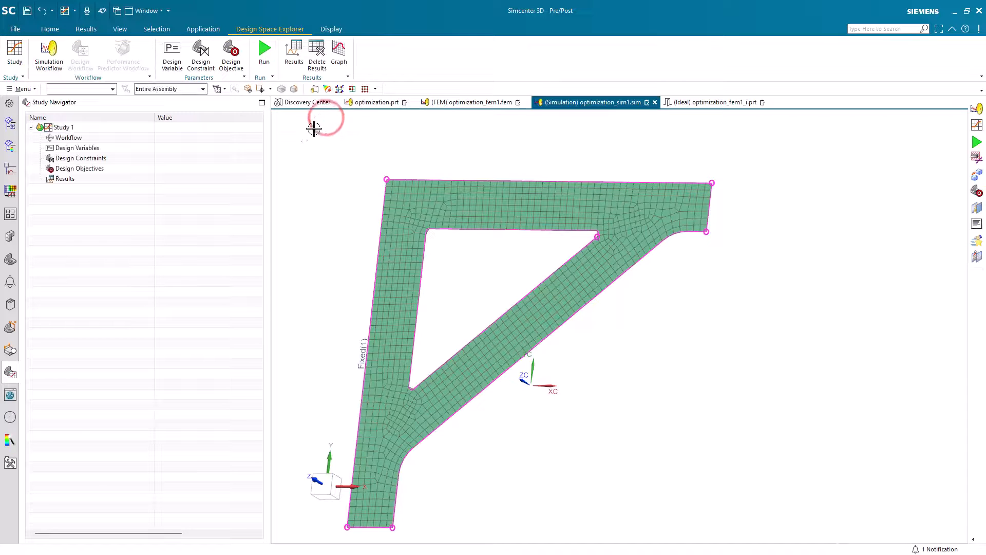
{"action": "left_click", "coordinate": [48, 56]}
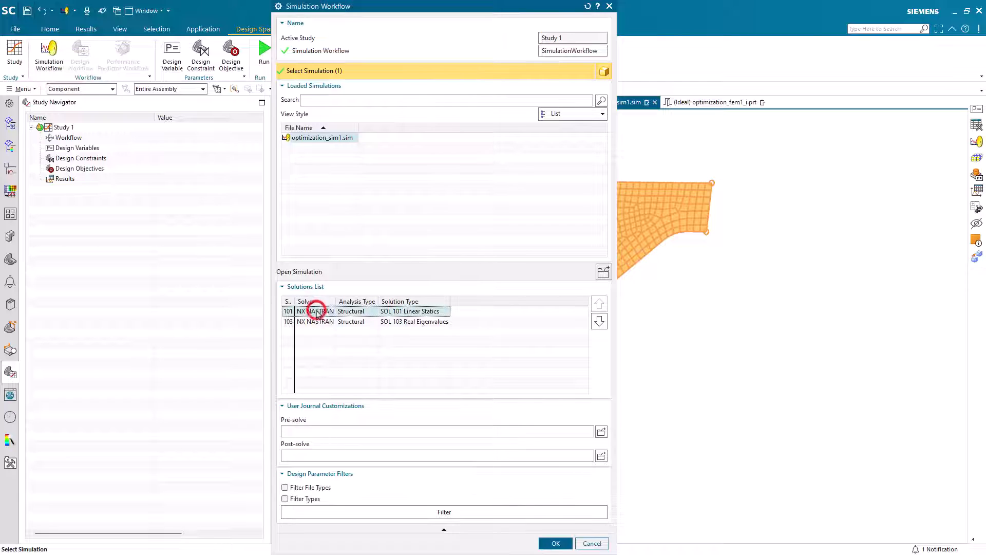
Add a simulation workflow using solutions 101 and 103.
{"action": "left_click", "coordinate": [365, 322]}
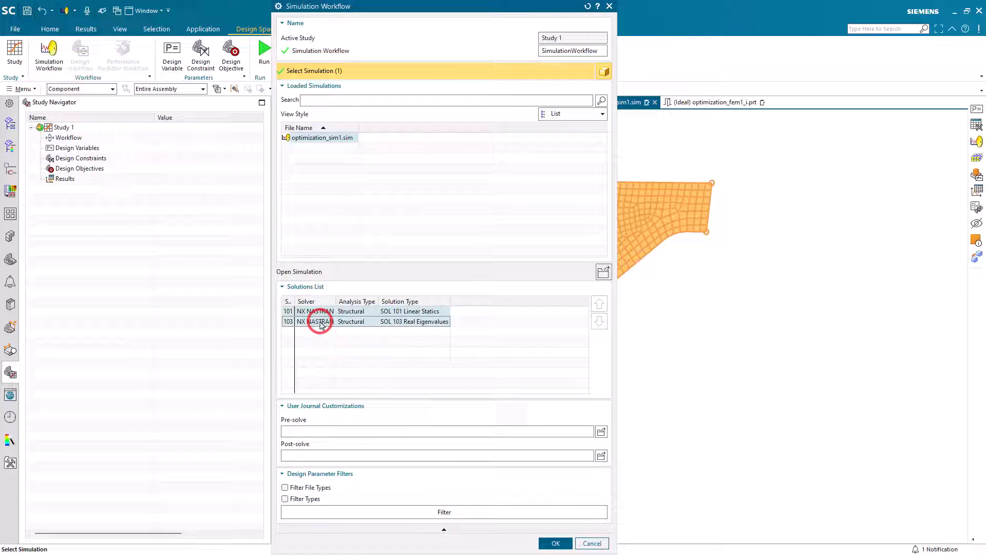
{"action": "left_click", "coordinate": [555, 543]}
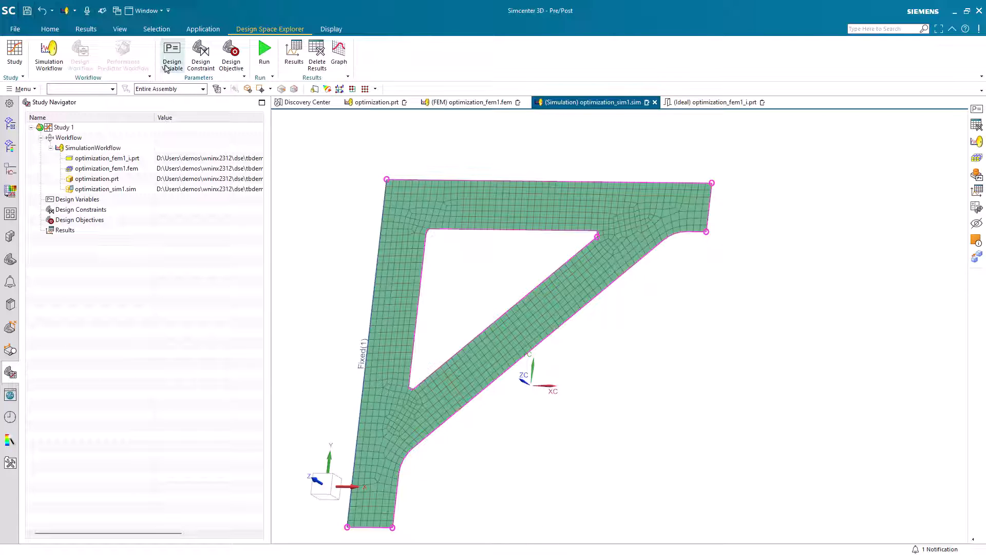
Add the thickness expression as a continuous design variable from 5 to 10 mm.
{"action": "left_click", "coordinate": [171, 55]}
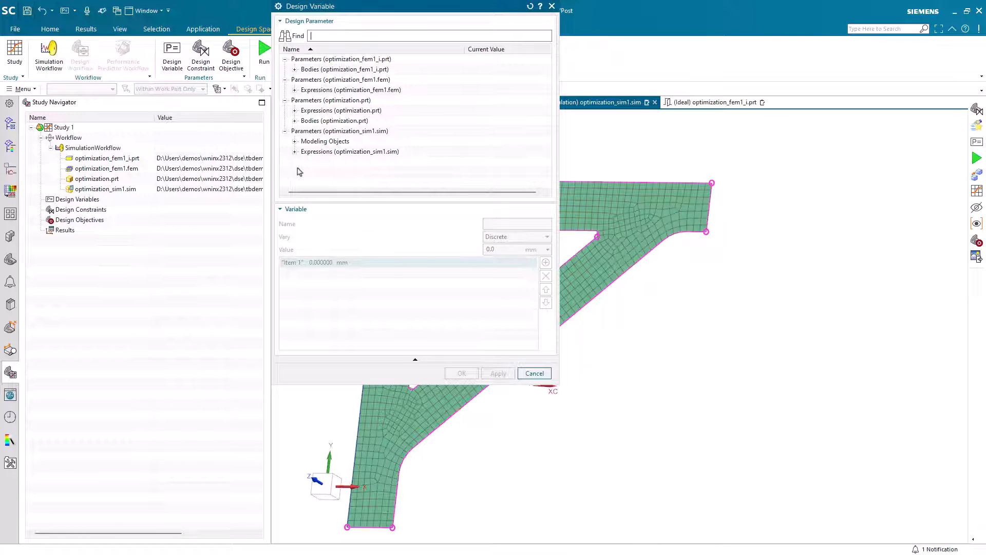
{"action": "left_click", "coordinate": [294, 114]}
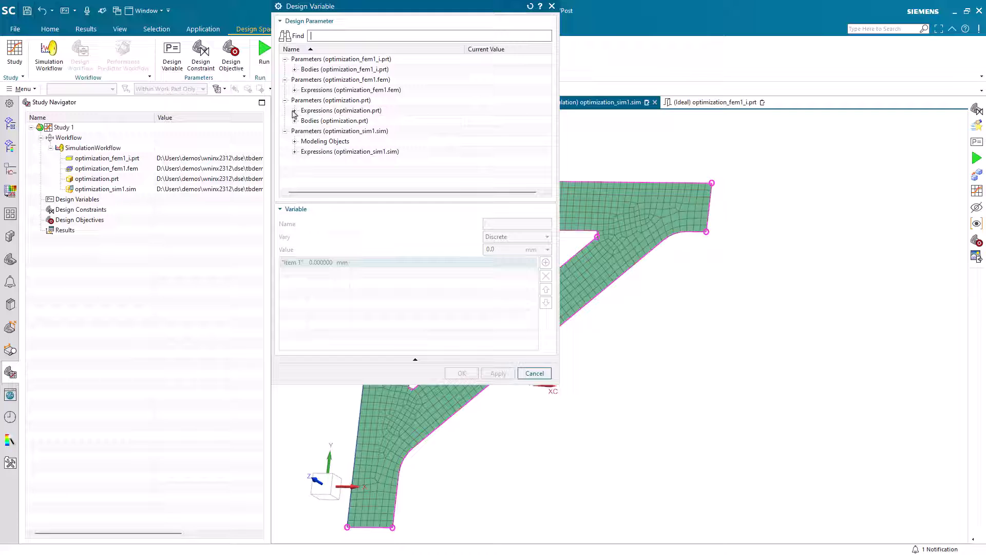
{"action": "left_click", "coordinate": [295, 111]}
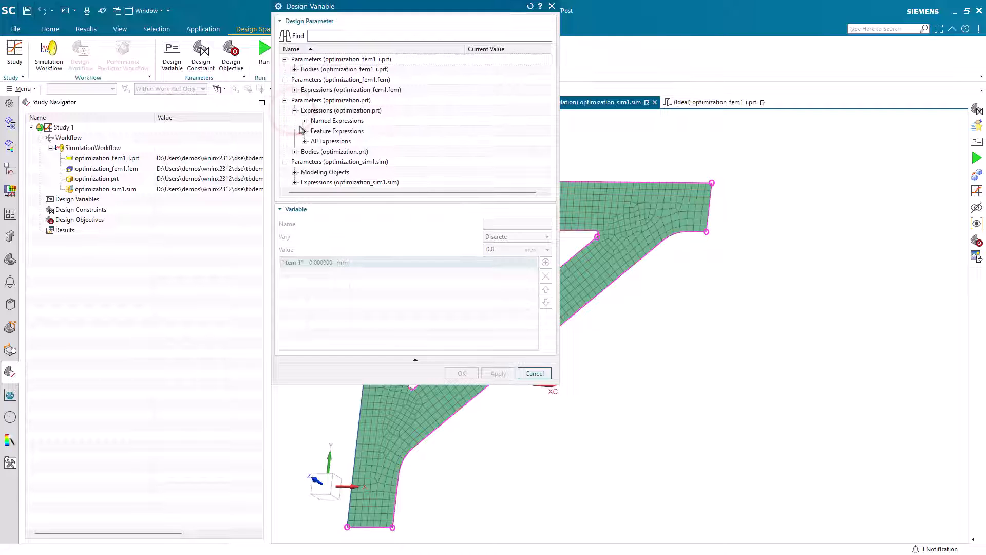
{"action": "left_click", "coordinate": [304, 120]}
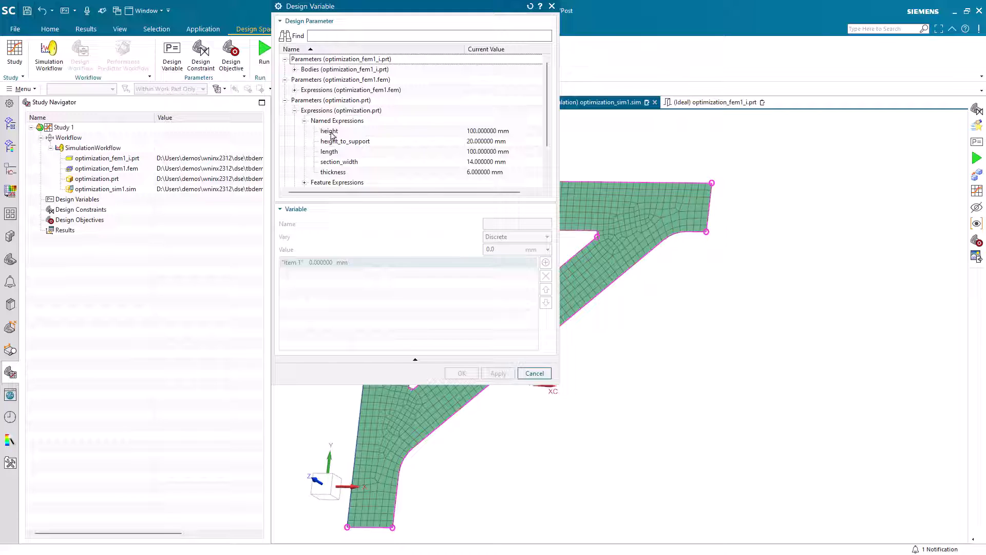
{"action": "left_click", "coordinate": [333, 171]}
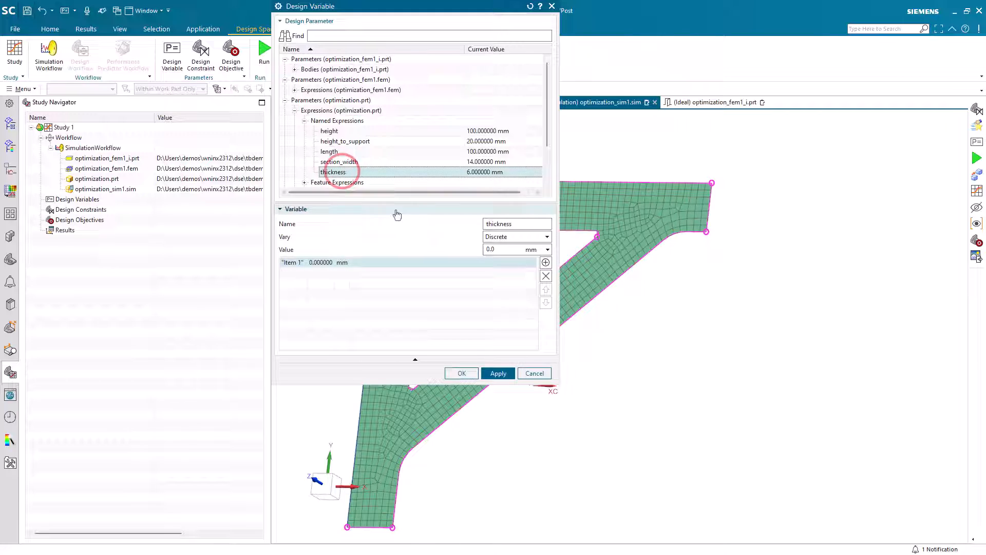
{"action": "left_click", "coordinate": [545, 236]}
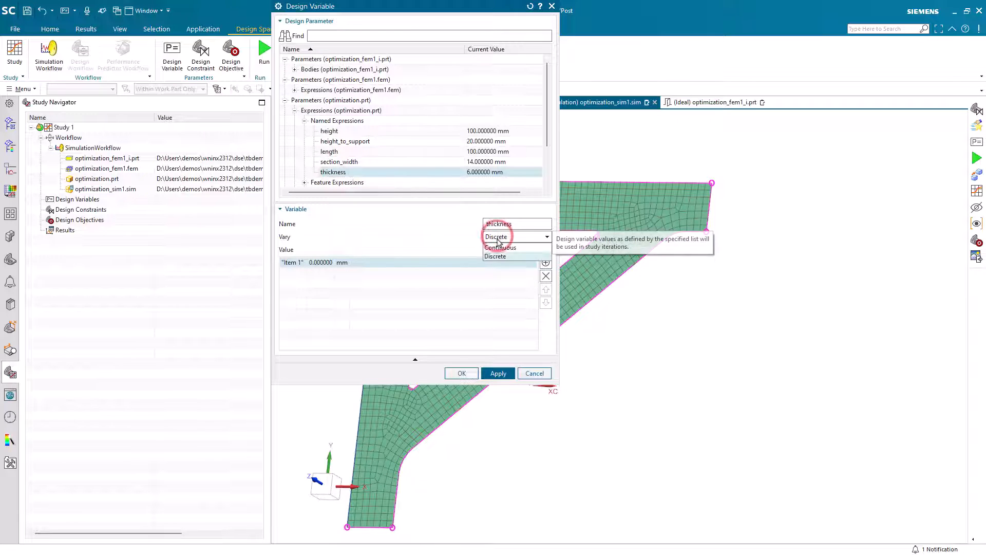
{"action": "left_click", "coordinate": [500, 247]}
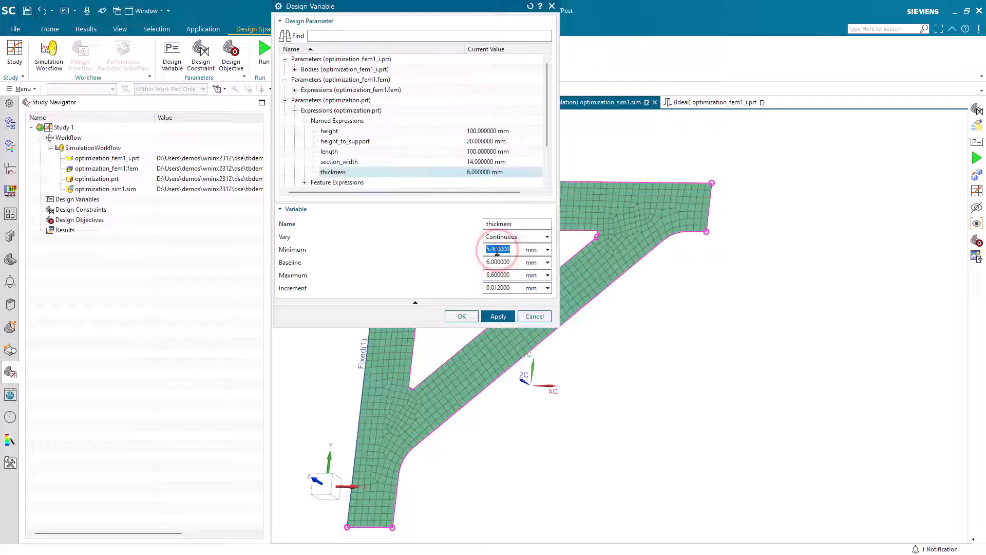
{"action": "type", "text": "5"}
{"action": "left_click", "coordinate": [518, 275]}
{"action": "type", "text": "10"}
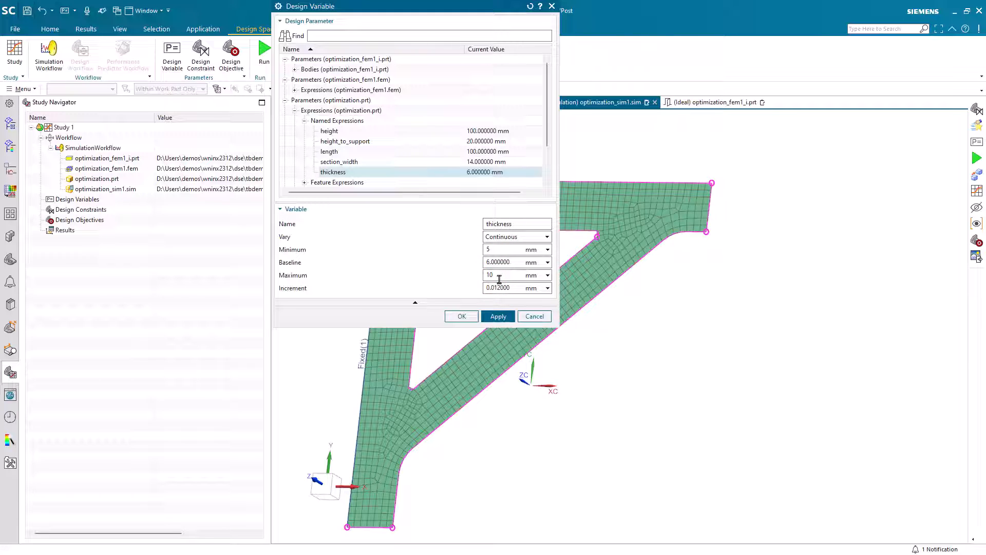
{"action": "type", "text": "1"}
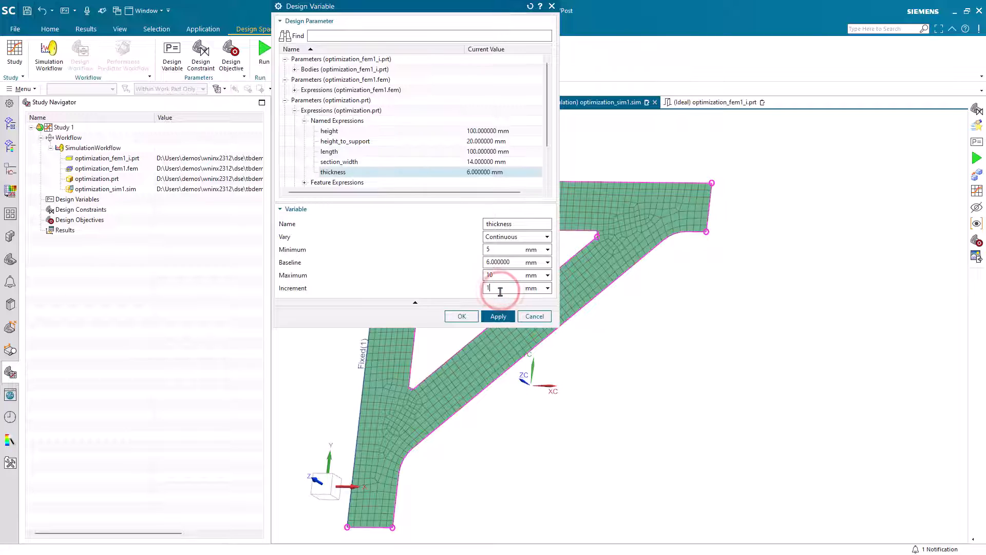
{"action": "left_click", "coordinate": [498, 316]}
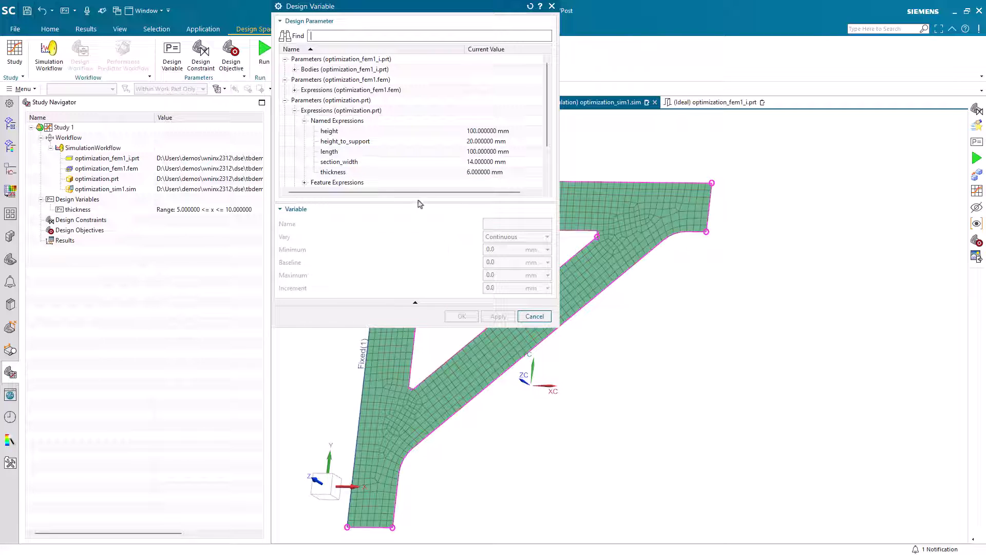
{"action": "left_click", "coordinate": [345, 140]}
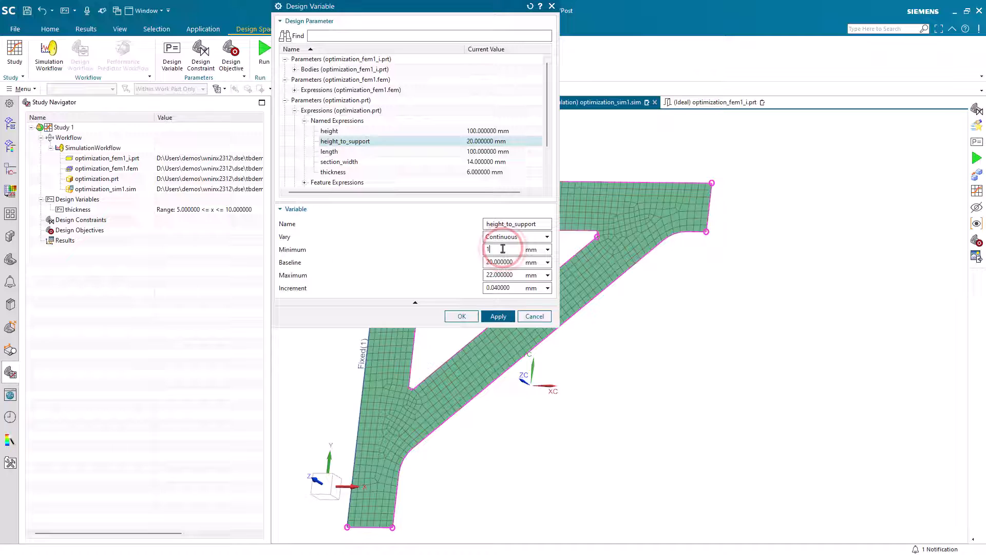
Add height_to_support as a continuous design variable from 10 to 40 mm.
{"action": "type", "text": "0"}
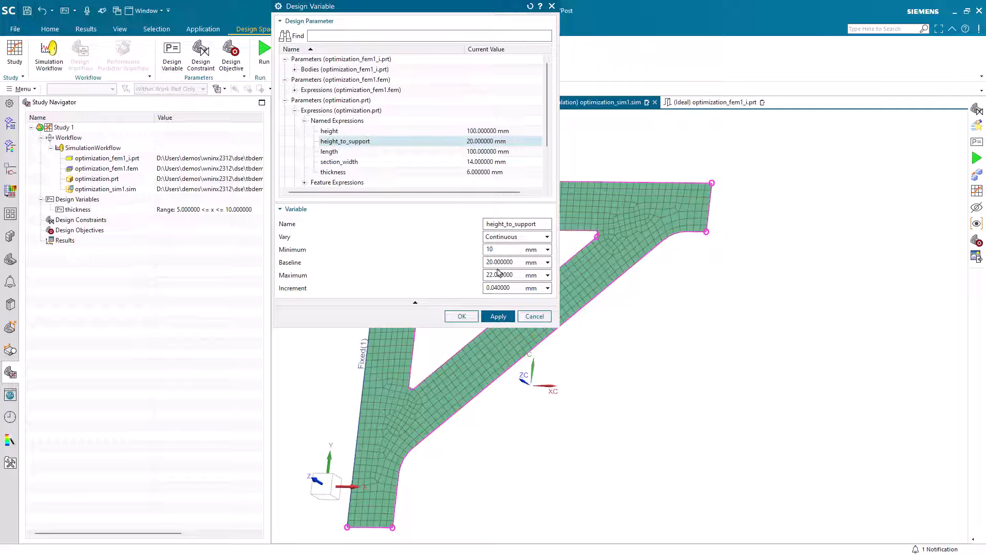
{"action": "type", "text": "40"}
{"action": "type", "text": "1"}
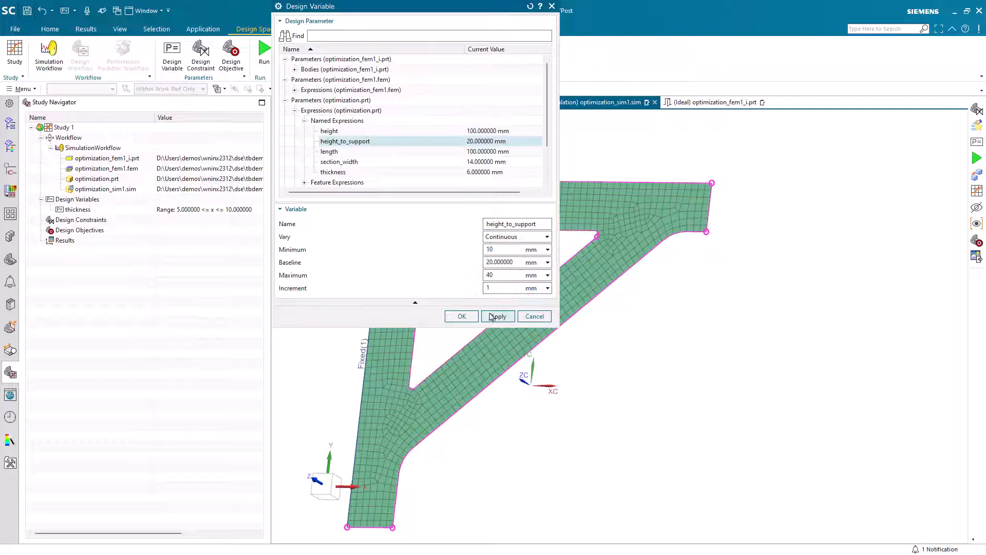
{"action": "left_click", "coordinate": [497, 316]}
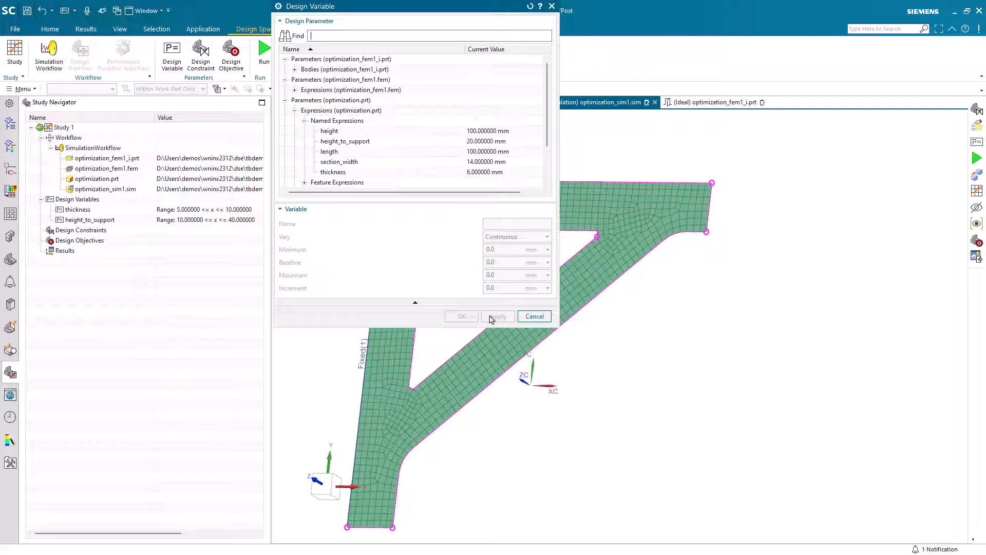
Add section_width as a continuous design variable from 11 to 20 mm.
{"action": "left_click", "coordinate": [339, 161]}
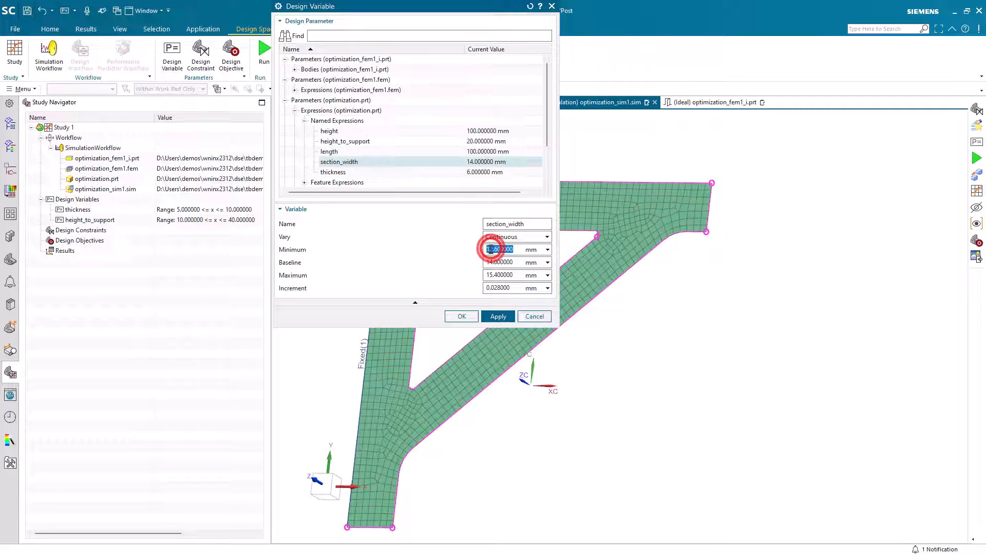
{"action": "left_click", "coordinate": [500, 275]}
{"action": "type", "text": "20"}
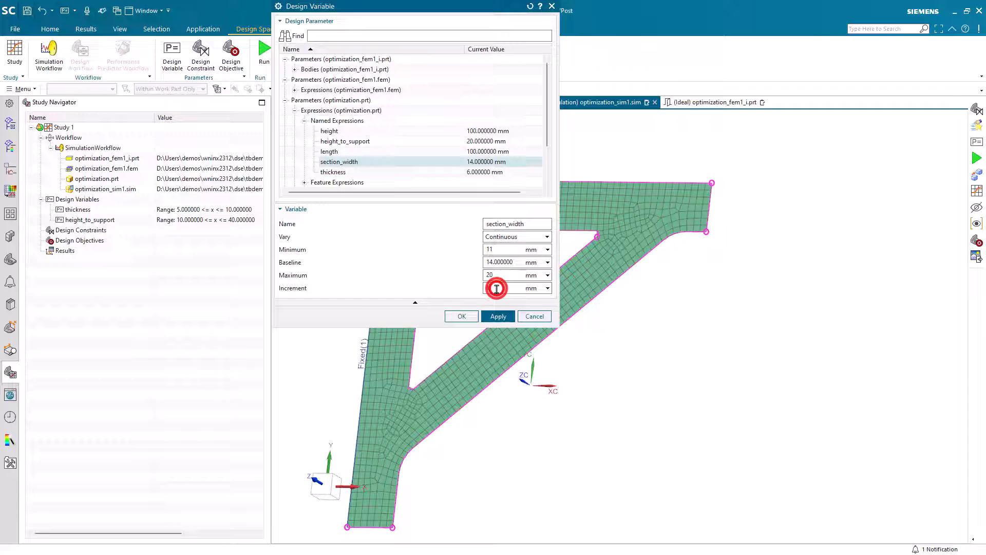
{"action": "left_click", "coordinate": [497, 316]}
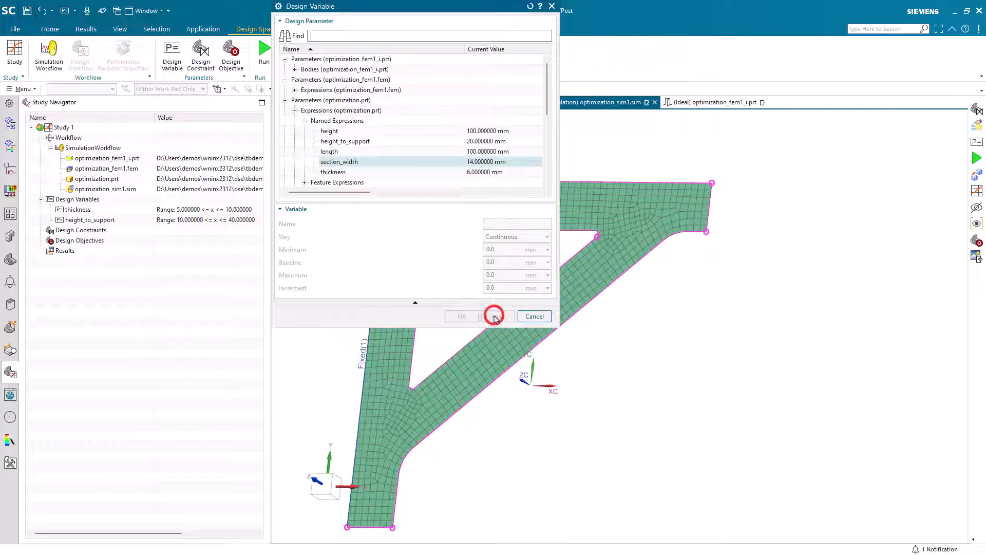
{"action": "left_click", "coordinate": [494, 316]}
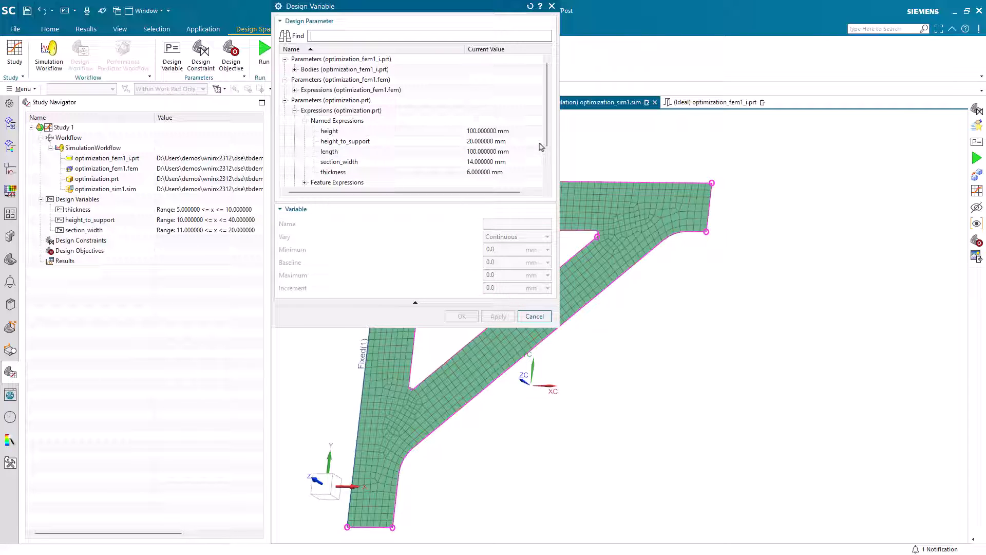
{"action": "scroll", "scroll_direction": "down", "scroll_amount": 3}
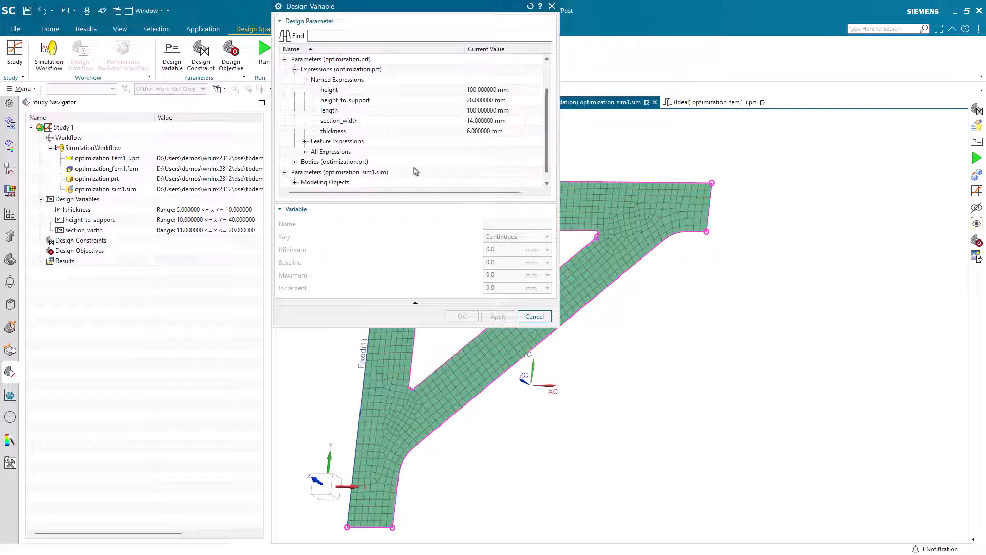
Add the extruded solid body's material as a discrete variable: Aluminum_6061 or Steel.
{"action": "left_click", "coordinate": [295, 161]}
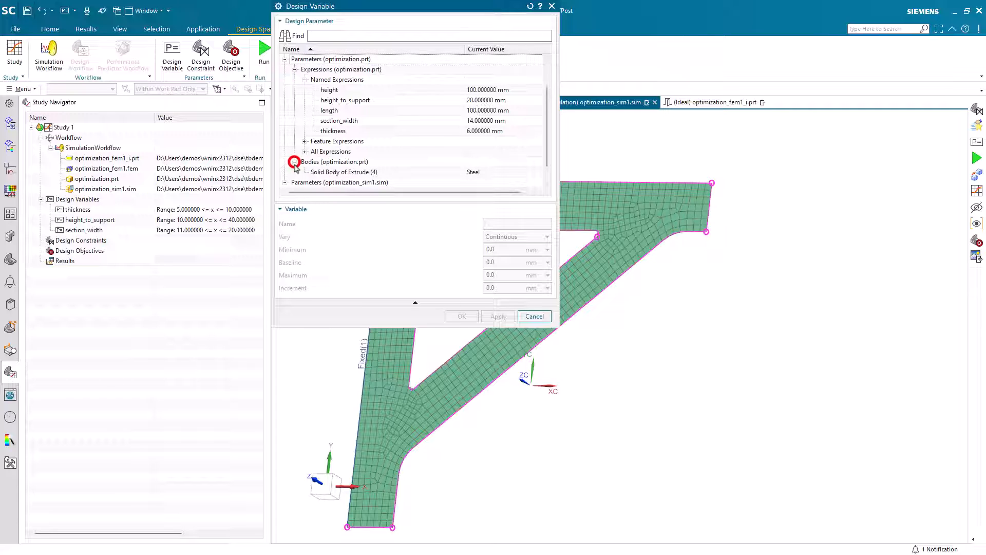
{"action": "left_click", "coordinate": [344, 172]}
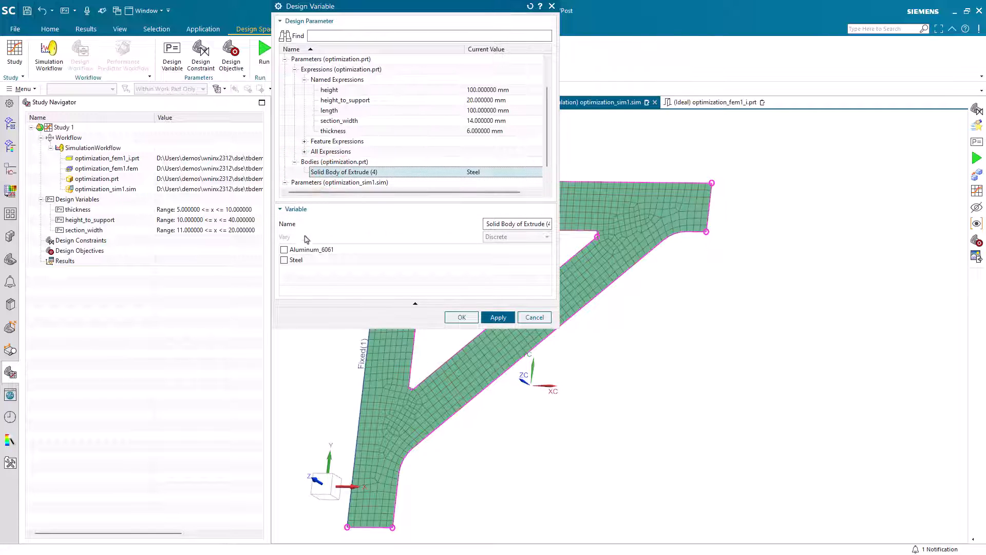
{"action": "left_click", "coordinate": [284, 249]}
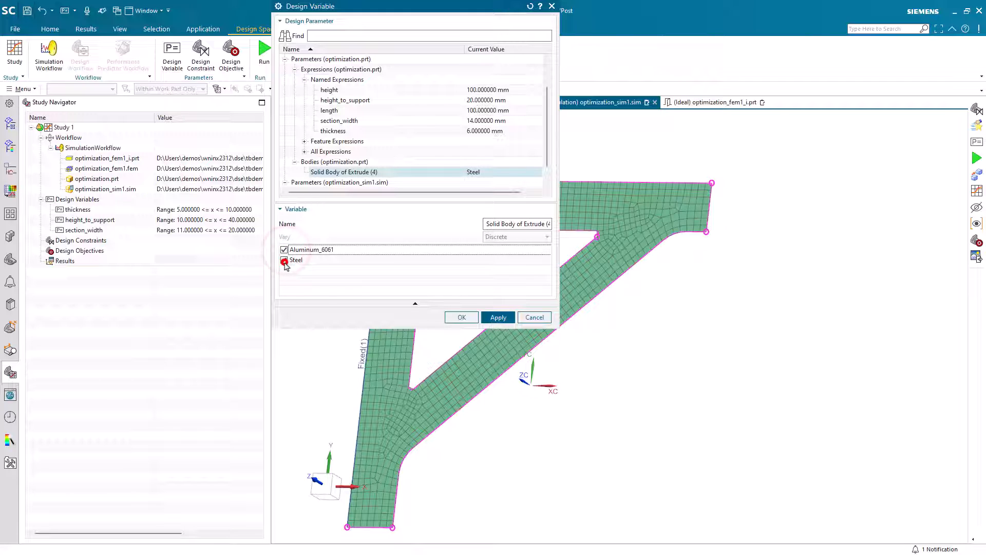
{"action": "left_click", "coordinate": [284, 260]}
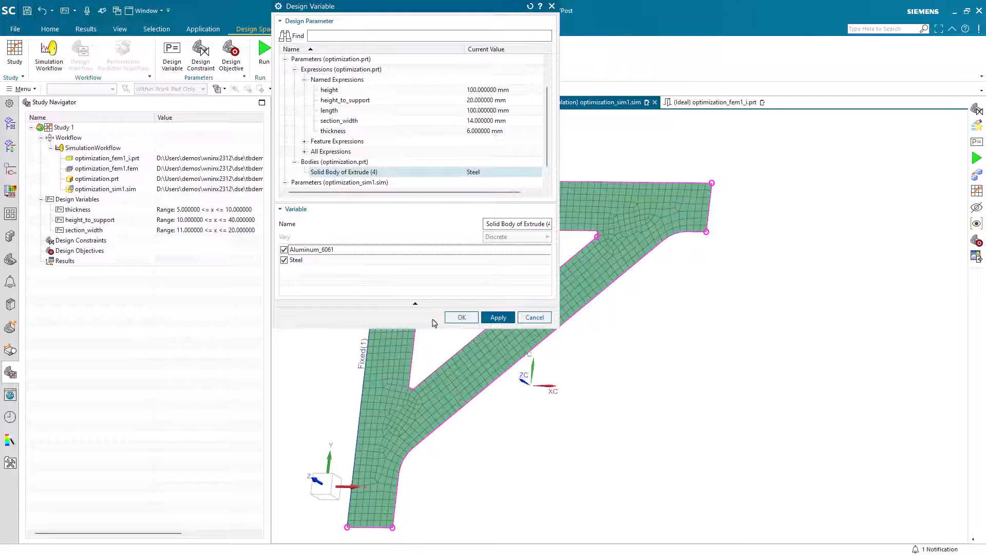
{"action": "left_click", "coordinate": [461, 317]}
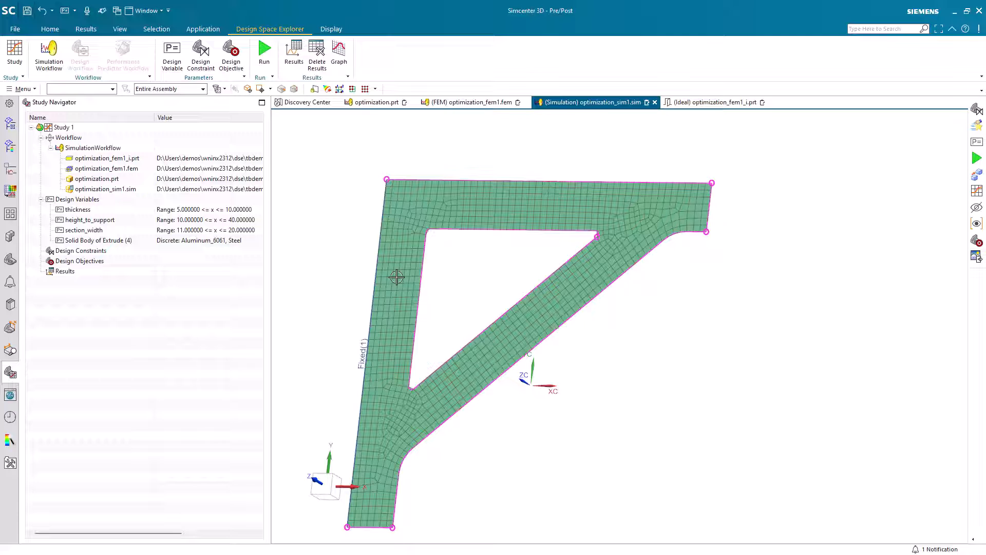
{"action": "mouse_move", "coordinate": [201, 51]}
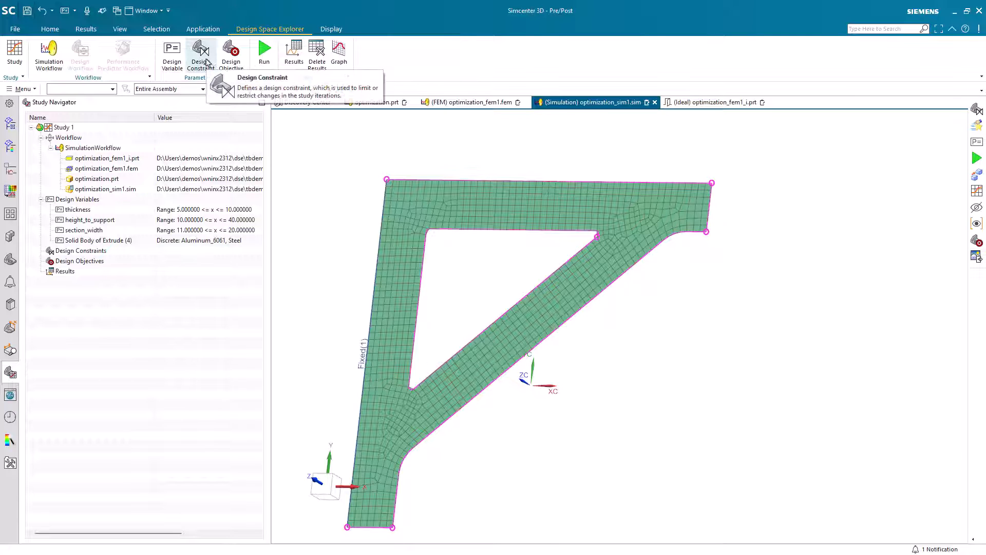
Add a design constraint requiring result measure ydispmin to be at least -1.5.
{"action": "left_click", "coordinate": [200, 53]}
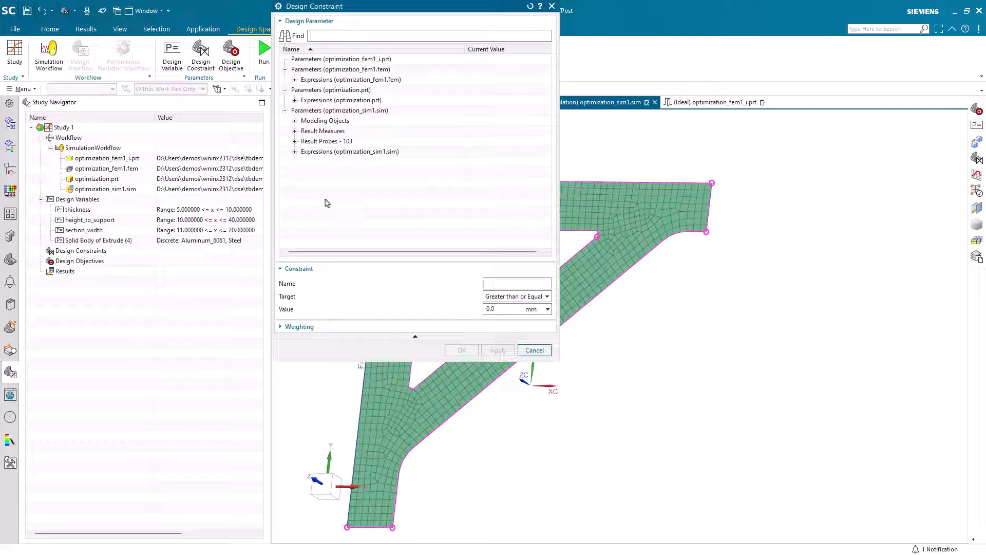
{"action": "left_click", "coordinate": [295, 131]}
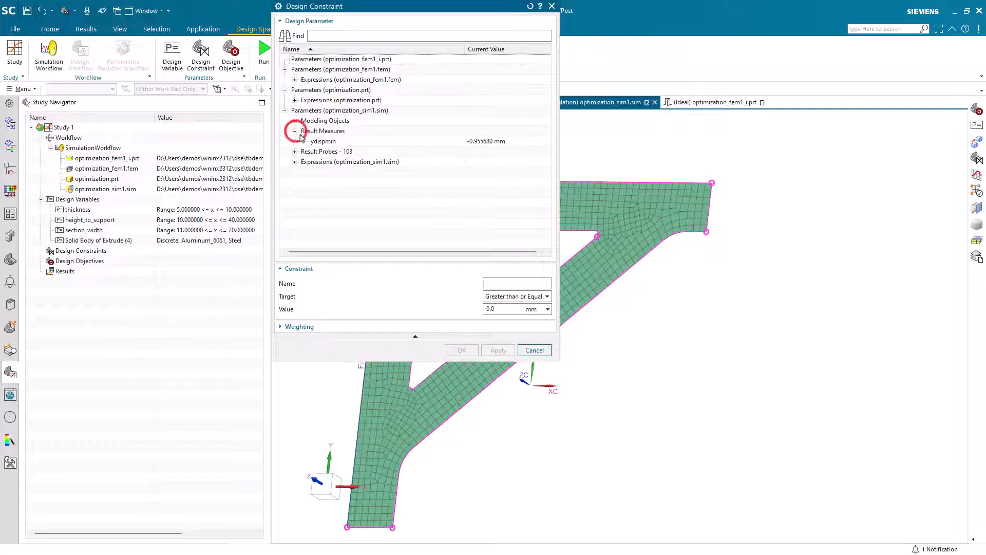
{"action": "left_click", "coordinate": [323, 141]}
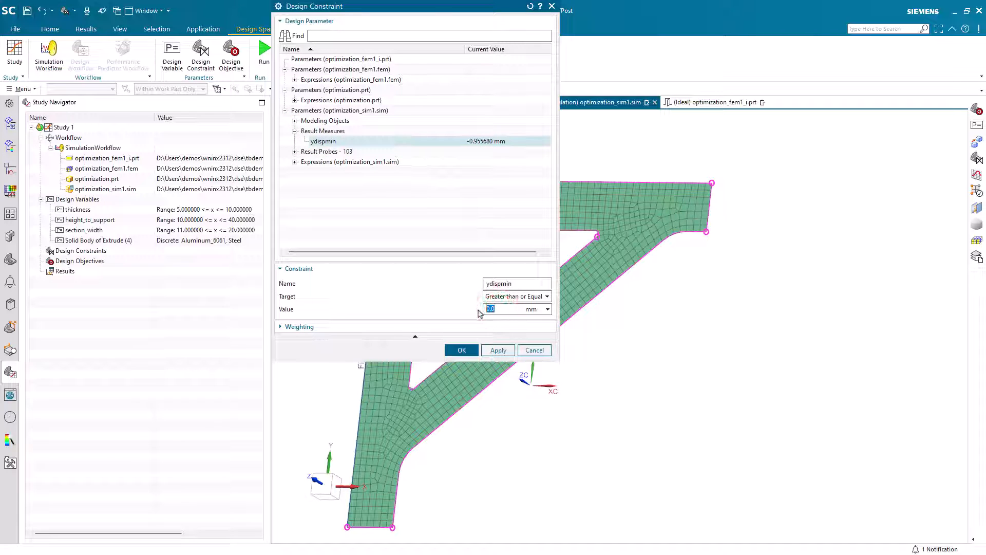
{"action": "type", "text": "-1.5"}
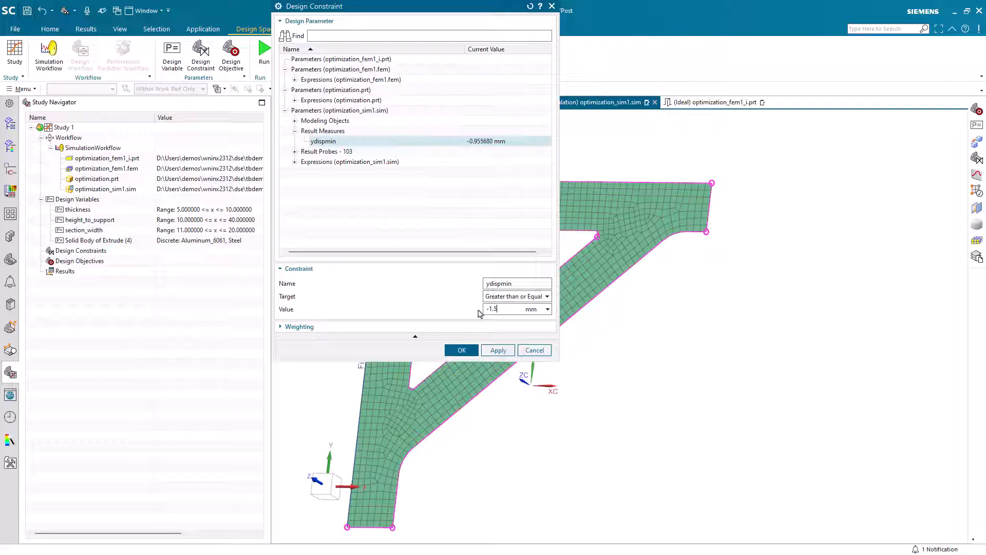
{"action": "left_click", "coordinate": [497, 350]}
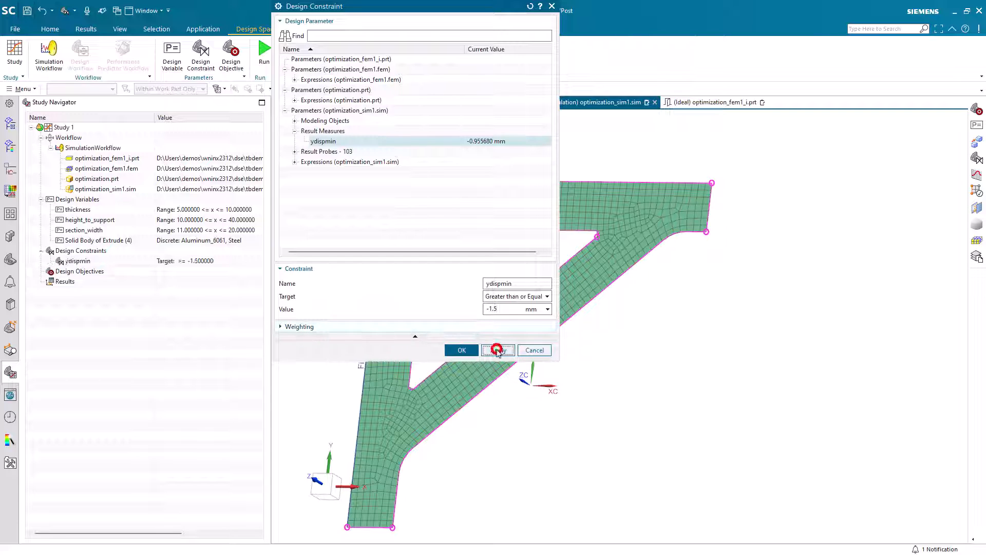
Add a design constraint requiring result probe freq to be at least 900.
{"action": "left_click", "coordinate": [497, 350]}
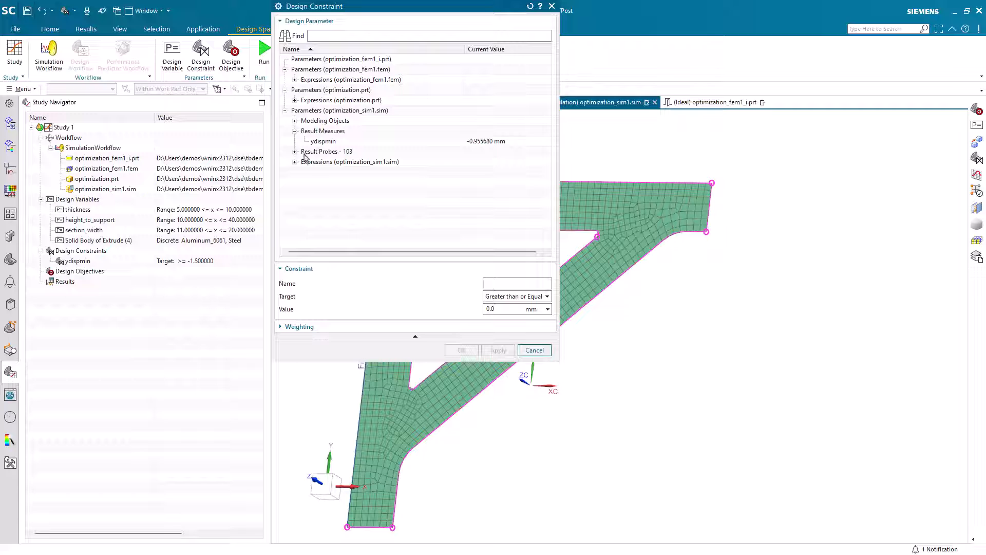
{"action": "left_click", "coordinate": [314, 162]}
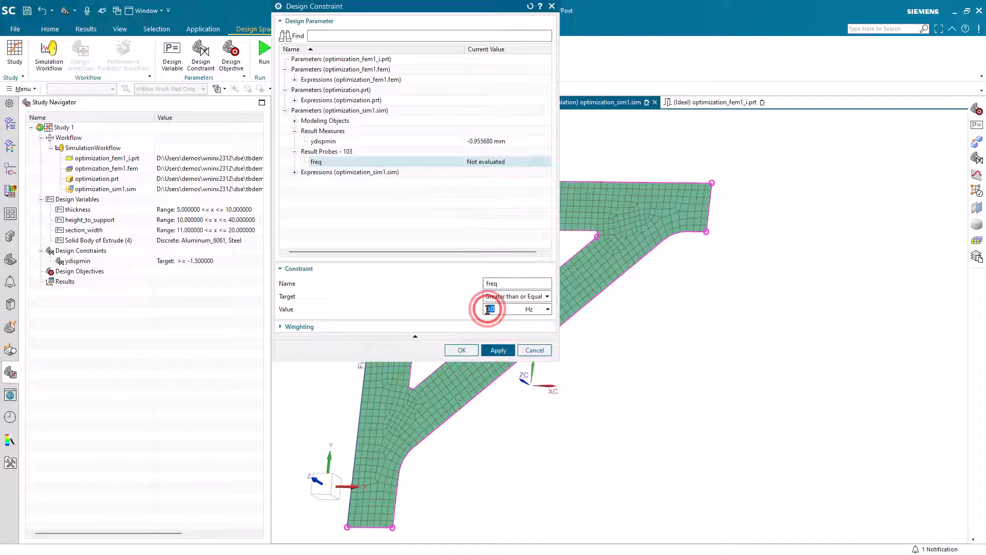
{"action": "type", "text": "900"}
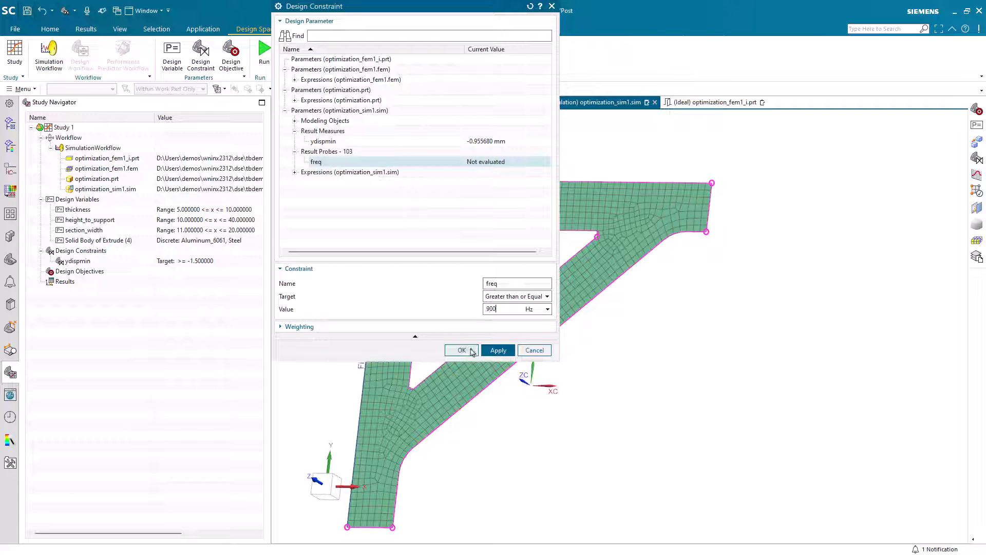
{"action": "left_click", "coordinate": [461, 350]}
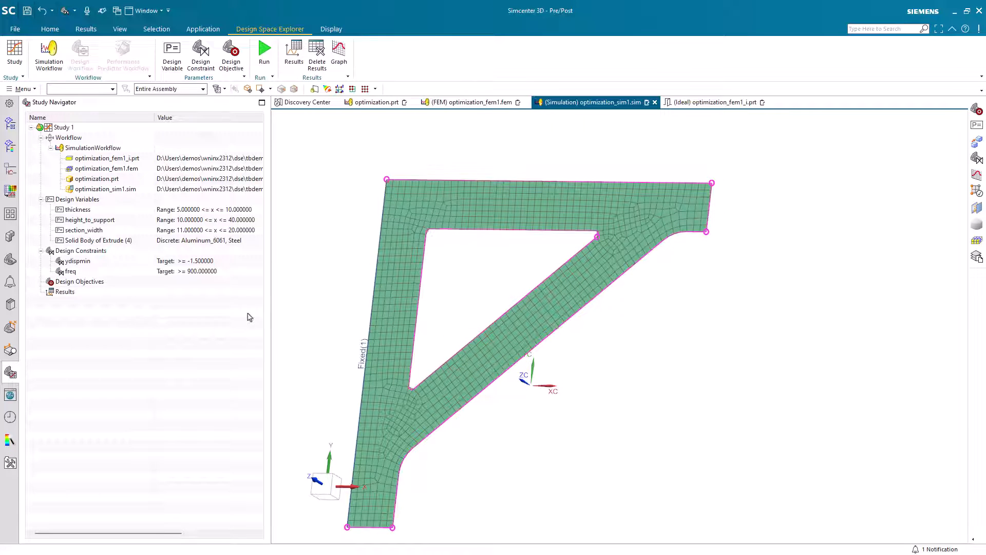
Add a Minimize objective on the weight measurement expression from optimization.prt.
{"action": "left_click", "coordinate": [231, 53]}
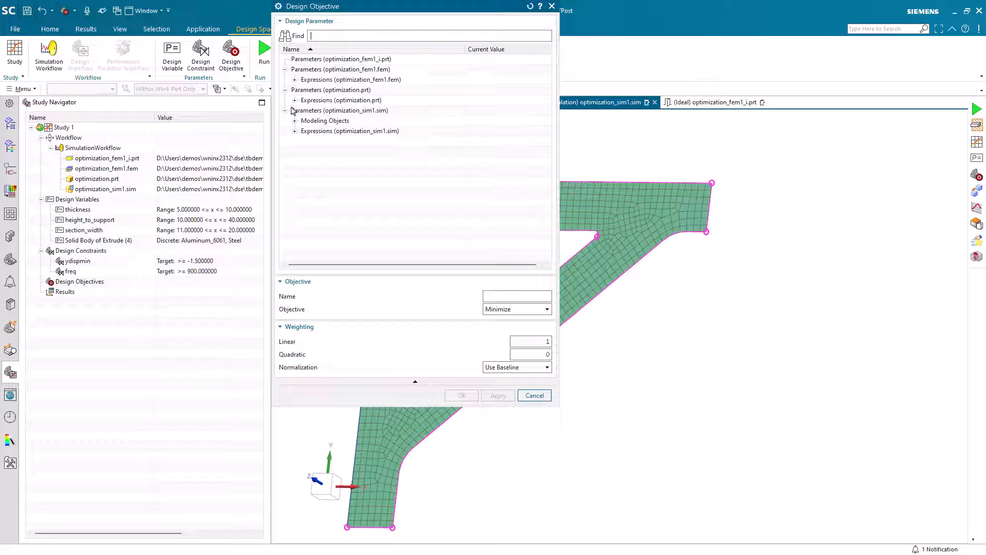
{"action": "left_click", "coordinate": [295, 100]}
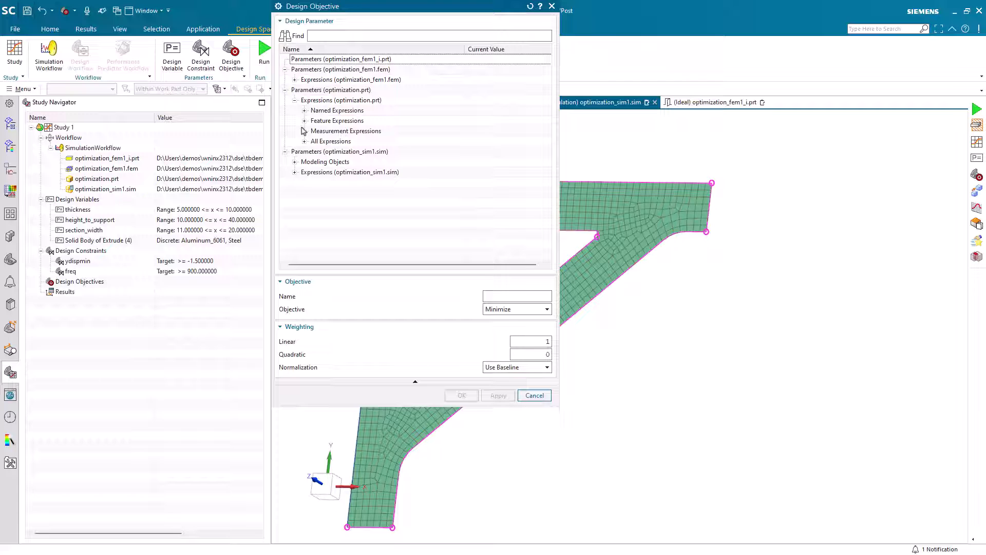
{"action": "left_click", "coordinate": [304, 131]}
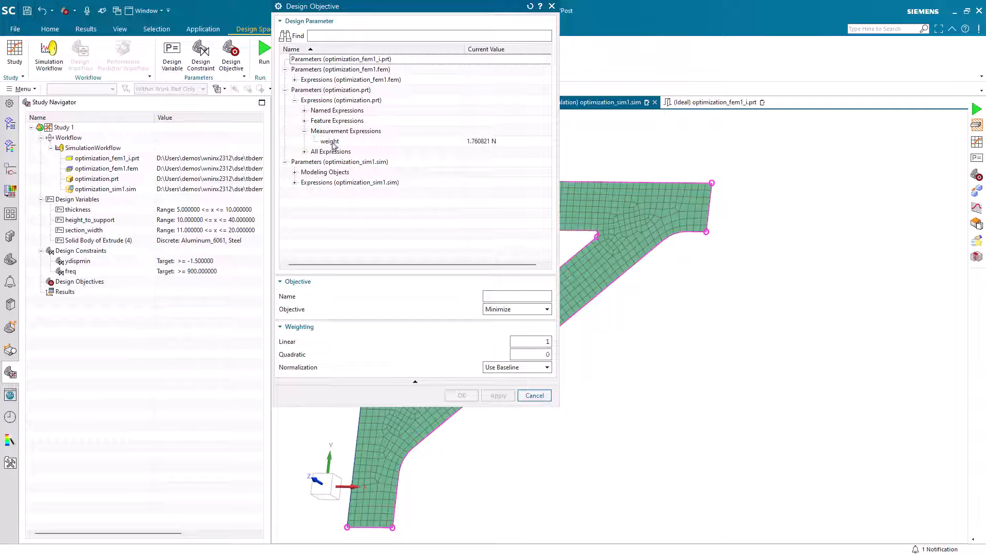
{"action": "left_click", "coordinate": [329, 140]}
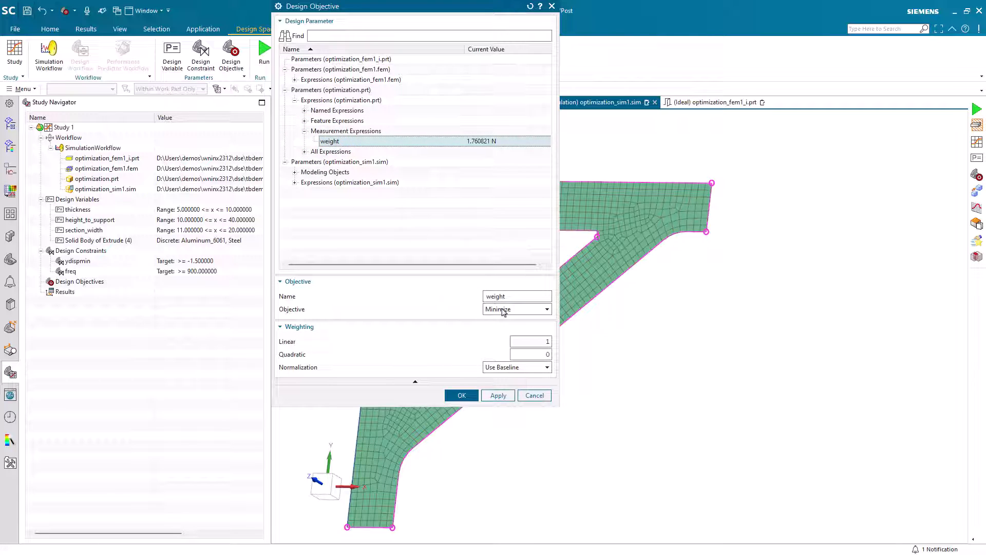
{"action": "mouse_move", "coordinate": [503, 308]}
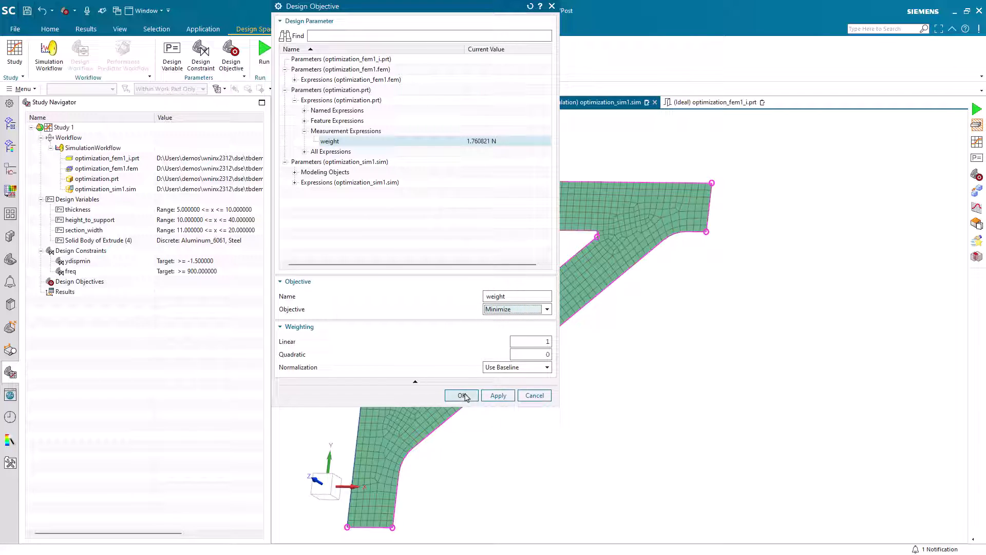
{"action": "left_click", "coordinate": [461, 395]}
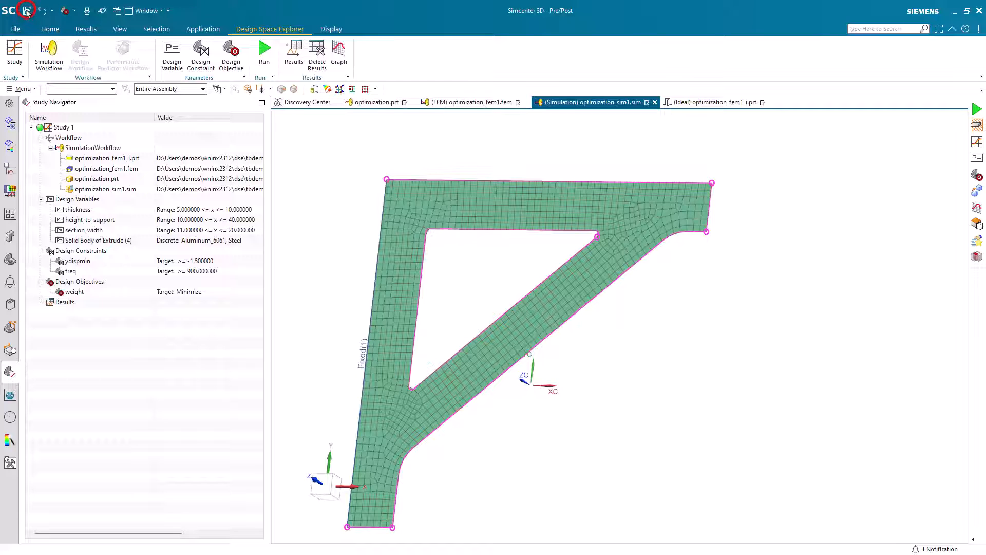
{"action": "left_click", "coordinate": [264, 53]}
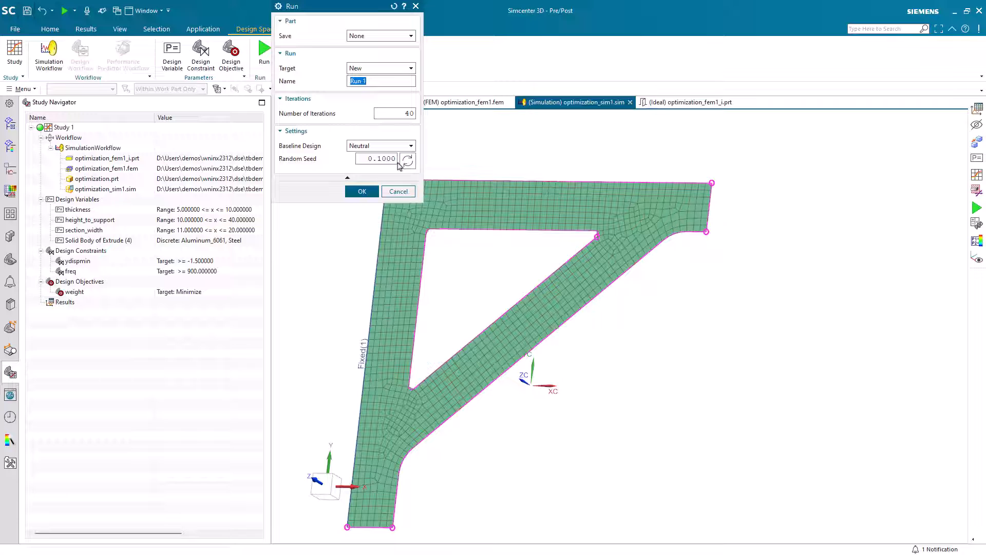
Run the study for 40 iterations with a freshly generated random seed.
{"action": "left_click", "coordinate": [408, 160]}
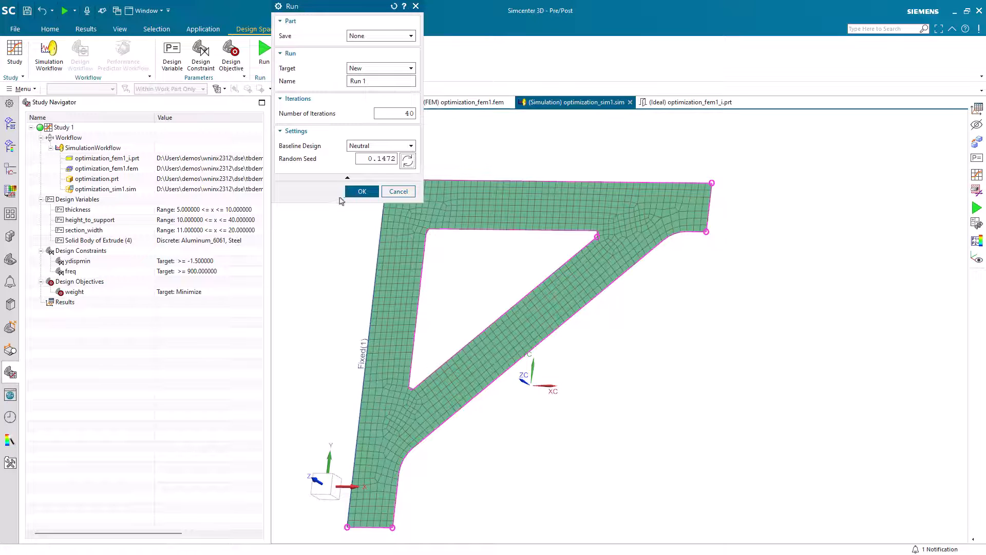
{"action": "left_click", "coordinate": [362, 191]}
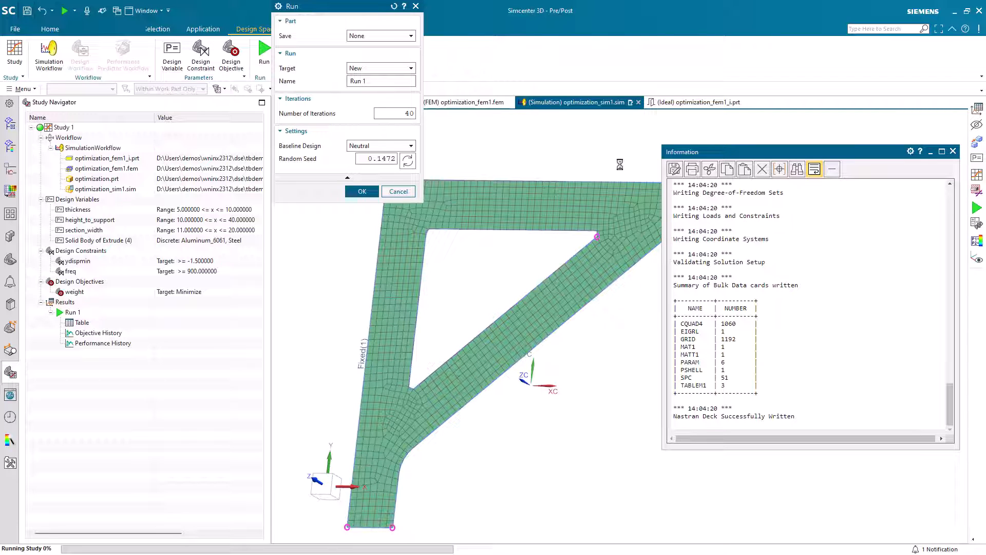
{"action": "left_click", "coordinate": [362, 192]}
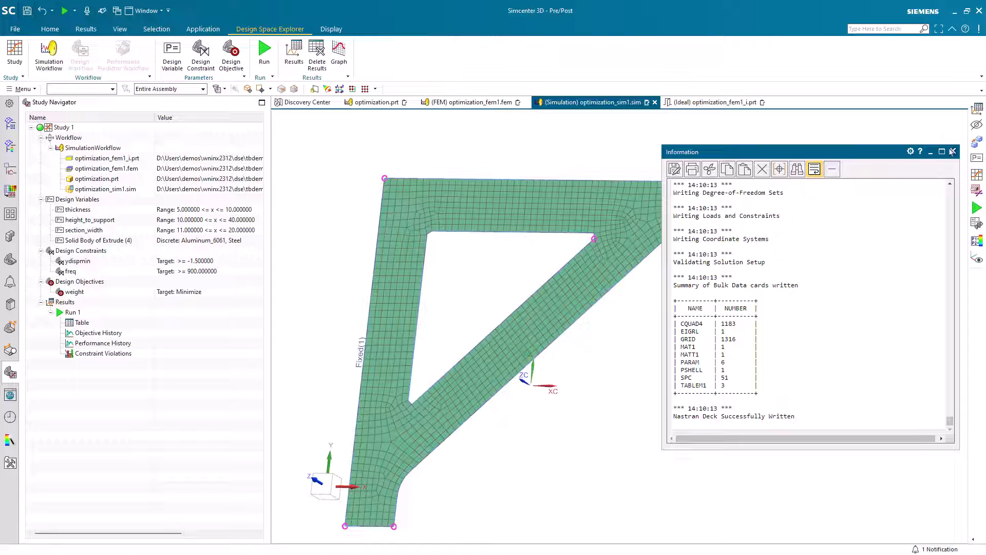
Sort Run 1's results by ascending weight and apply lightest feasible design 39.
{"action": "left_click", "coordinate": [953, 152]}
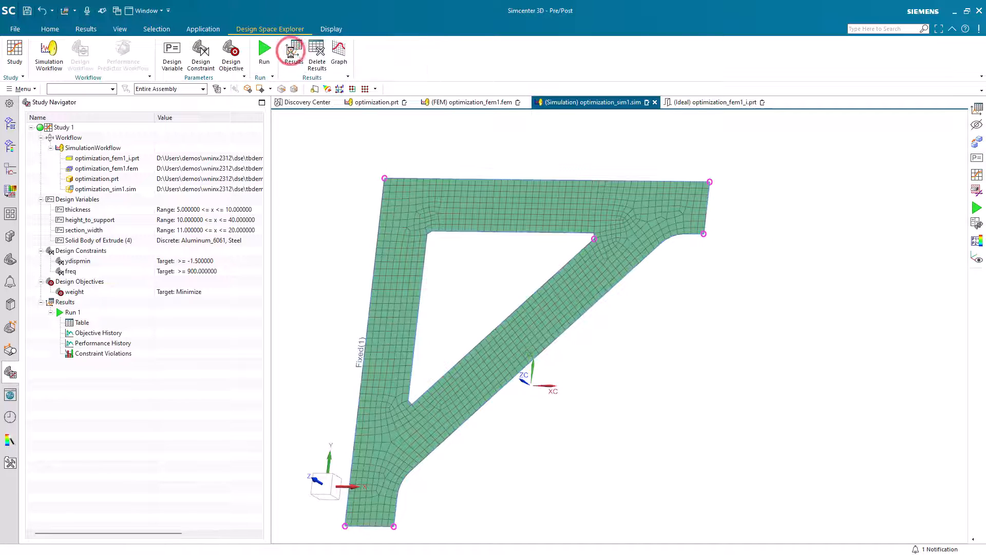
{"action": "left_click", "coordinate": [292, 54]}
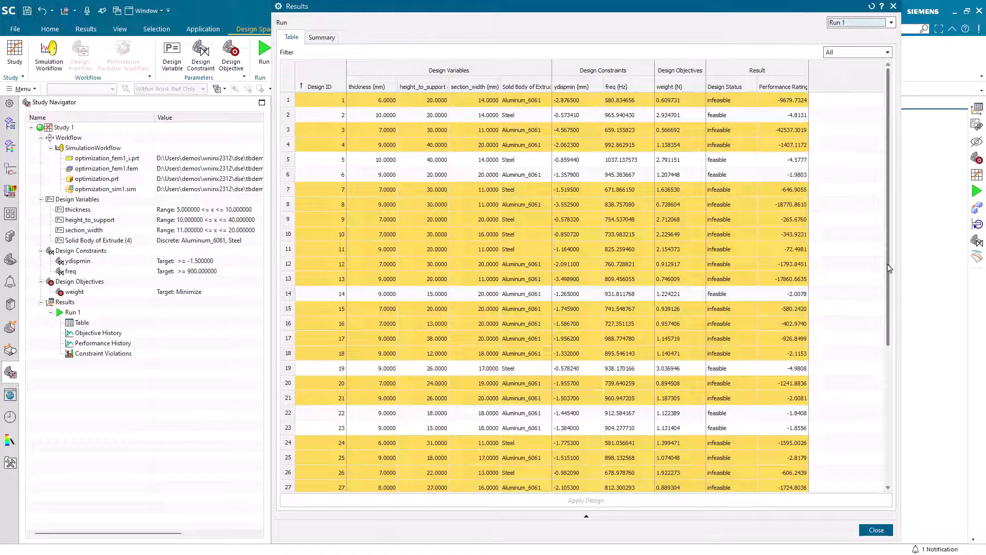
{"action": "scroll", "scroll_direction": "down", "scroll_amount": 3}
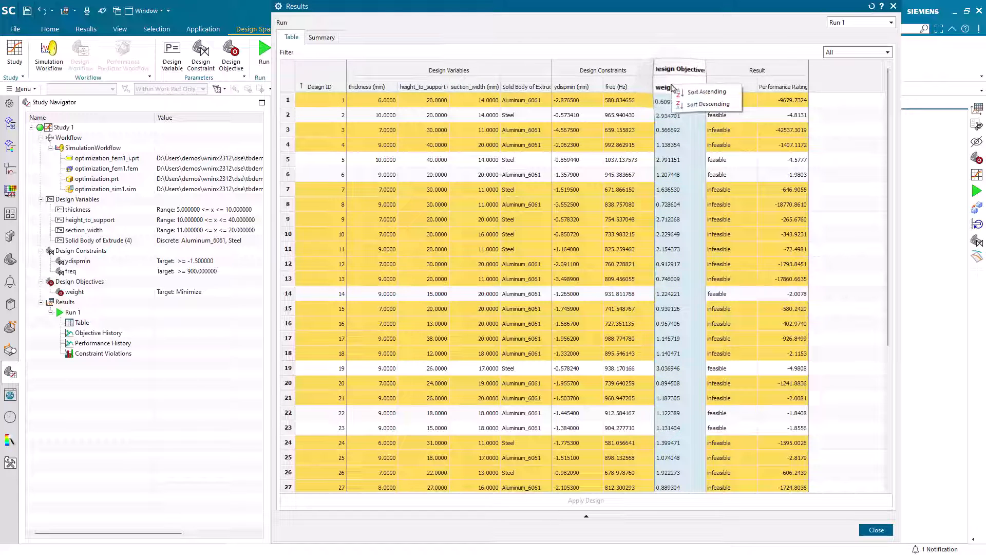
{"action": "left_click", "coordinate": [705, 92]}
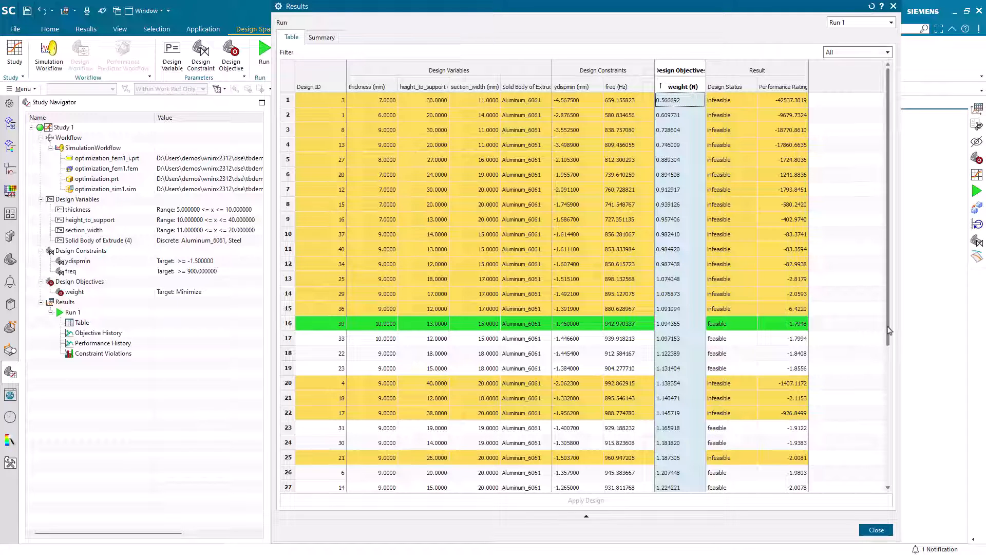
{"action": "scroll", "scroll_direction": "down", "scroll_amount": 3}
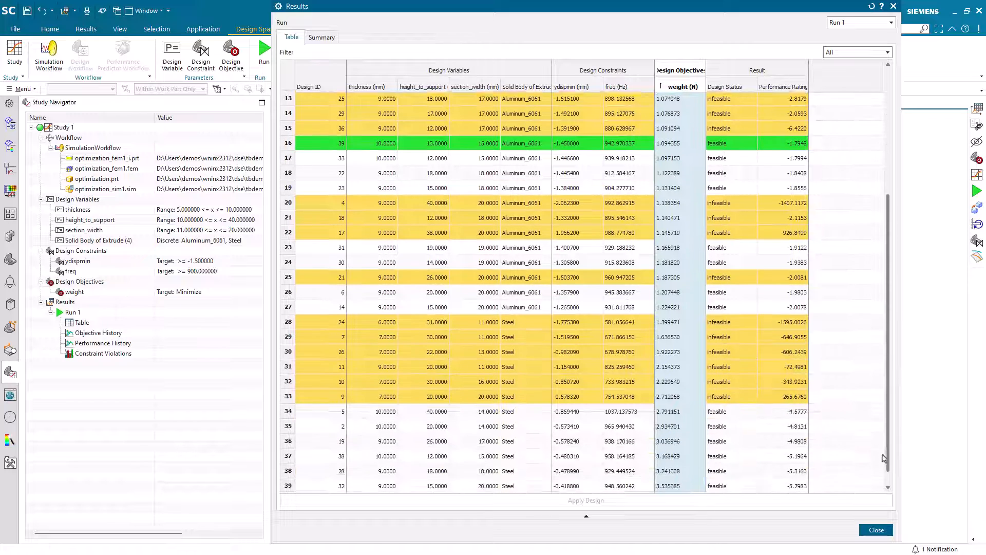
{"action": "scroll", "scroll_direction": "down", "scroll_amount": 3}
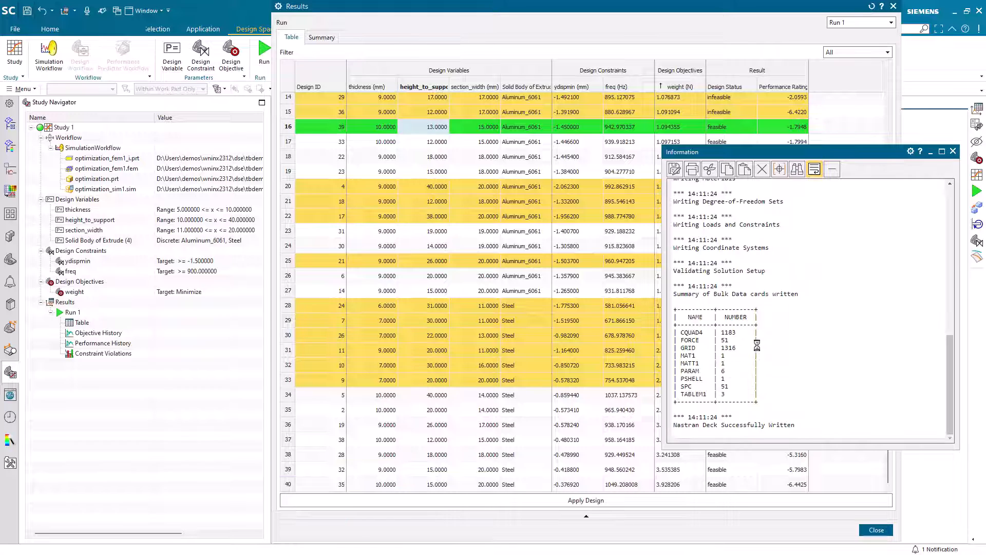
{"action": "mouse_move", "coordinate": [770, 417]}
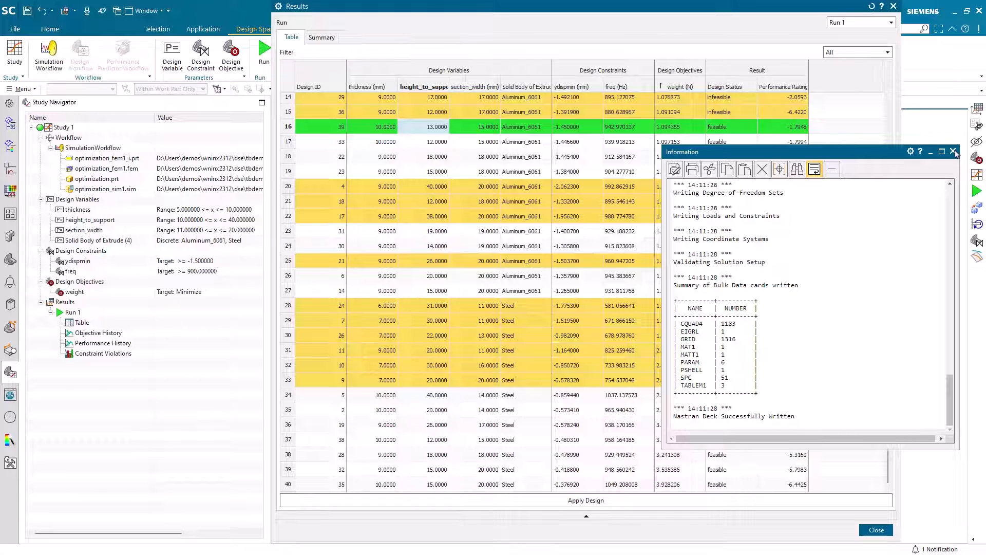
Close the solver log and results, then orbit the bracket and return to a straight-on view.
{"action": "left_click", "coordinate": [954, 152]}
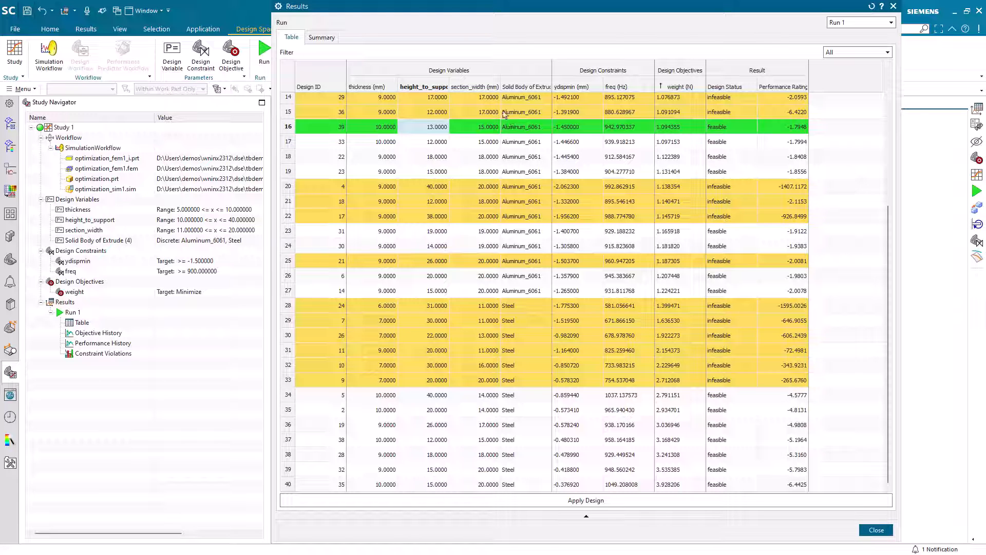
{"action": "left_click", "coordinate": [875, 529]}
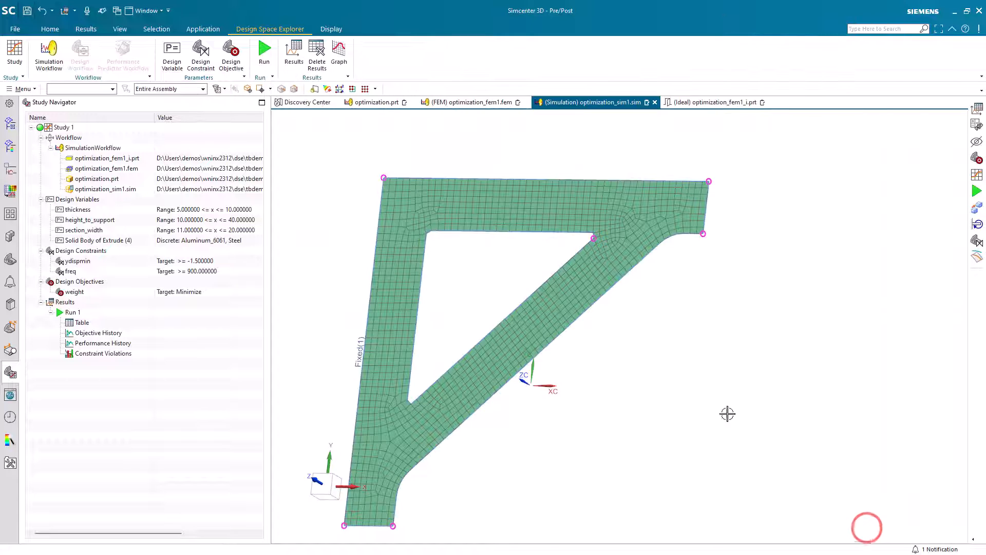
{"action": "left_click_drag", "start_coordinate": [728, 413], "coordinate": [639, 358]}
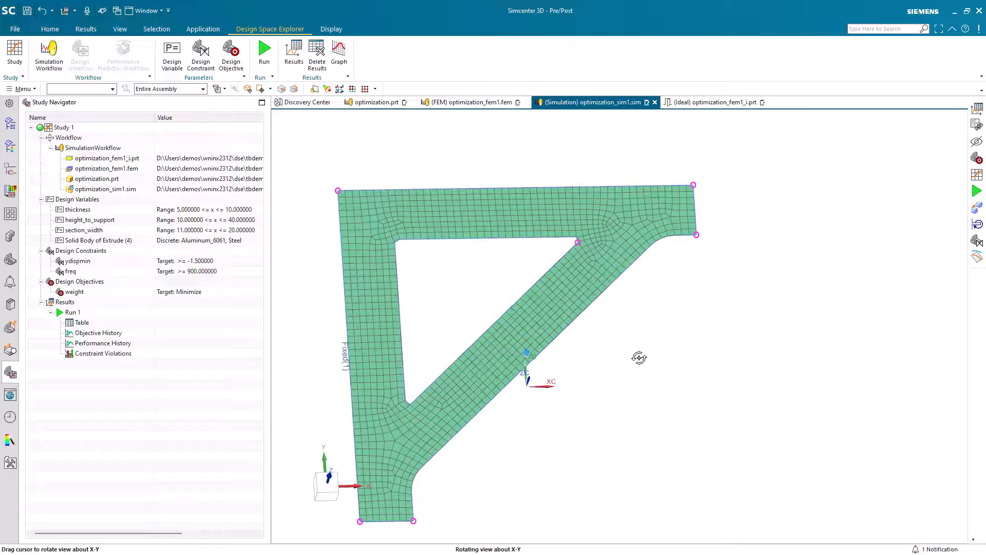
{"action": "left_click_drag", "start_coordinate": [639, 358], "coordinate": [633, 357]}
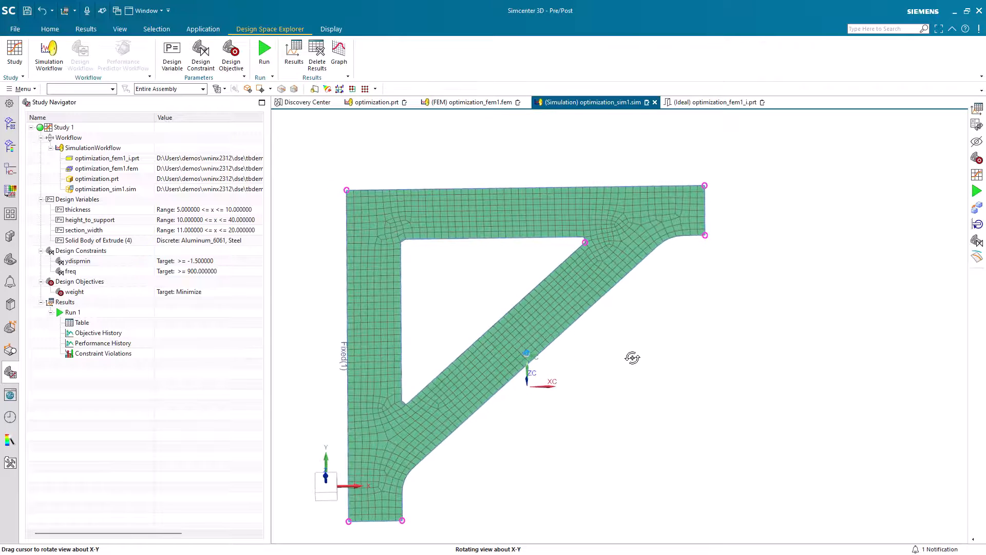
{"action": "left_click_drag", "start_coordinate": [633, 358], "coordinate": [513, 424]}
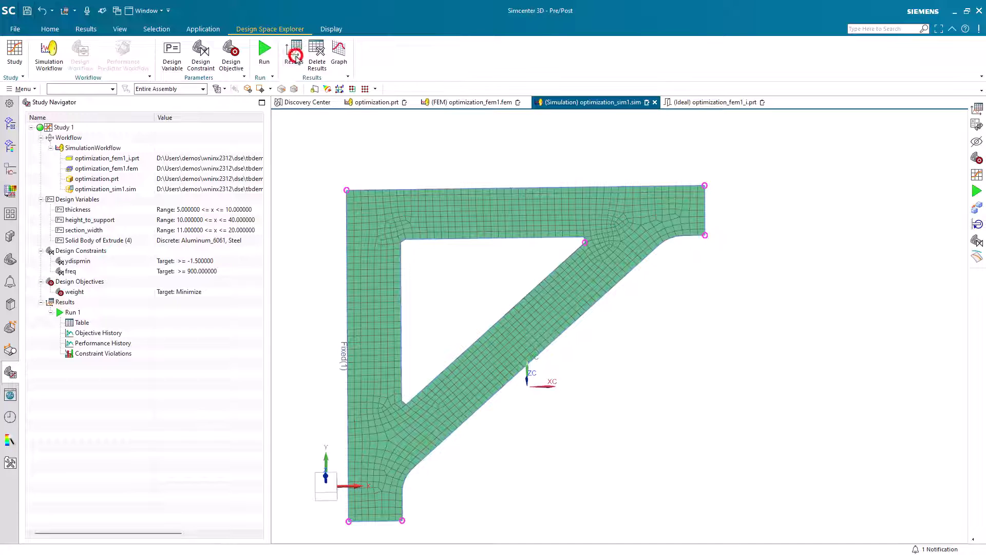
{"action": "left_click", "coordinate": [292, 54]}
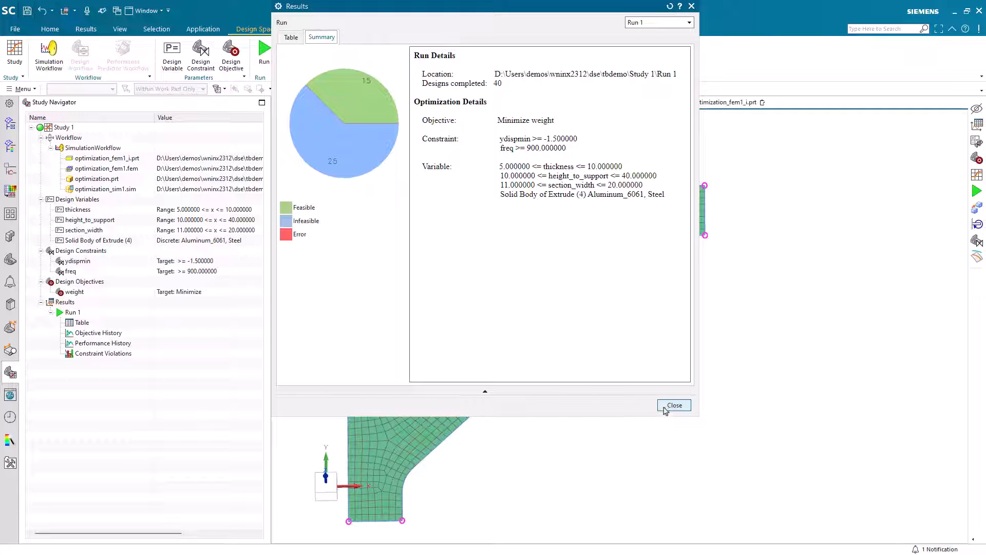
{"action": "left_click", "coordinate": [674, 405]}
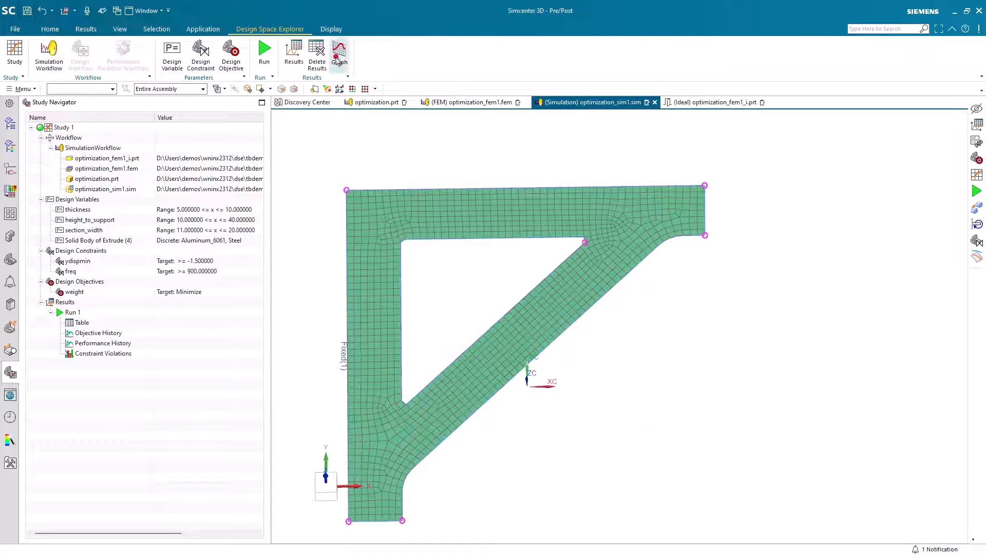
Plot History graphs of thickness, height_to_support and section_width across Run 1's designs.
{"action": "left_click", "coordinate": [339, 55]}
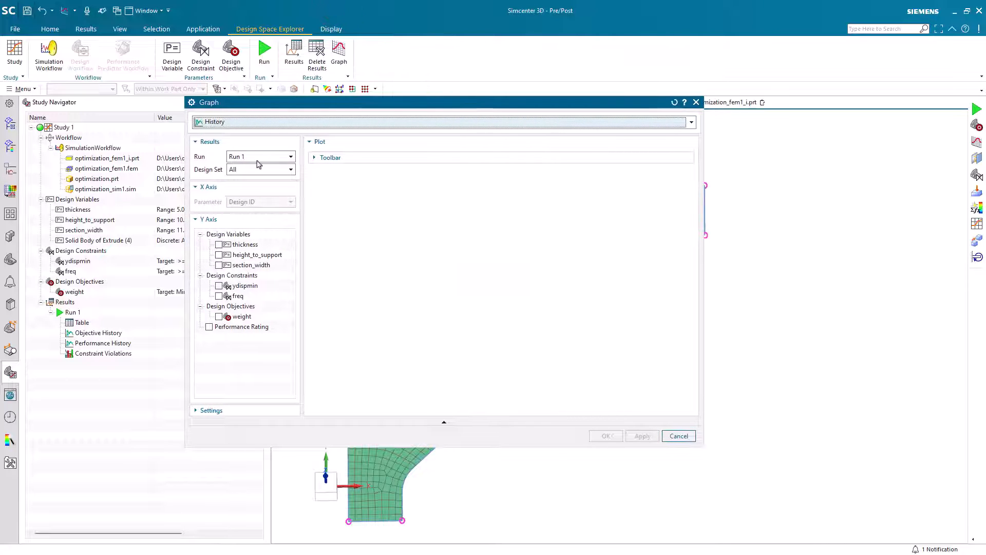
{"action": "mouse_move", "coordinate": [238, 219]}
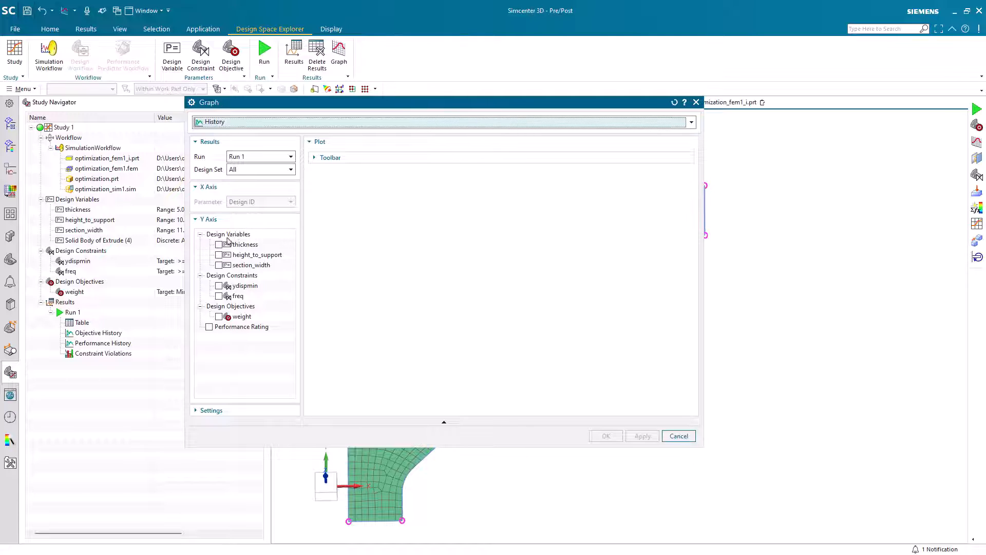
{"action": "left_click", "coordinate": [219, 244]}
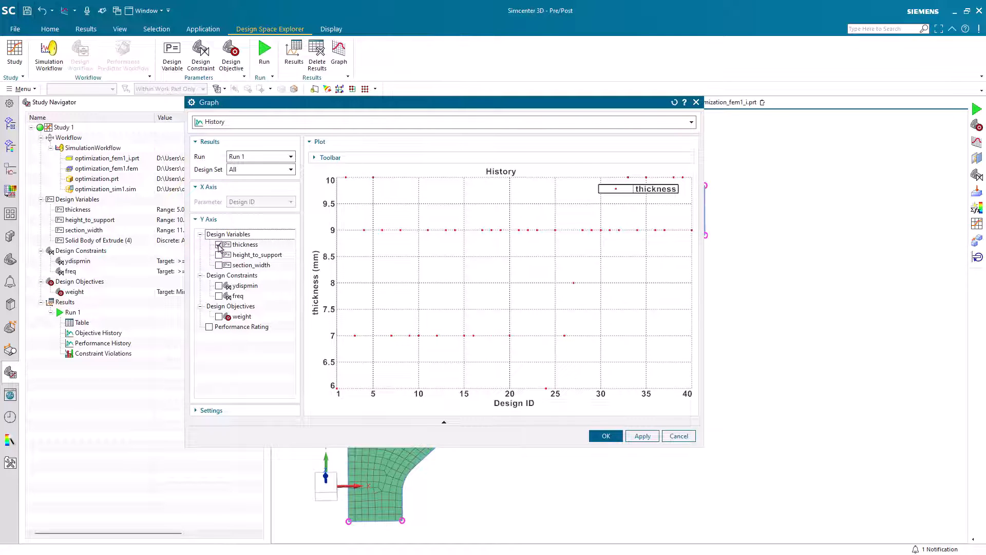
{"action": "left_click", "coordinate": [220, 255]}
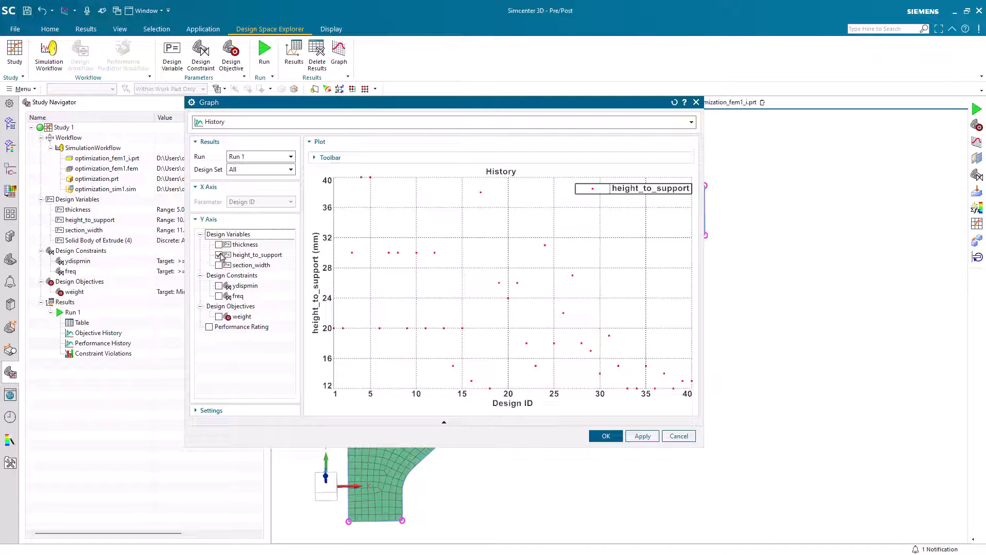
{"action": "left_click", "coordinate": [219, 266]}
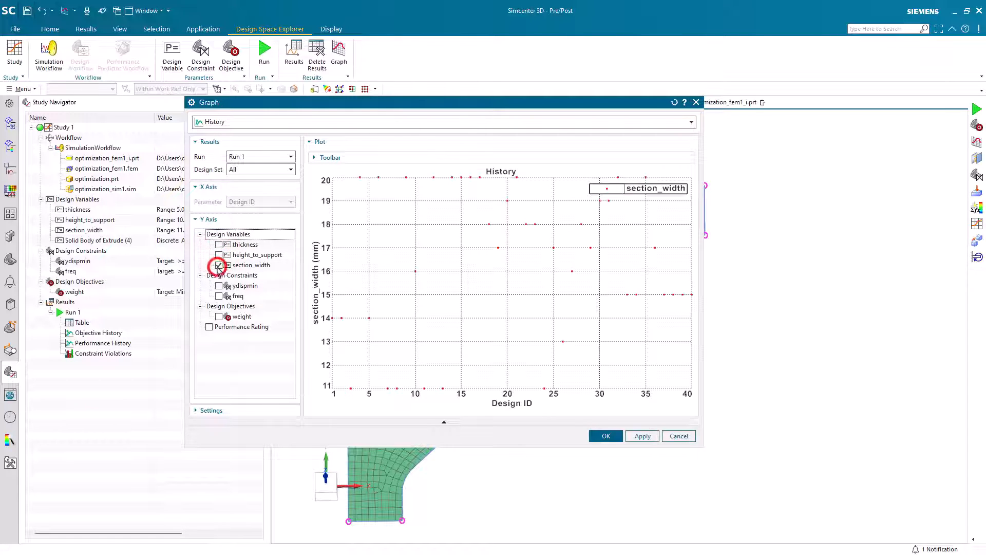
{"action": "left_click", "coordinate": [219, 265]}
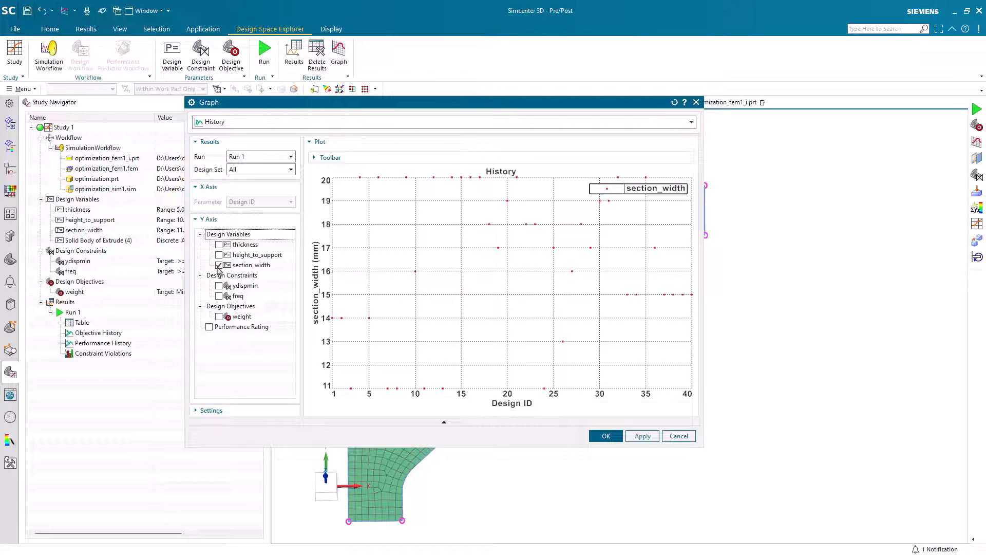
Plot ydispmin and freq histories, ending with weight shown on its own.
{"action": "left_click", "coordinate": [219, 285]}
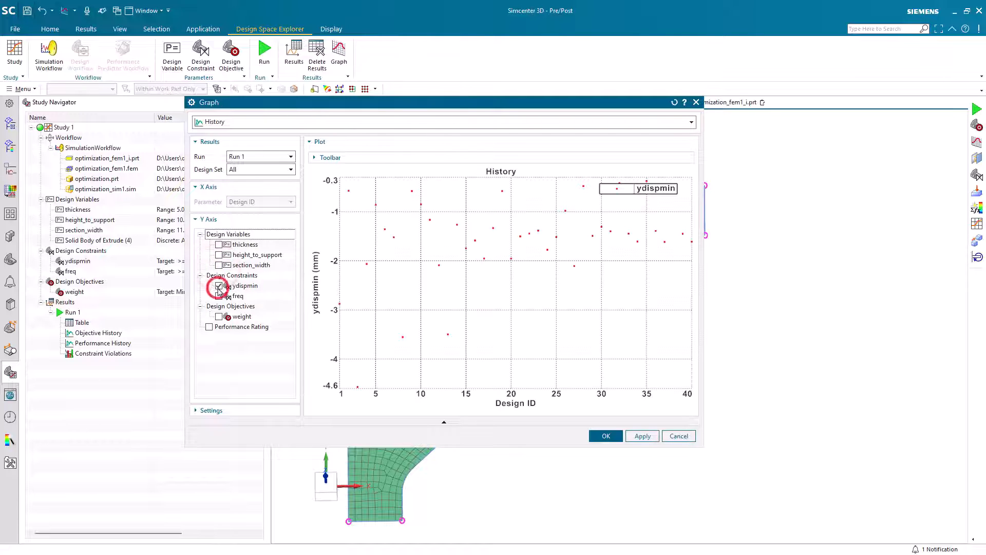
{"action": "left_click", "coordinate": [219, 286]}
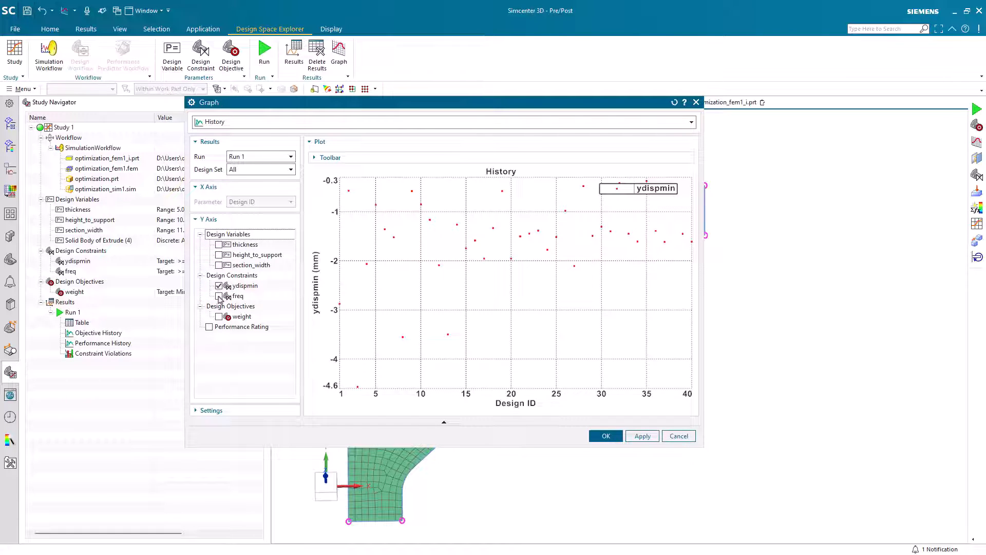
{"action": "left_click", "coordinate": [219, 296]}
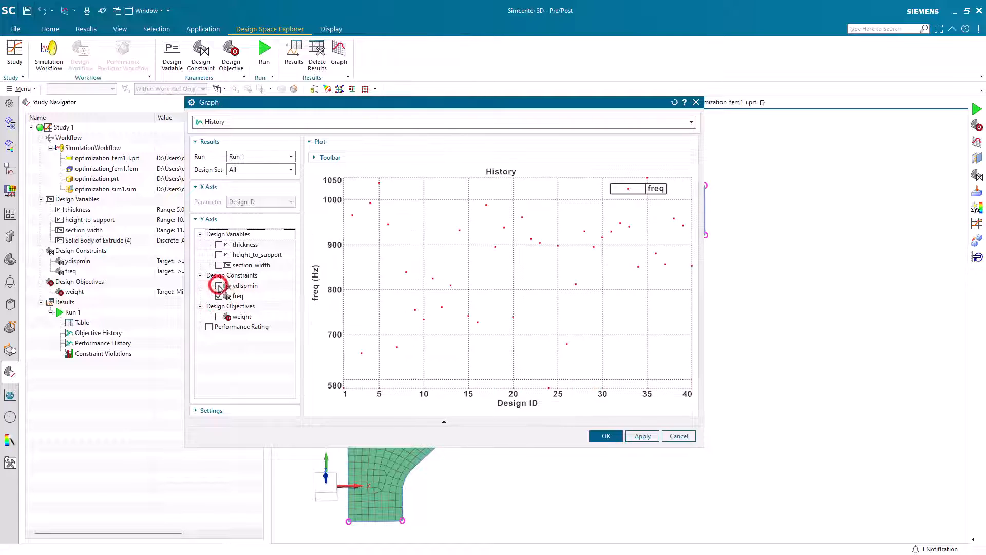
{"action": "left_click", "coordinate": [208, 317]}
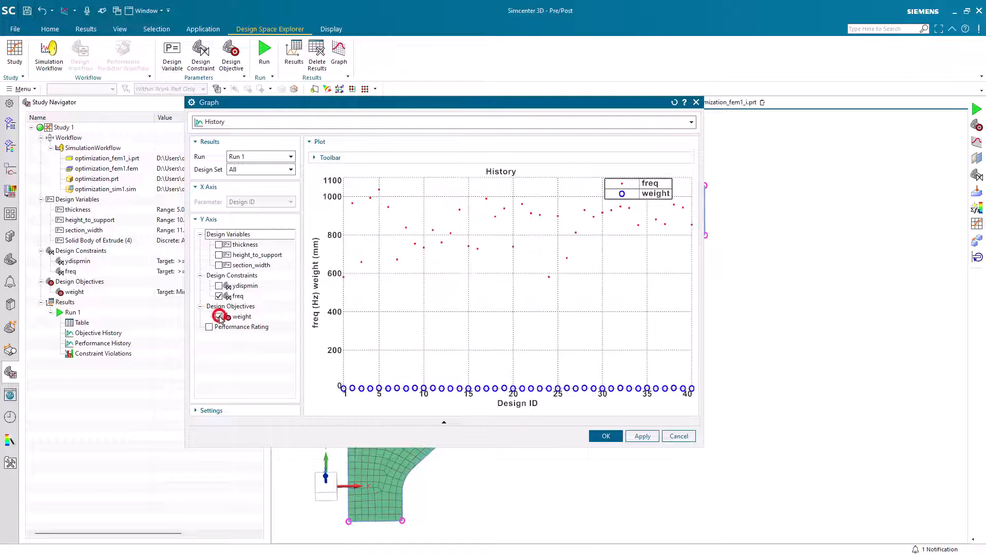
{"action": "left_click", "coordinate": [209, 316]}
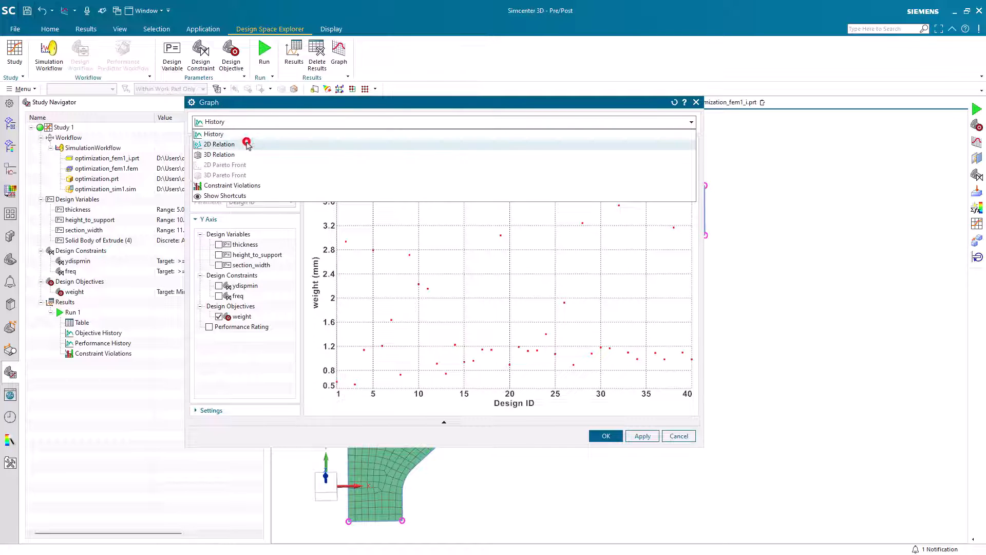
Plot weight against thickness as a 2D Relation graph, then untick weight.
{"action": "left_click", "coordinate": [220, 143]}
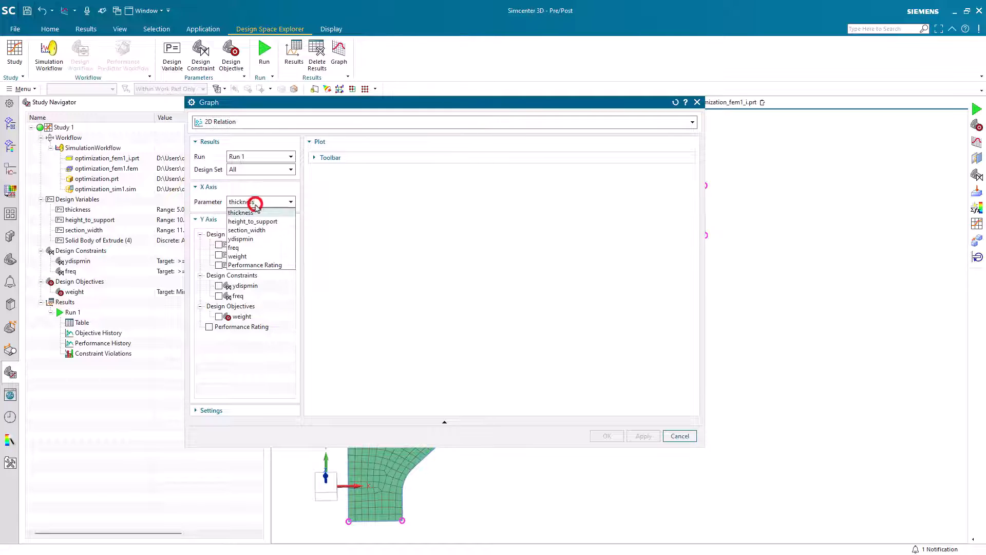
{"action": "left_click", "coordinate": [240, 212]}
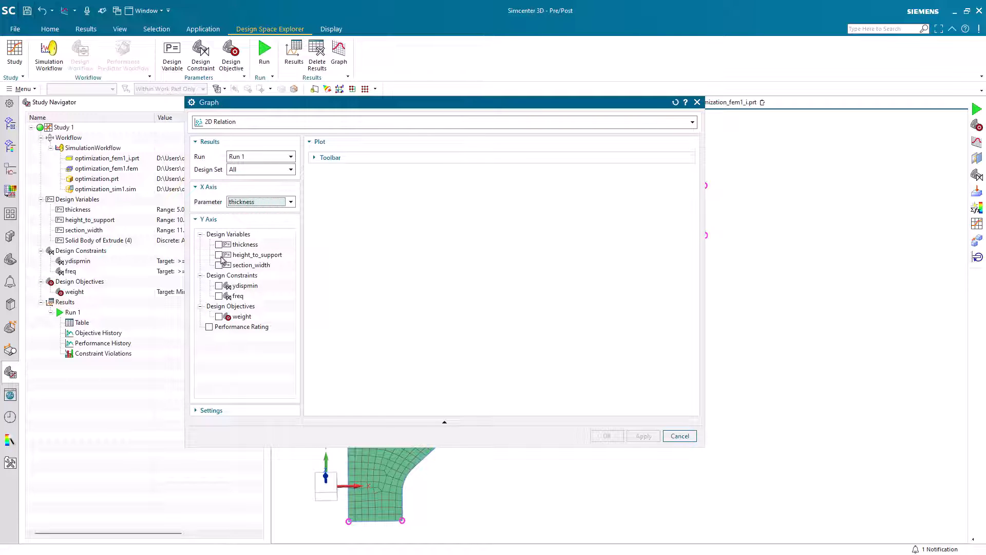
{"action": "left_click", "coordinate": [219, 255]}
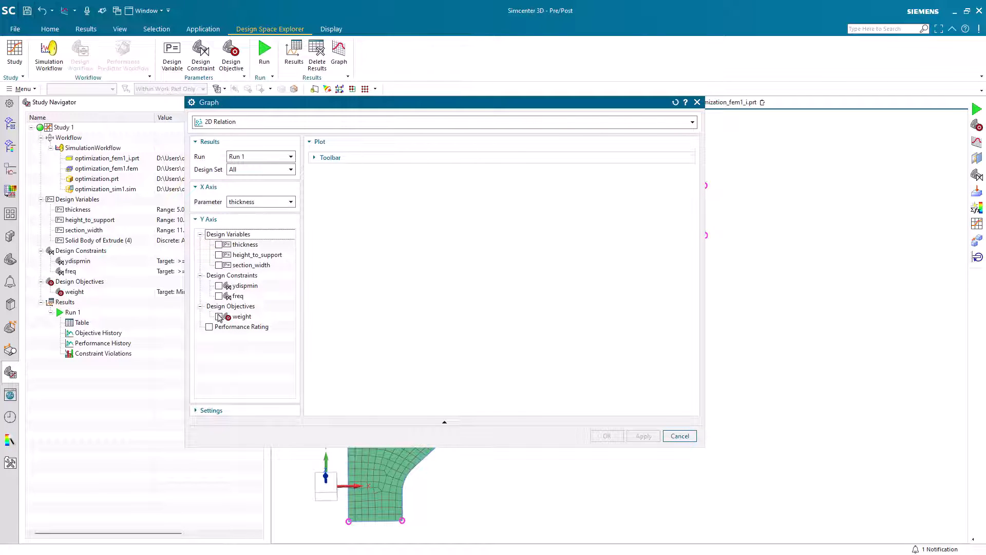
{"action": "left_click", "coordinate": [218, 316]}
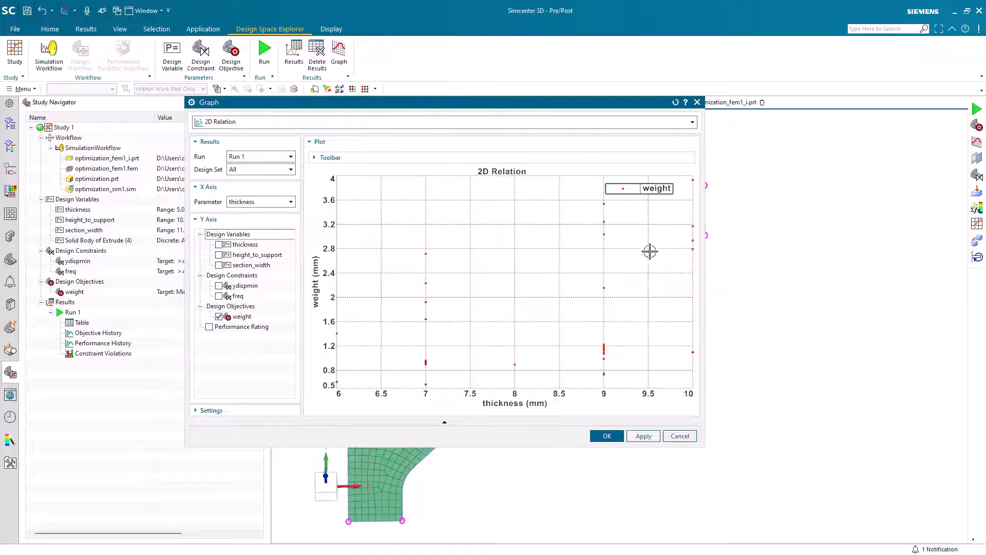
{"action": "mouse_move", "coordinate": [581, 271]}
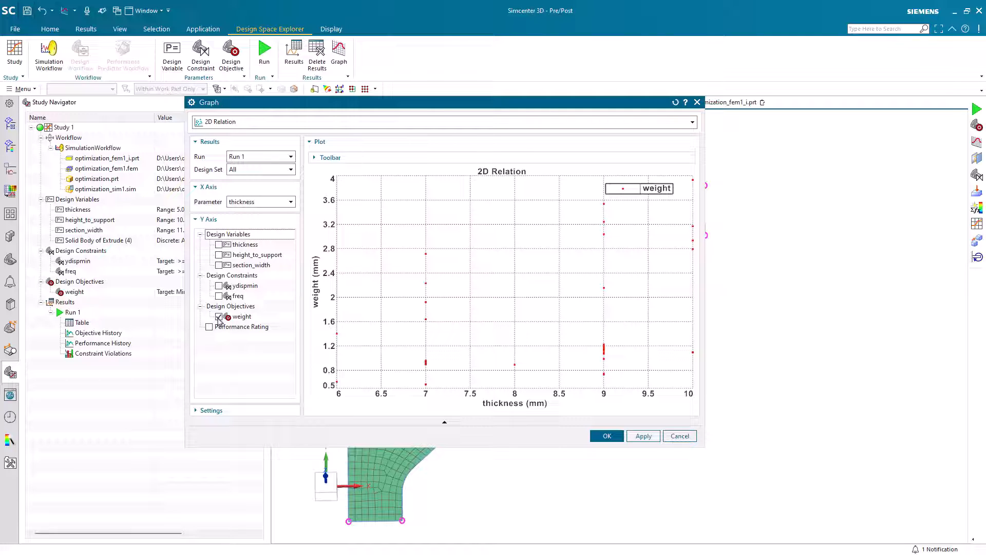
{"action": "left_click", "coordinate": [219, 317]}
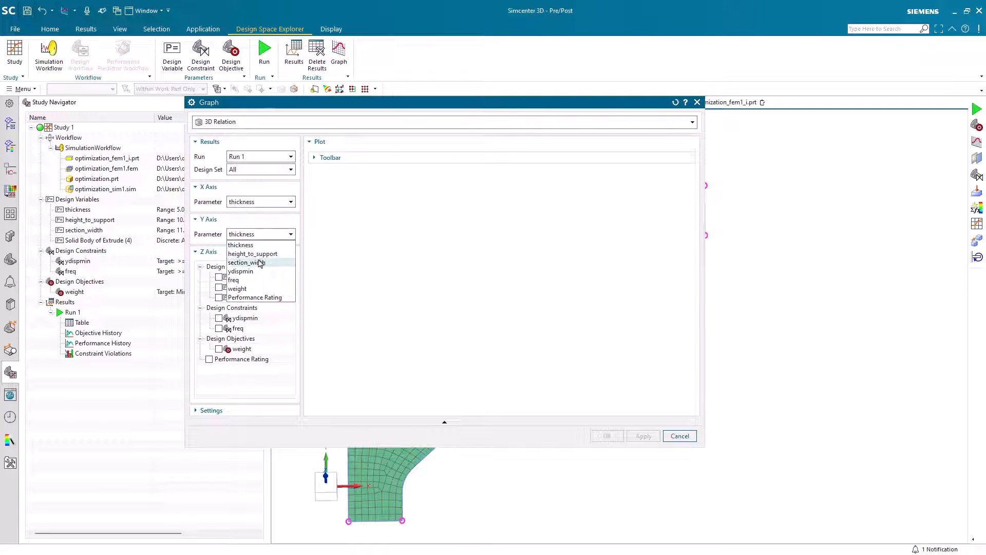
Use section_width for Y and weight for Z, then rotate the 3D plot.
{"action": "left_click", "coordinate": [255, 263]}
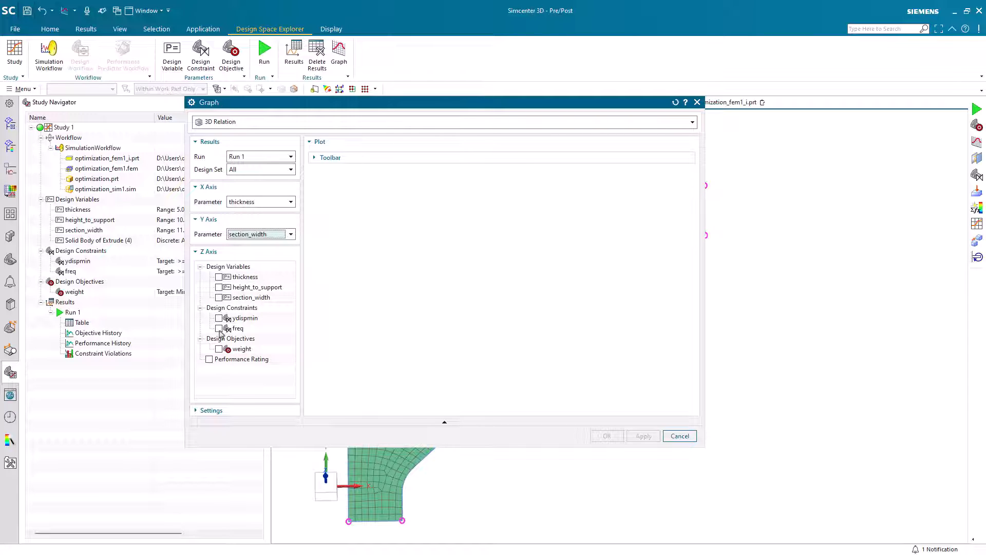
{"action": "left_click", "coordinate": [219, 349]}
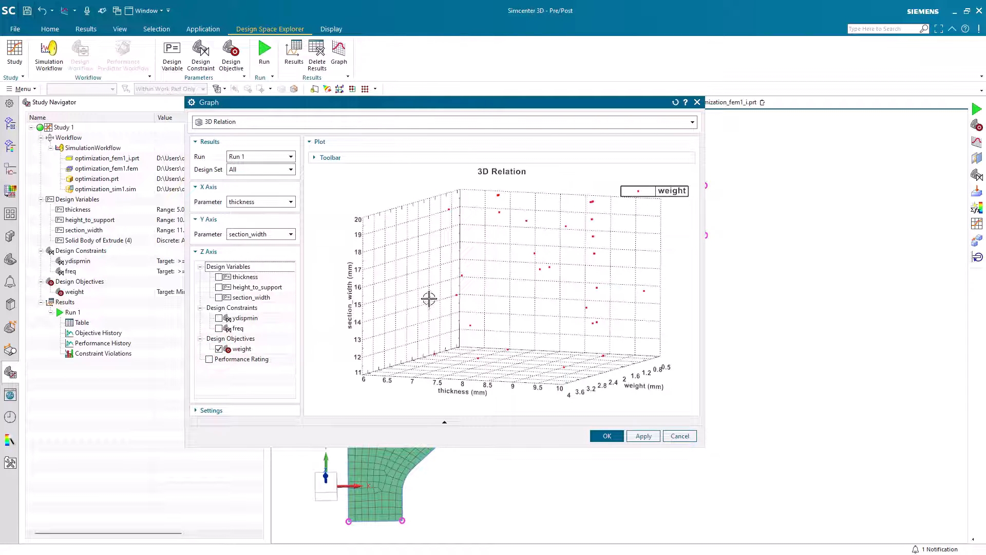
{"action": "left_click_drag", "start_coordinate": [430, 299], "coordinate": [531, 297]}
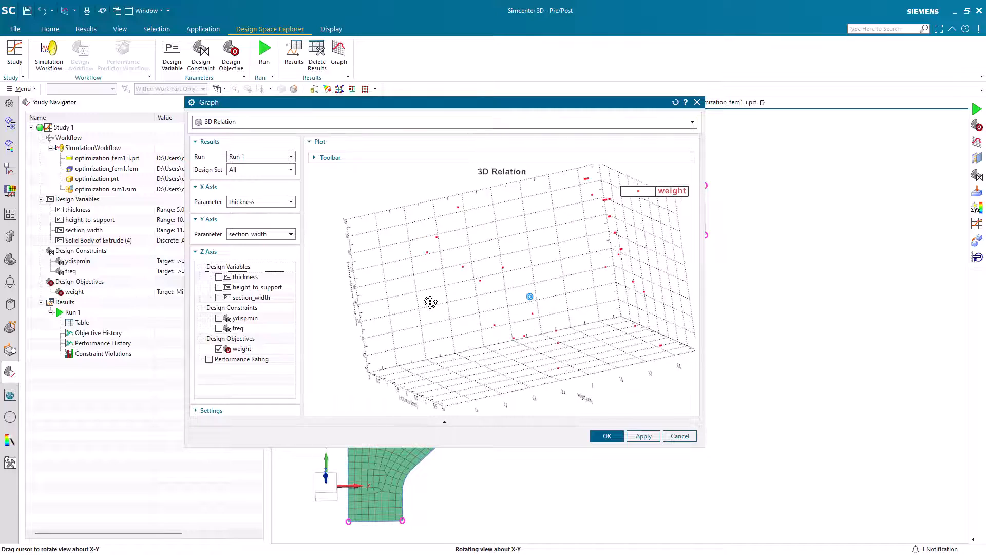
{"action": "left_click_drag", "start_coordinate": [430, 302], "coordinate": [453, 300]}
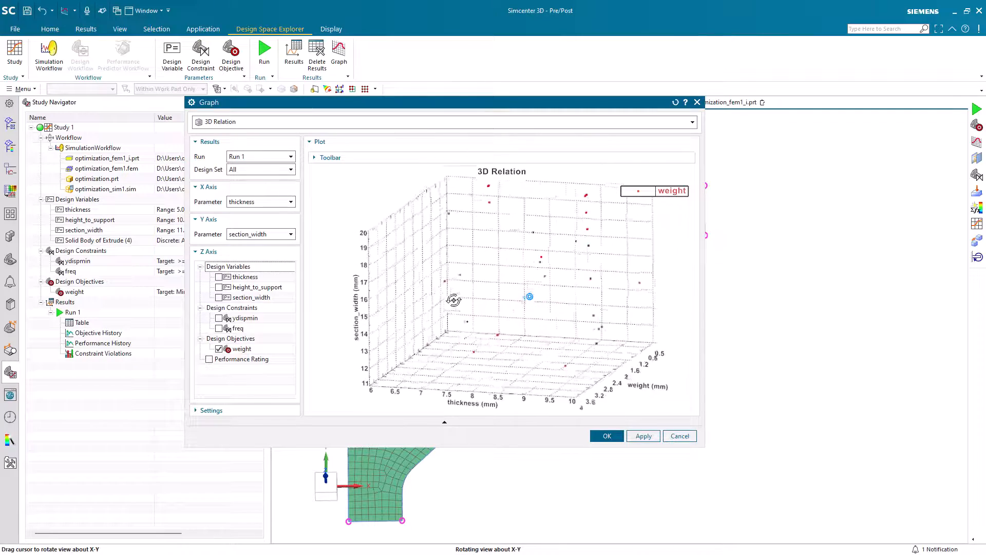